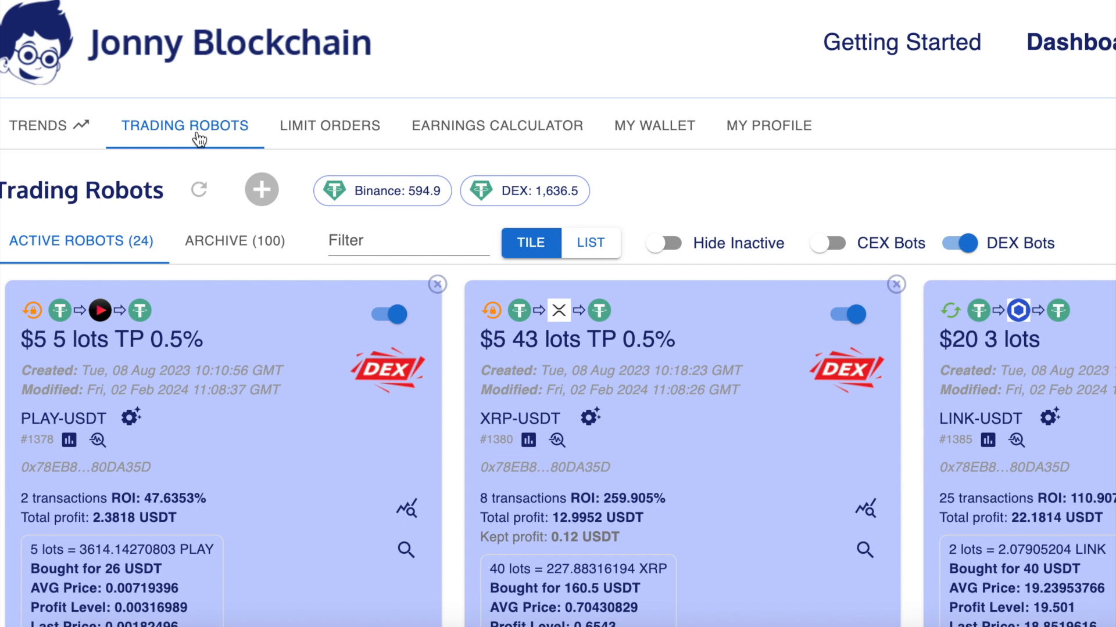
{"action": "mouse_move", "coordinate": [135, 122]}
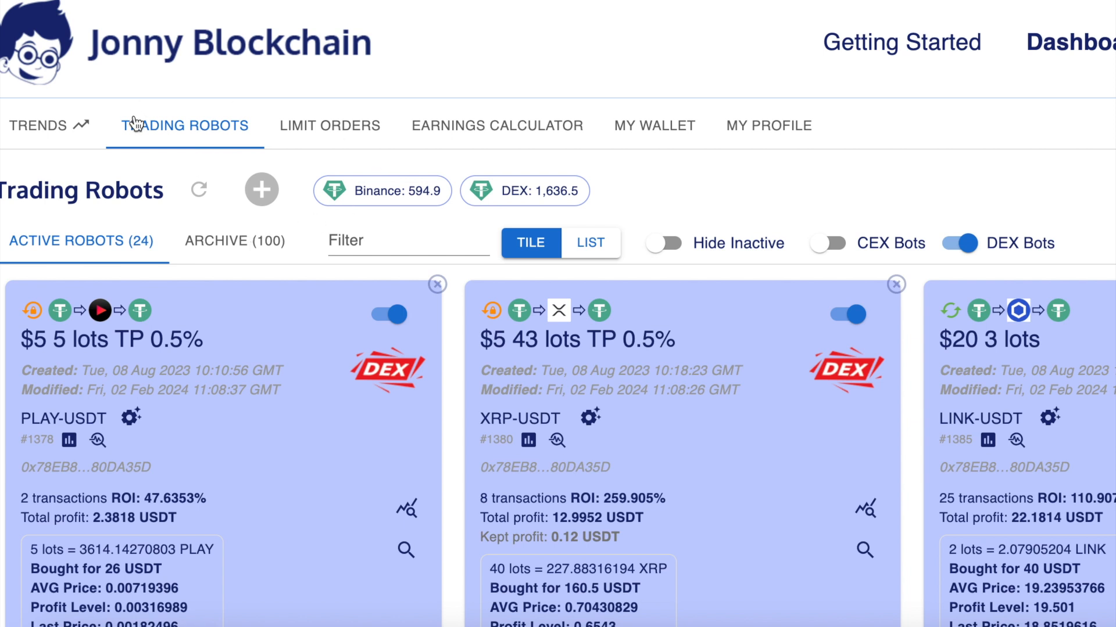
{"action": "mouse_move", "coordinate": [146, 137]}
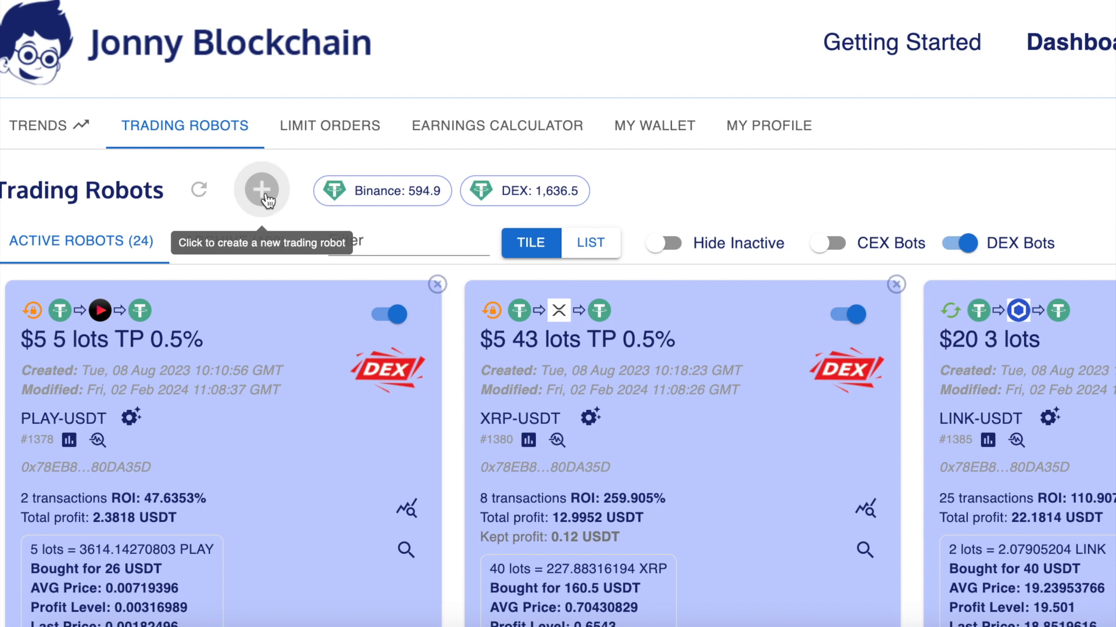
Create a new trading robot on DEX Pancake and search 'bea' for BEAM pairs
{"action": "left_click", "coordinate": [262, 190]}
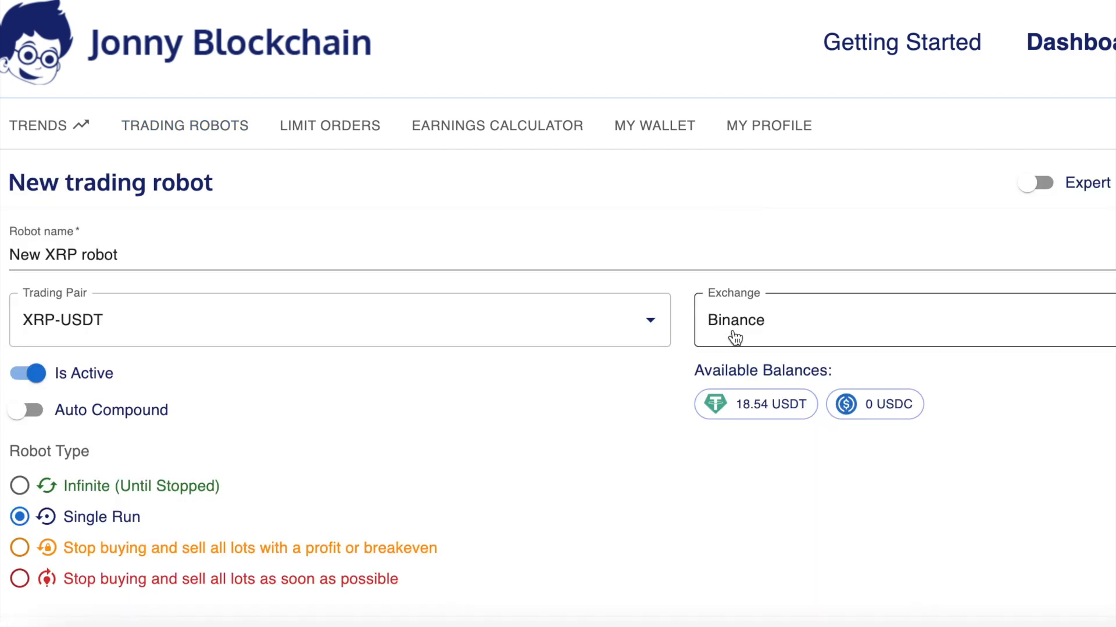
{"action": "mouse_move", "coordinate": [737, 308]}
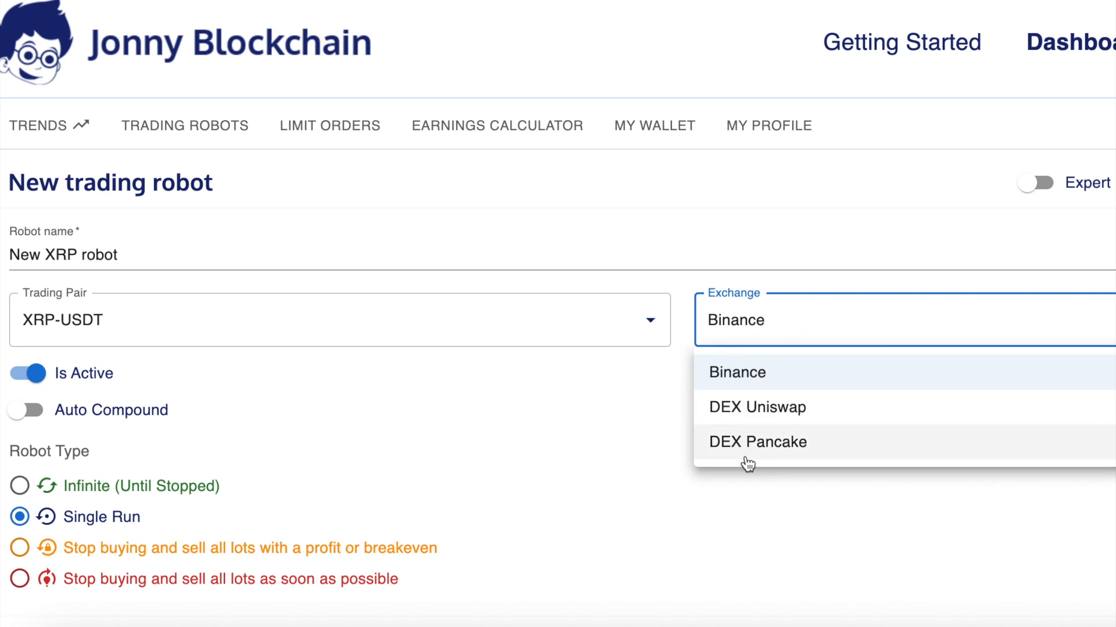
{"action": "left_click", "coordinate": [757, 441]}
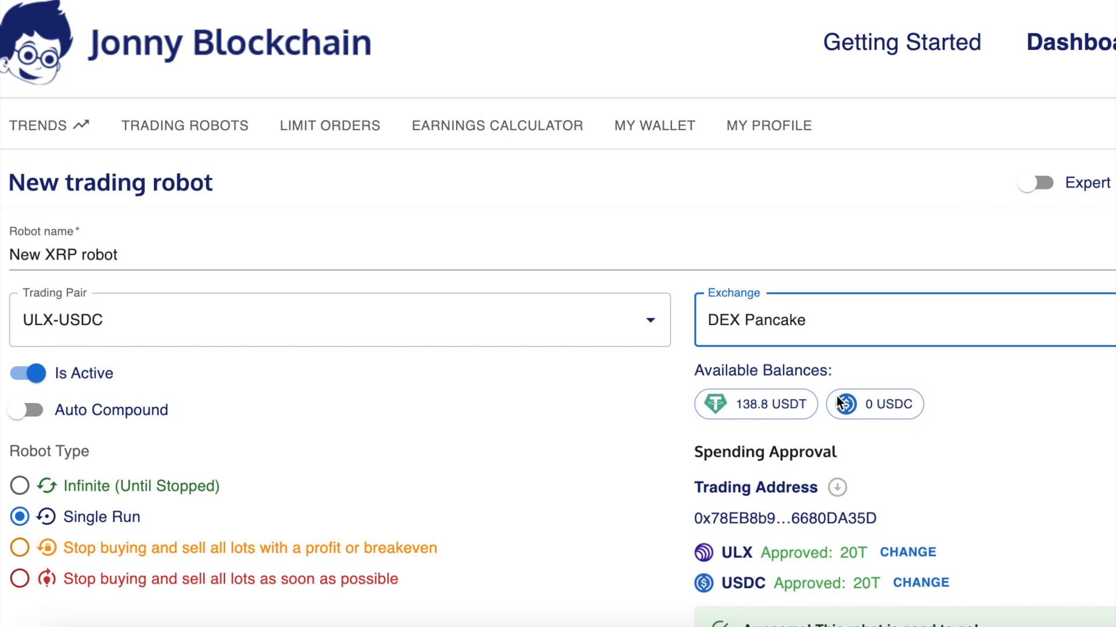
{"action": "mouse_move", "coordinate": [755, 405]}
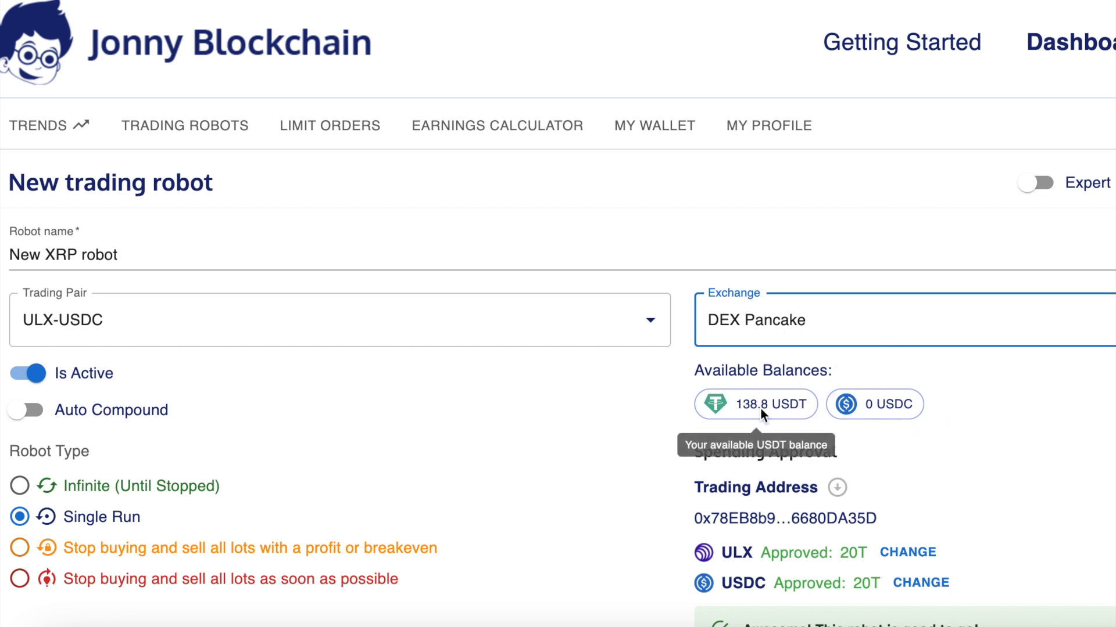
{"action": "mouse_move", "coordinate": [936, 434]}
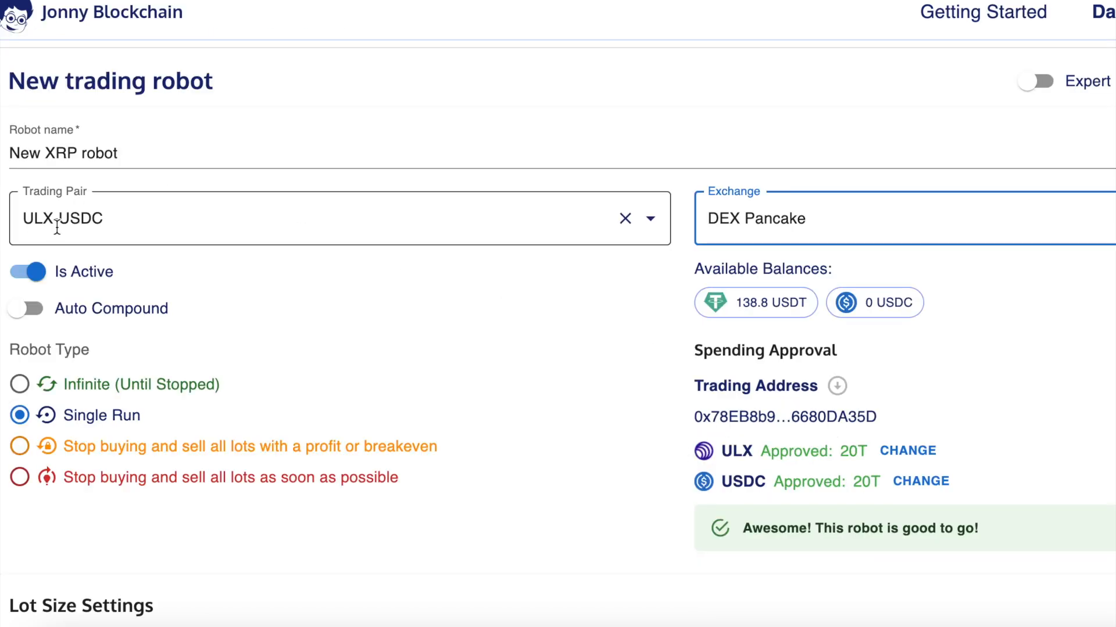
{"action": "type", "text": "beam"}
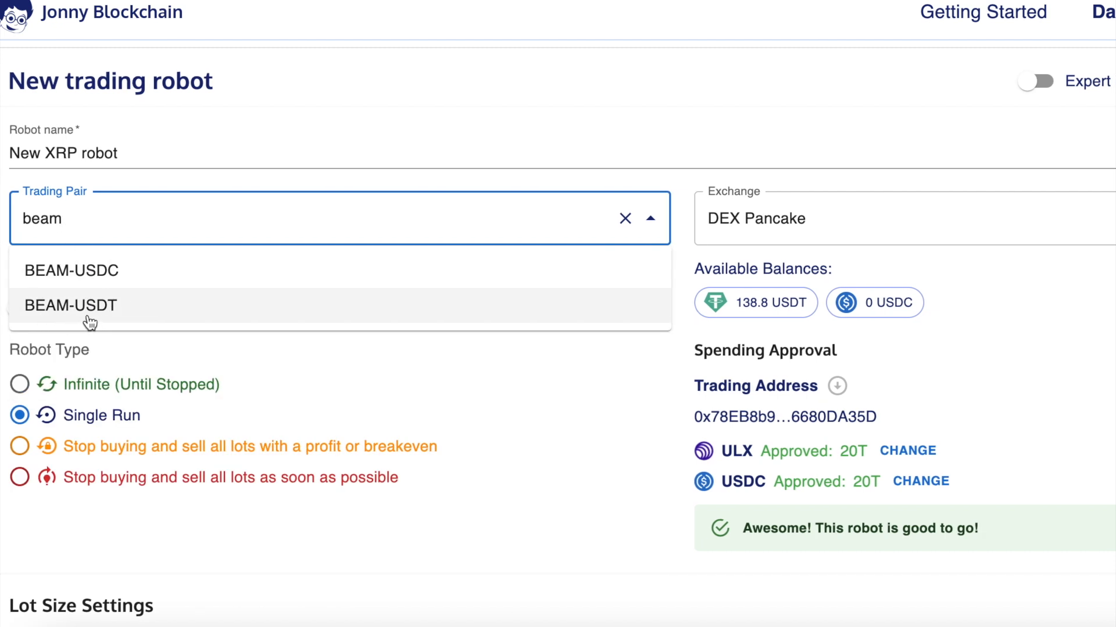
Choose BEAM-USDT as the trading pair, which brings up a BEAM zero-approval warning
{"action": "left_click", "coordinate": [70, 305]}
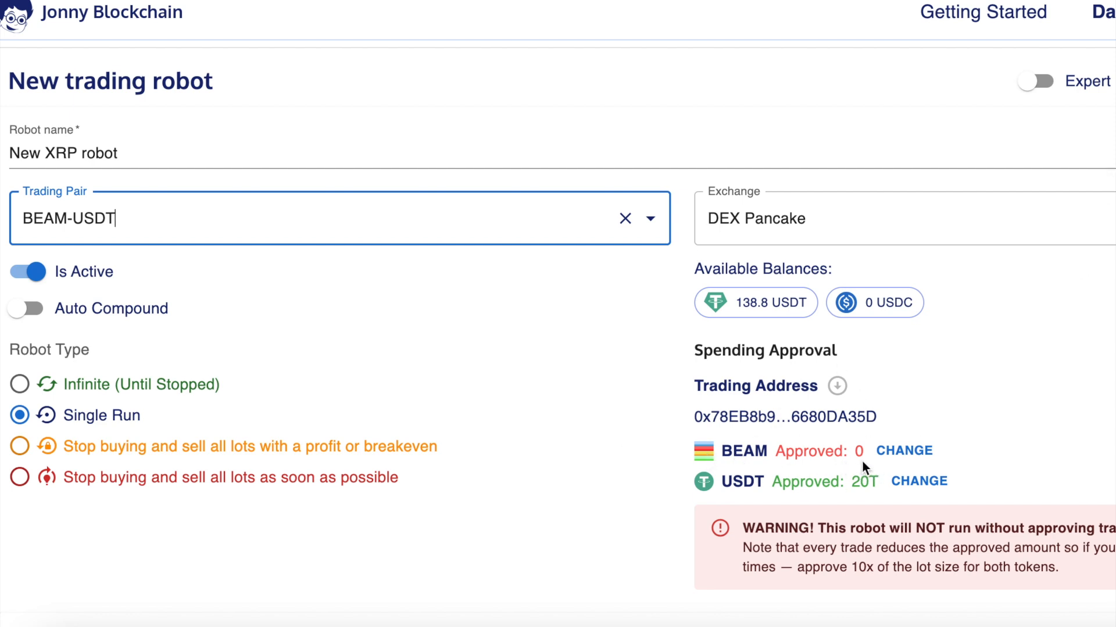
{"action": "mouse_move", "coordinate": [817, 461]}
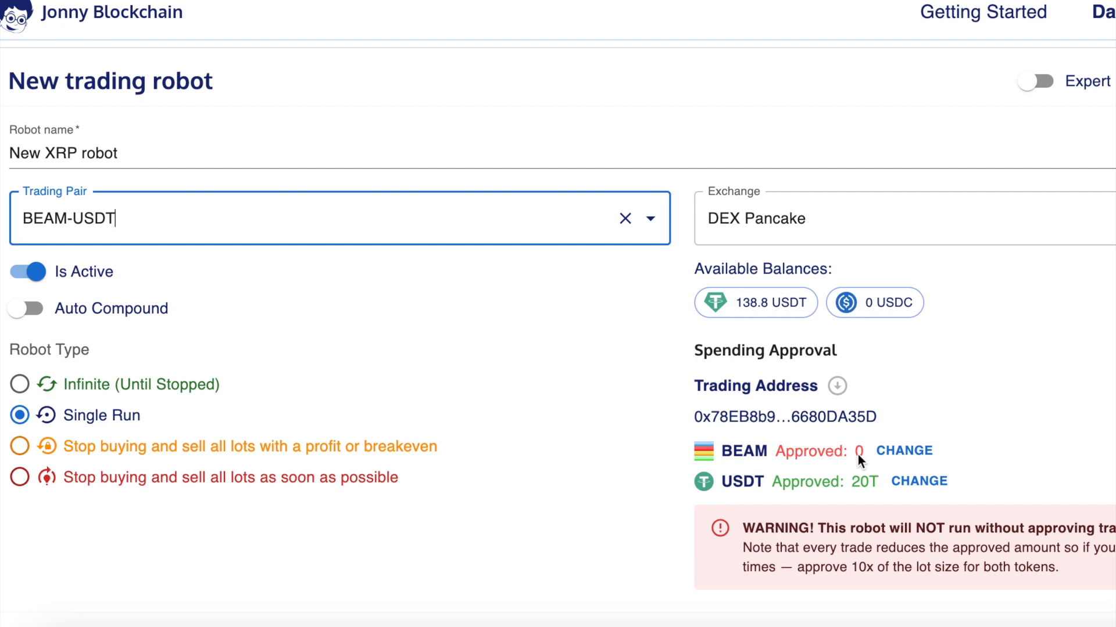
{"action": "mouse_move", "coordinate": [1014, 406]}
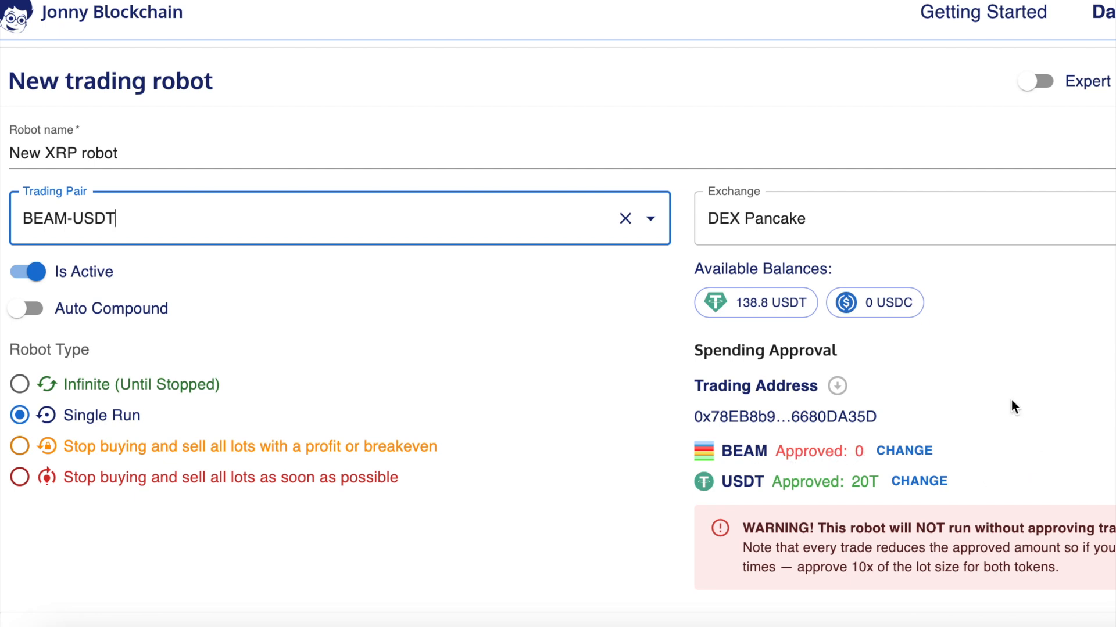
{"action": "mouse_move", "coordinate": [904, 451]}
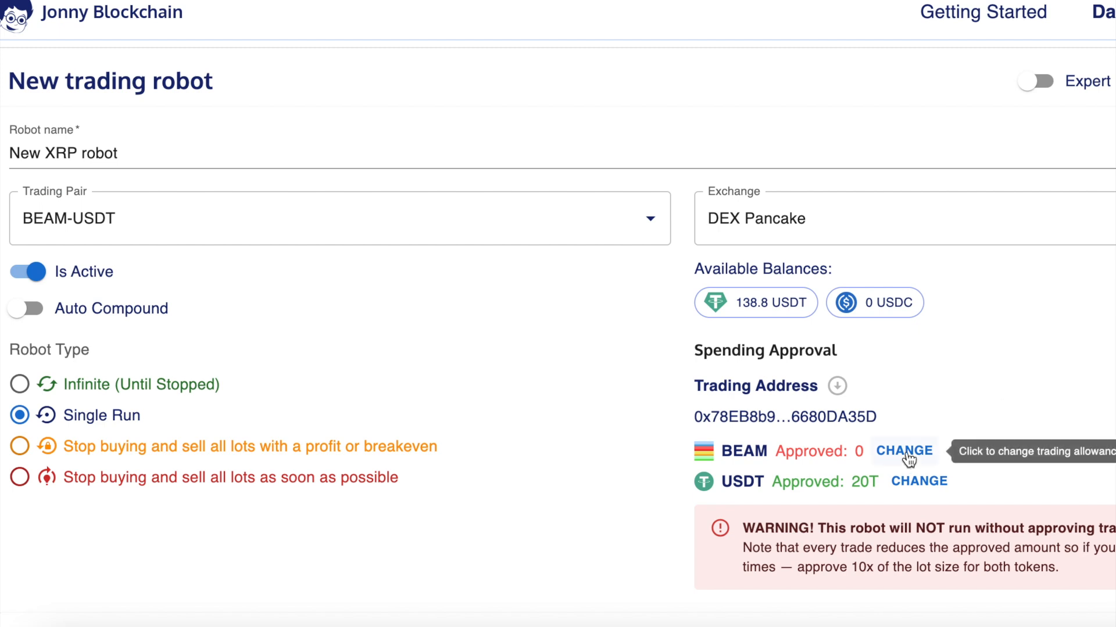
Raise the BEAM allowance and confirm the 20-billion spending cap through MetaMask
{"action": "left_click", "coordinate": [903, 451]}
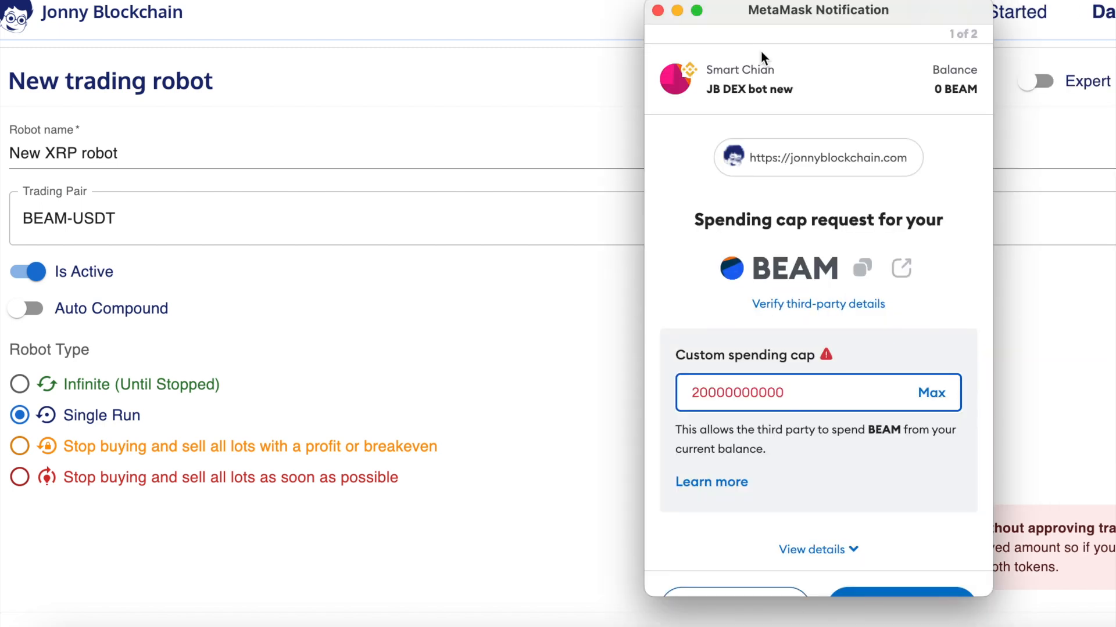
{"action": "mouse_move", "coordinate": [778, 345]}
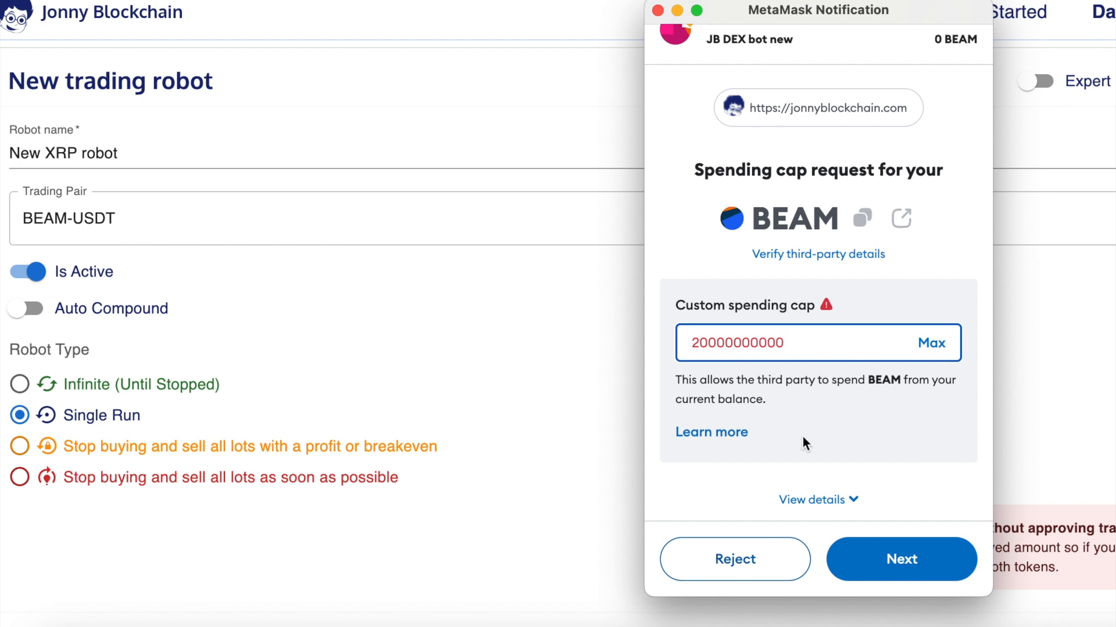
{"action": "left_click", "coordinate": [900, 559]}
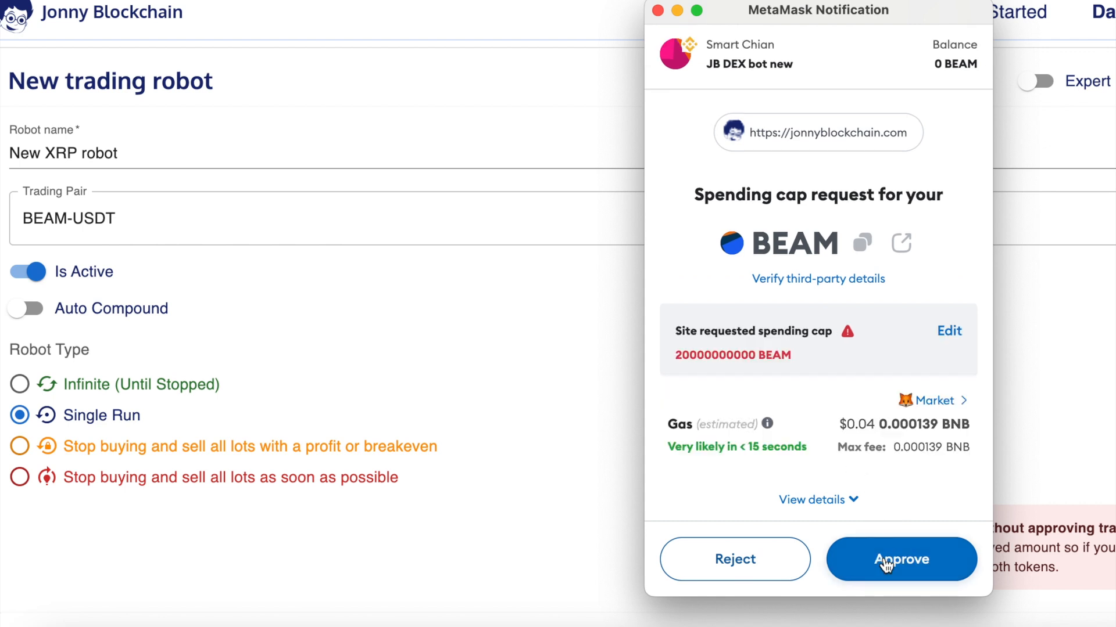
{"action": "left_click", "coordinate": [901, 559]}
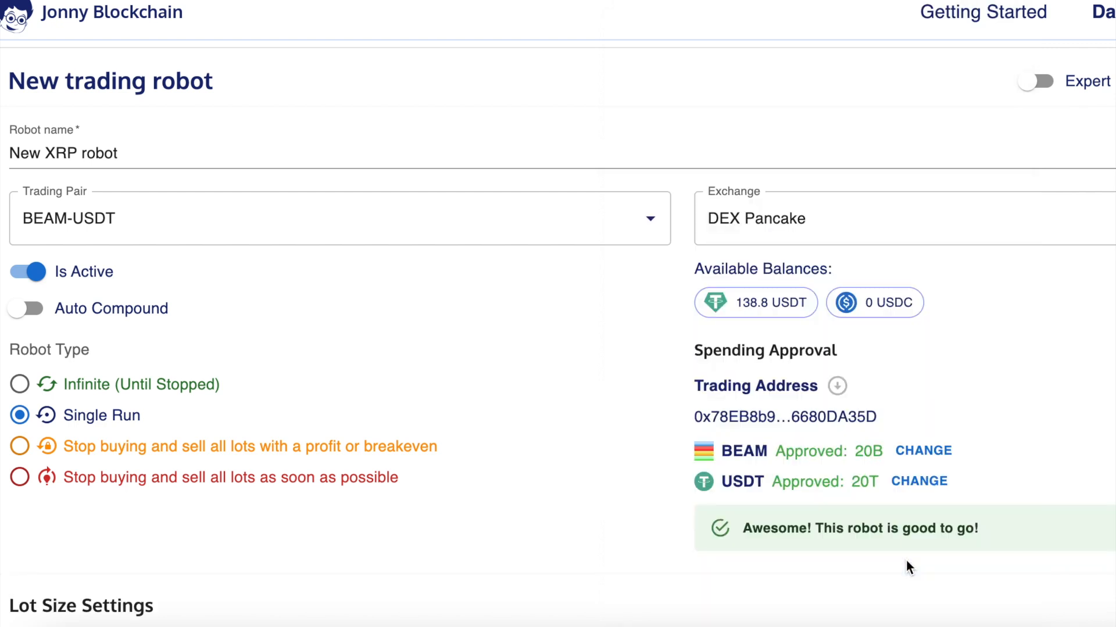
{"action": "mouse_move", "coordinate": [789, 483]}
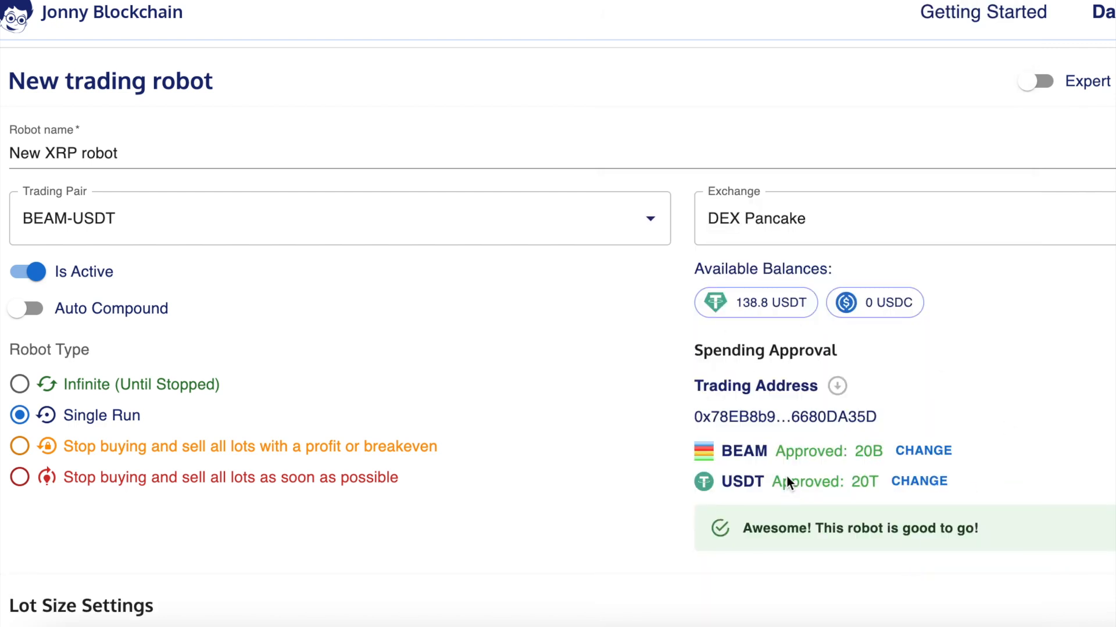
{"action": "mouse_move", "coordinate": [923, 451]}
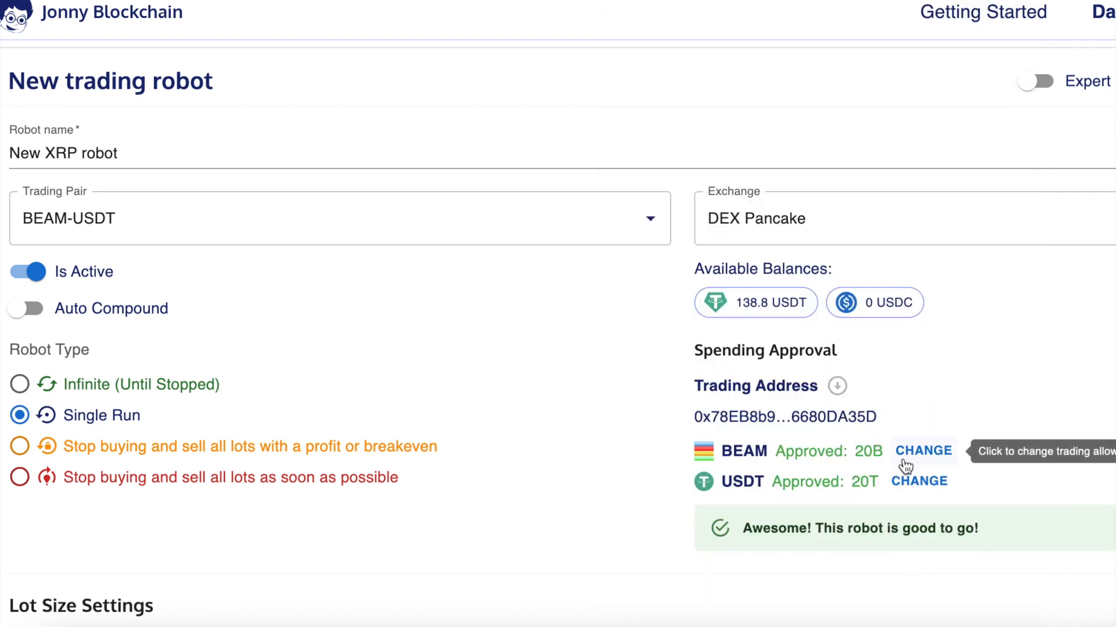
{"action": "mouse_move", "coordinate": [911, 395]}
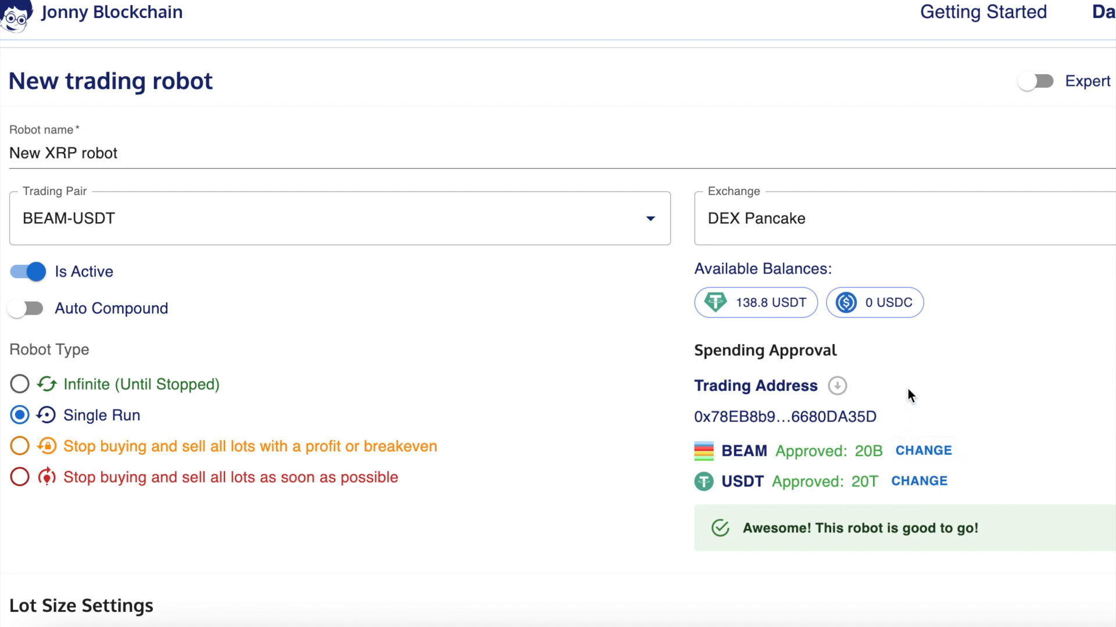
{"action": "mouse_move", "coordinate": [27, 272]}
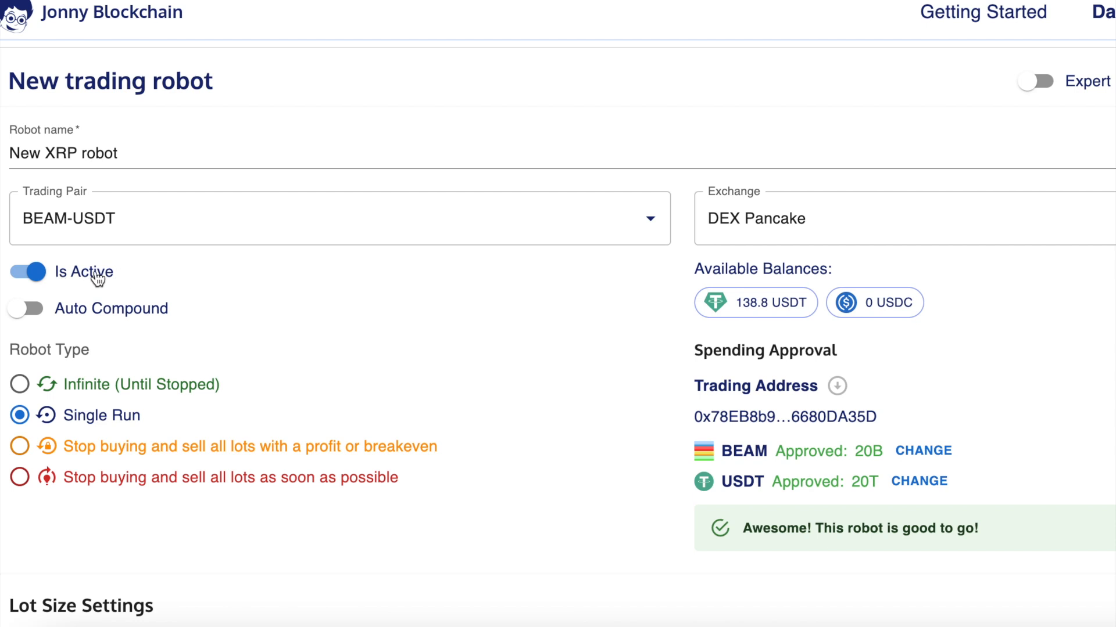
Select Infinite (Until Stopped) as the robot type, revealing lot and profit settings
{"action": "left_click", "coordinate": [20, 384]}
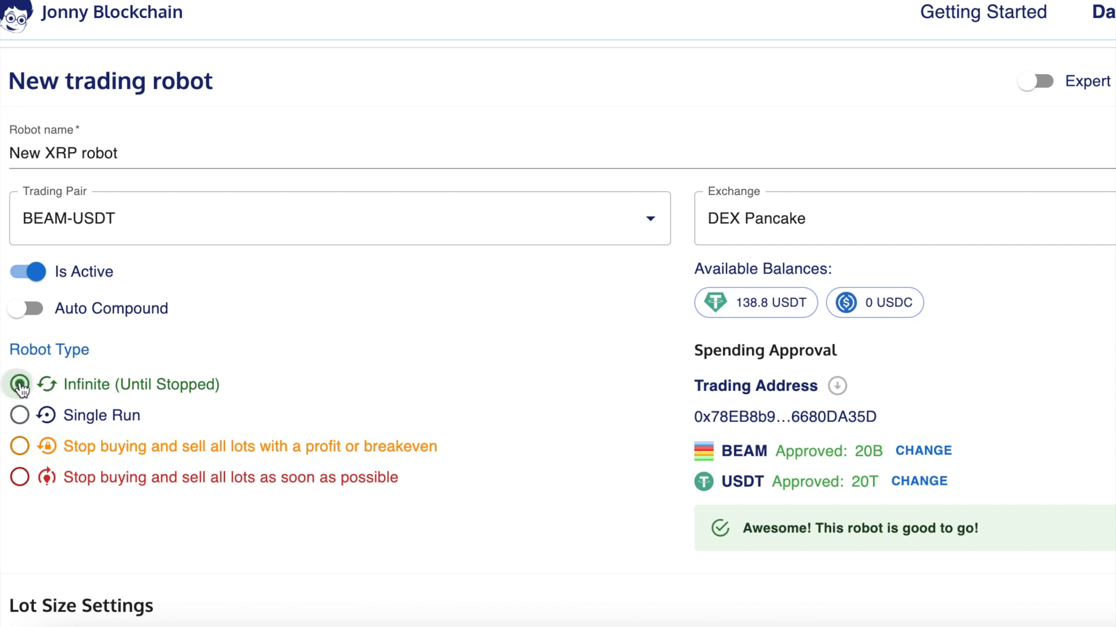
{"action": "scroll", "scroll_direction": "down", "scroll_amount": 3}
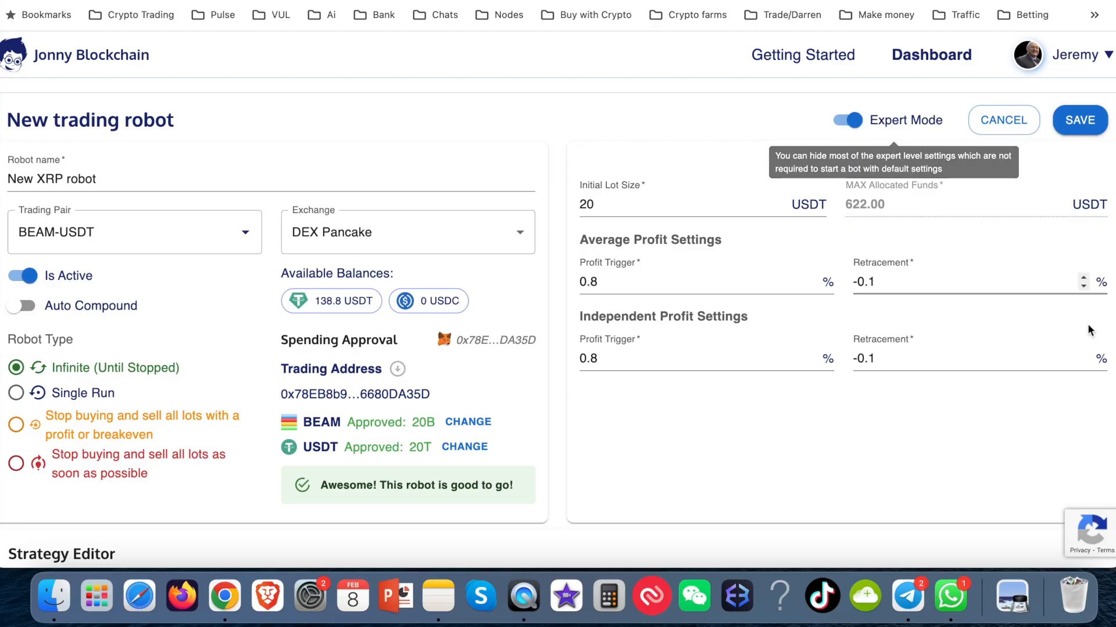
{"action": "mouse_move", "coordinate": [621, 316]}
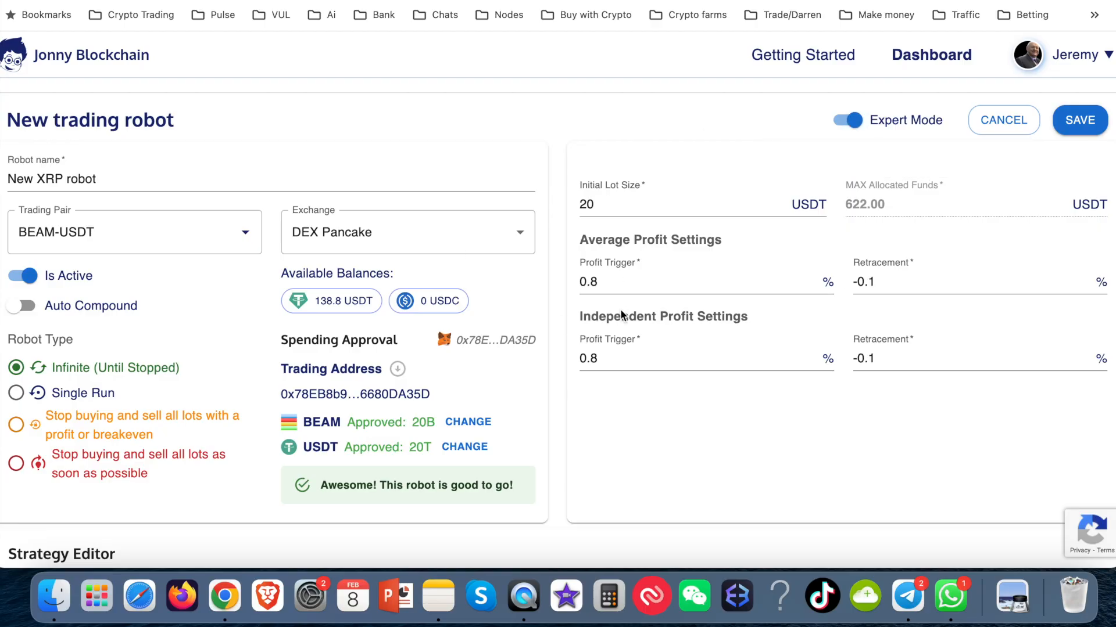
Enter 50 as the Initial Lot Size, raising max allocated funds to 1555
{"action": "left_click", "coordinate": [640, 205]}
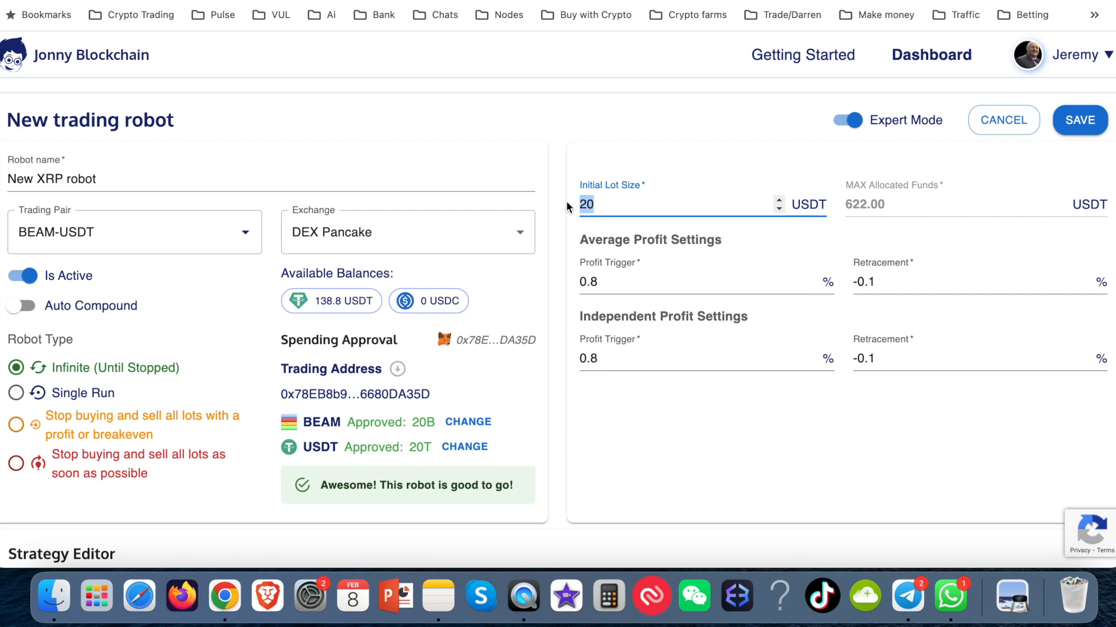
{"action": "type", "text": "50"}
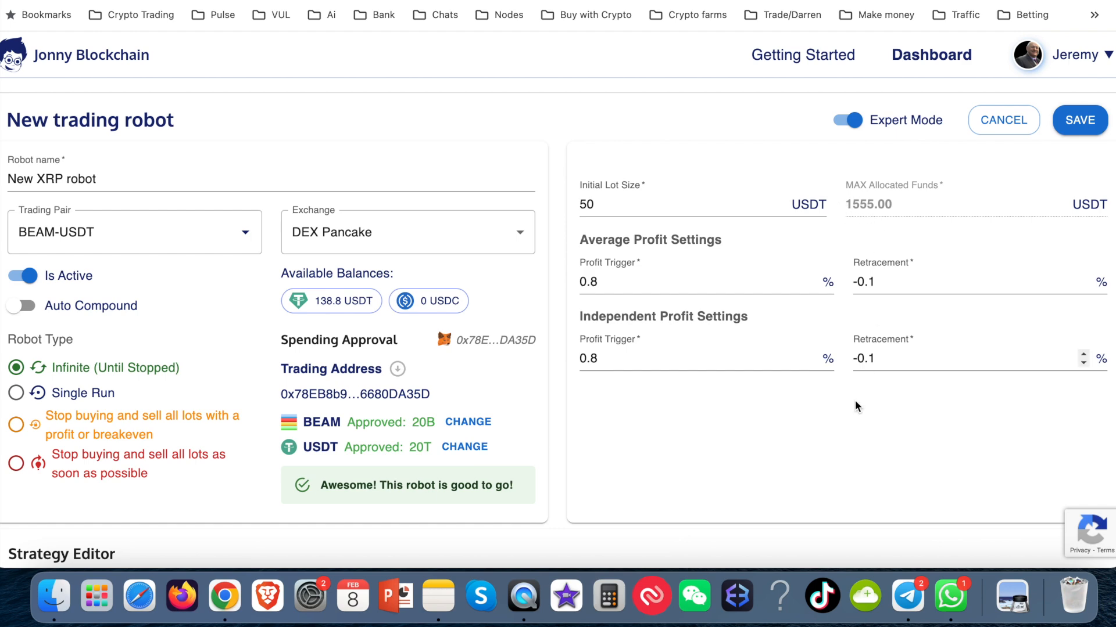
{"action": "scroll", "scroll_direction": "down", "scroll_amount": 3}
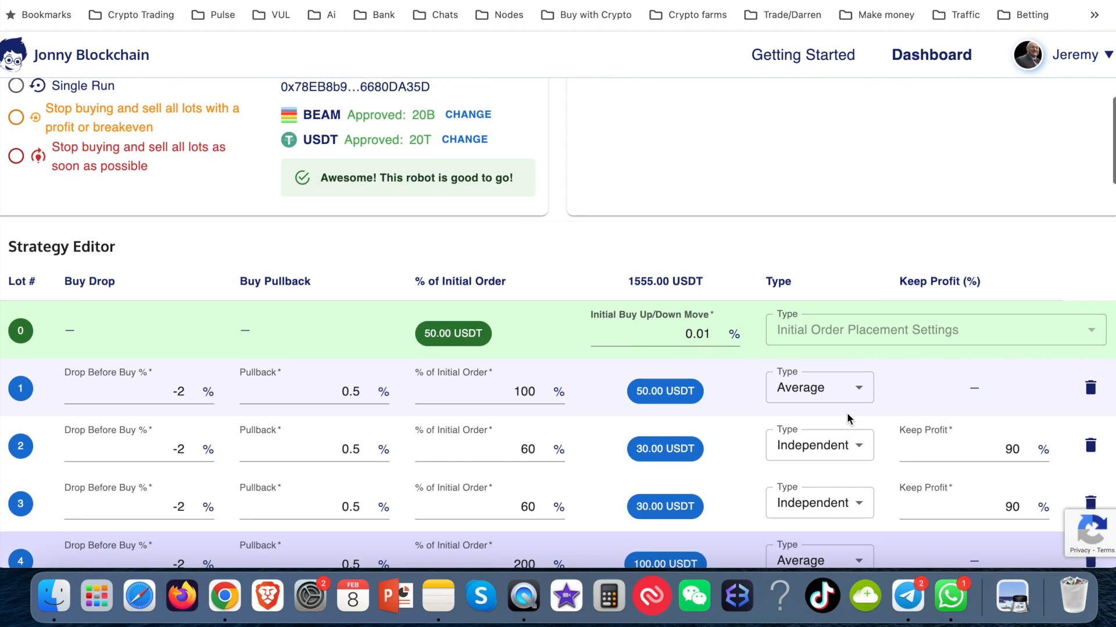
Delete the extra averaging lots from the bottom up until only lot 1 remains
{"action": "scroll", "scroll_direction": "down", "scroll_amount": 3}
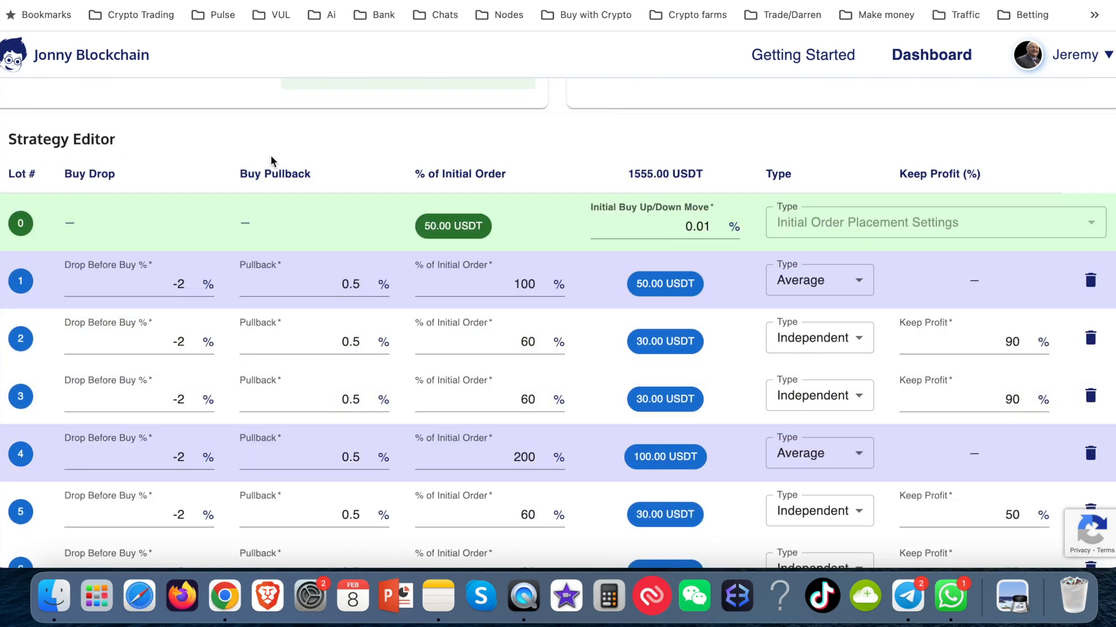
{"action": "left_click", "coordinate": [666, 226]}
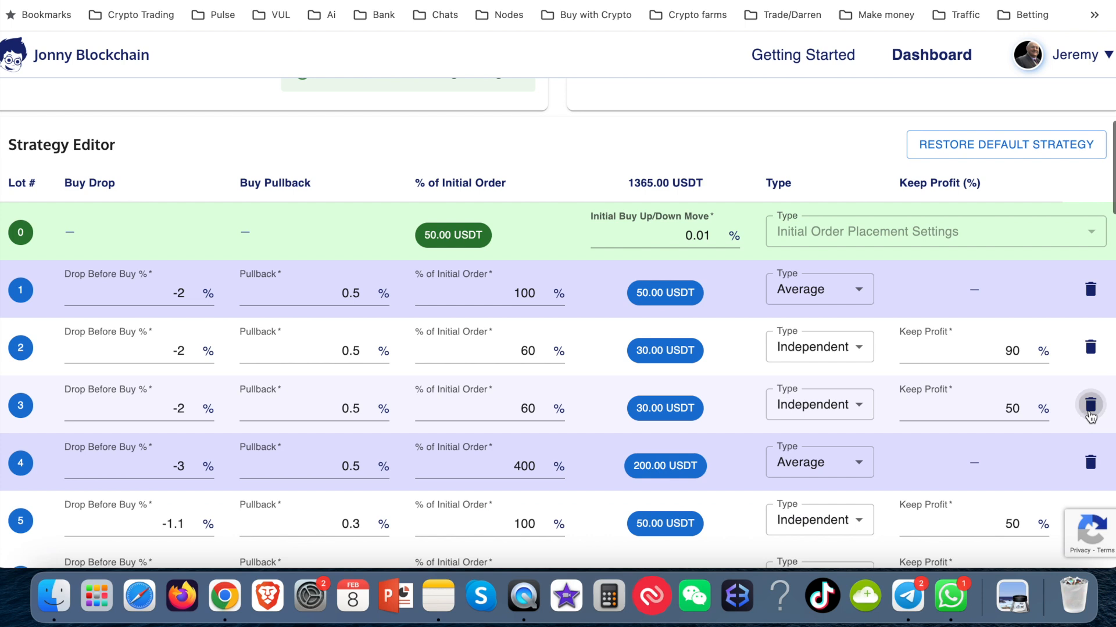
{"action": "left_click", "coordinate": [1090, 405]}
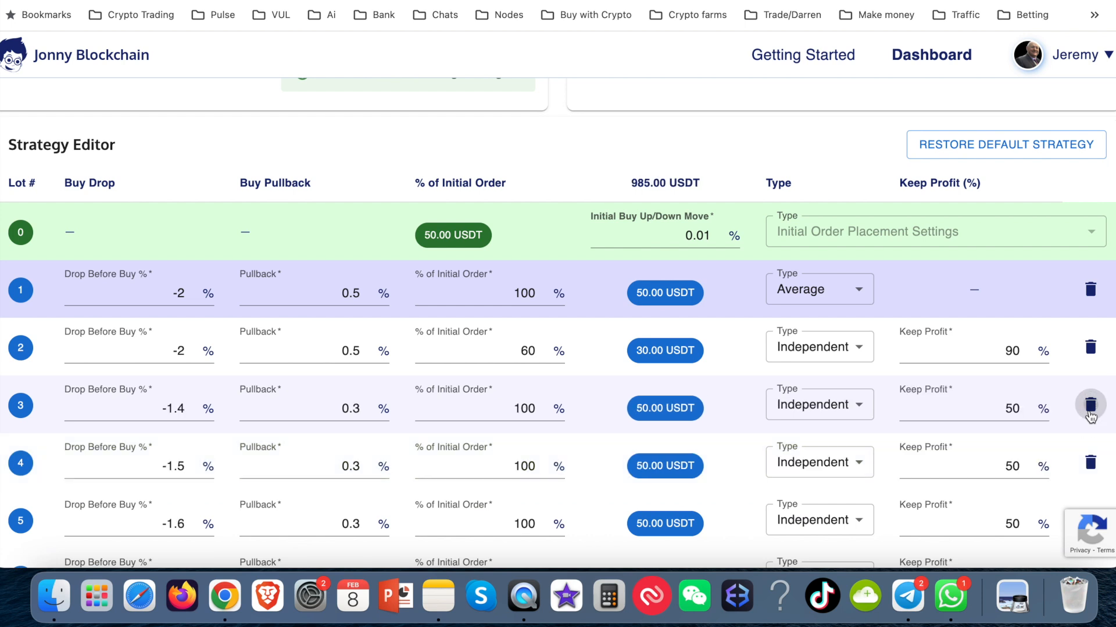
{"action": "left_click", "coordinate": [1090, 405]}
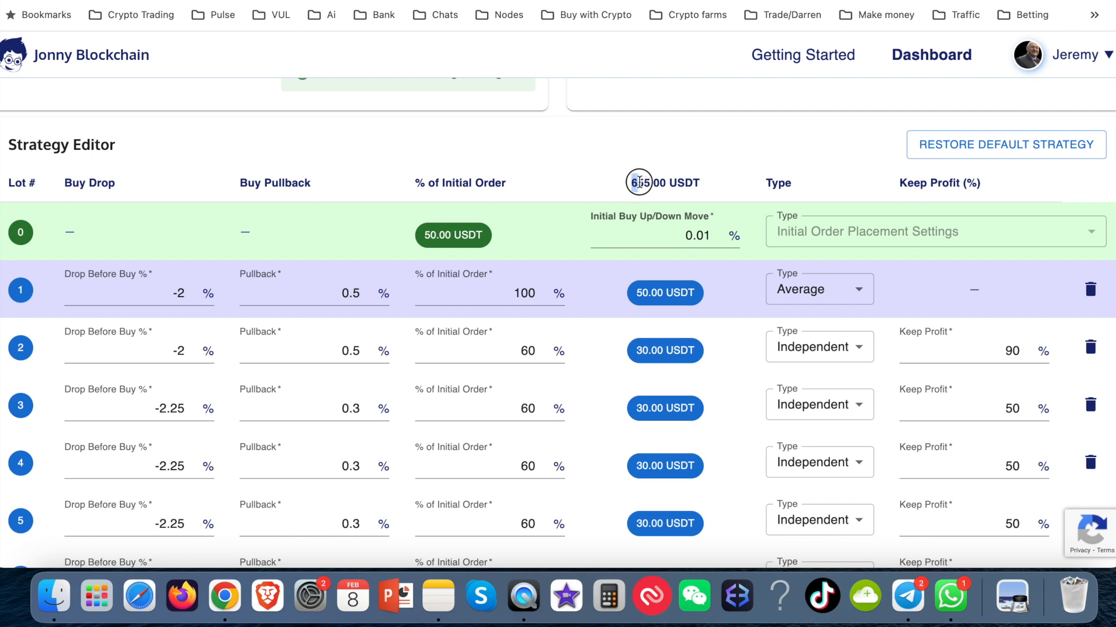
{"action": "double_click", "coordinate": [647, 183]}
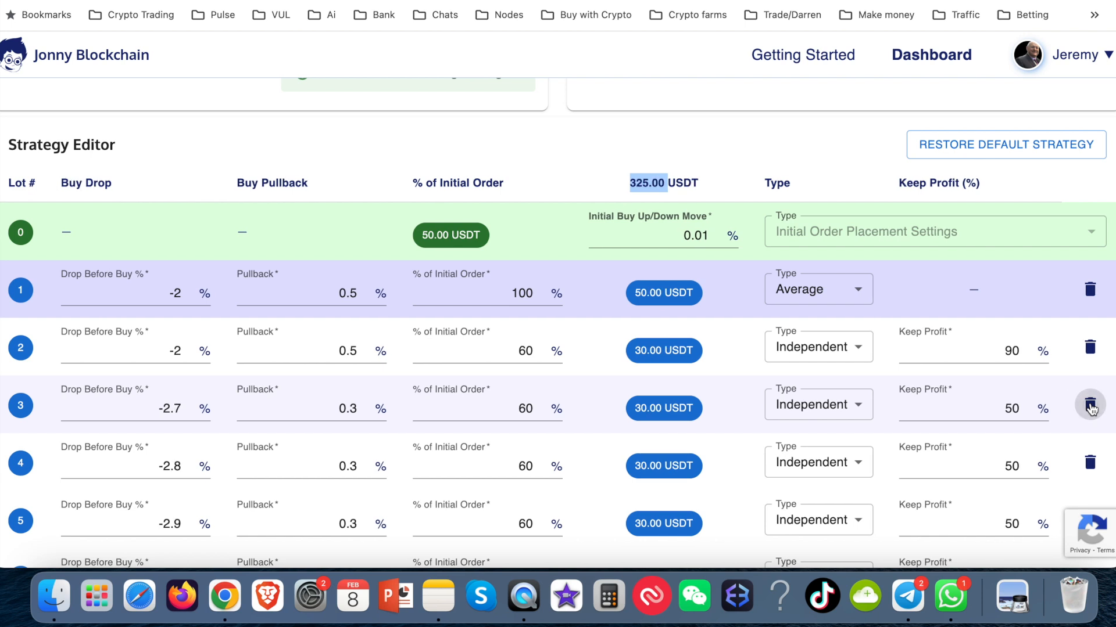
{"action": "left_click", "coordinate": [1089, 405]}
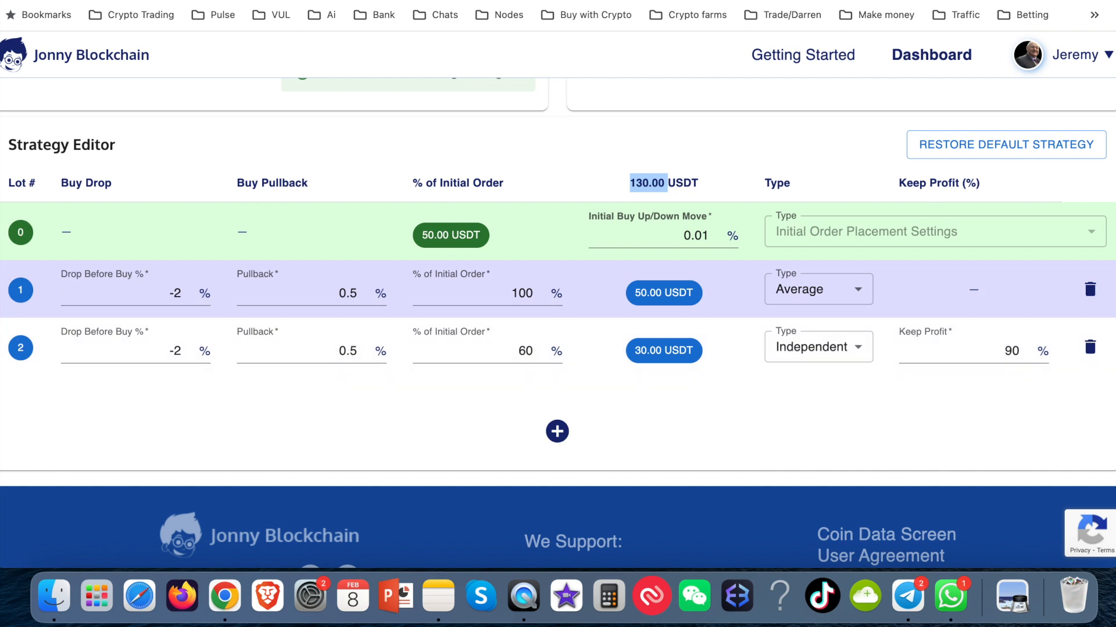
{"action": "left_click", "coordinate": [1089, 349]}
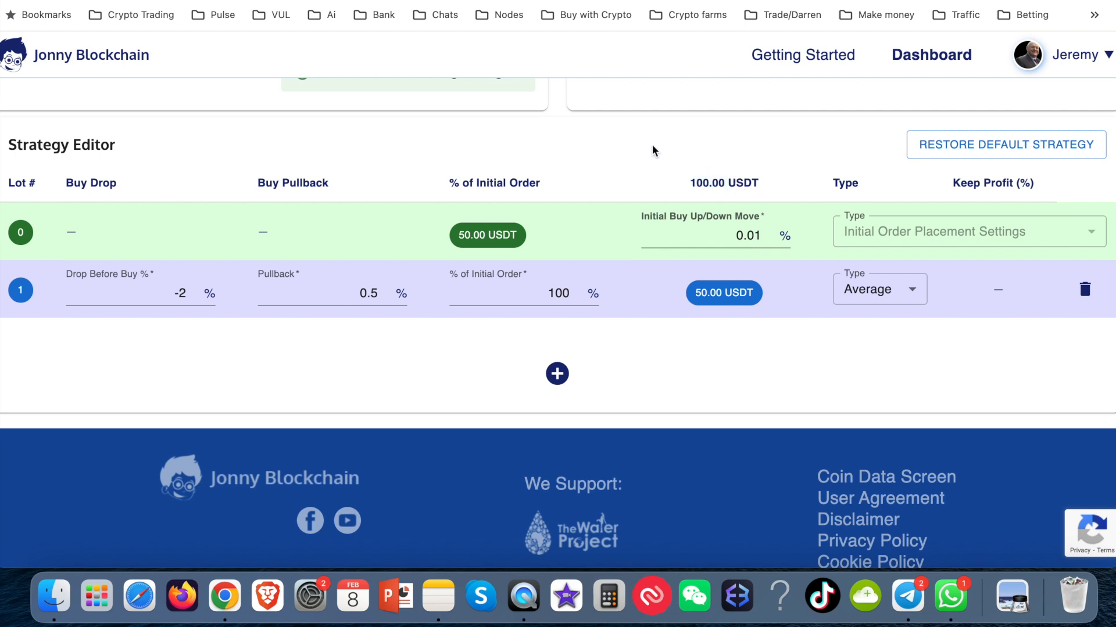
{"action": "mouse_move", "coordinate": [308, 285]}
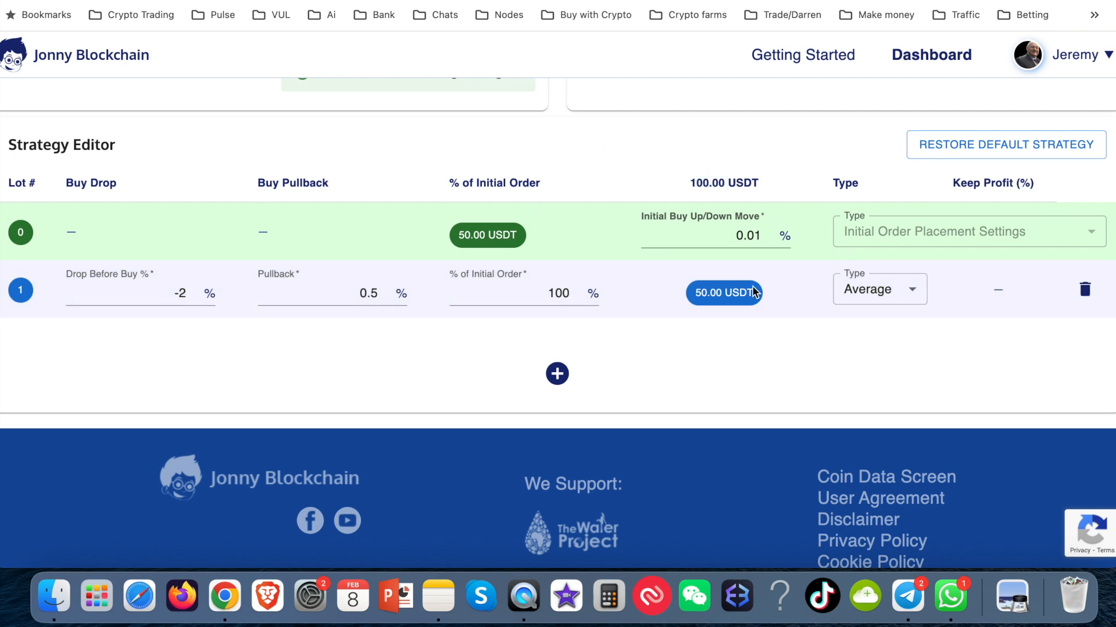
{"action": "mouse_move", "coordinate": [400, 248]}
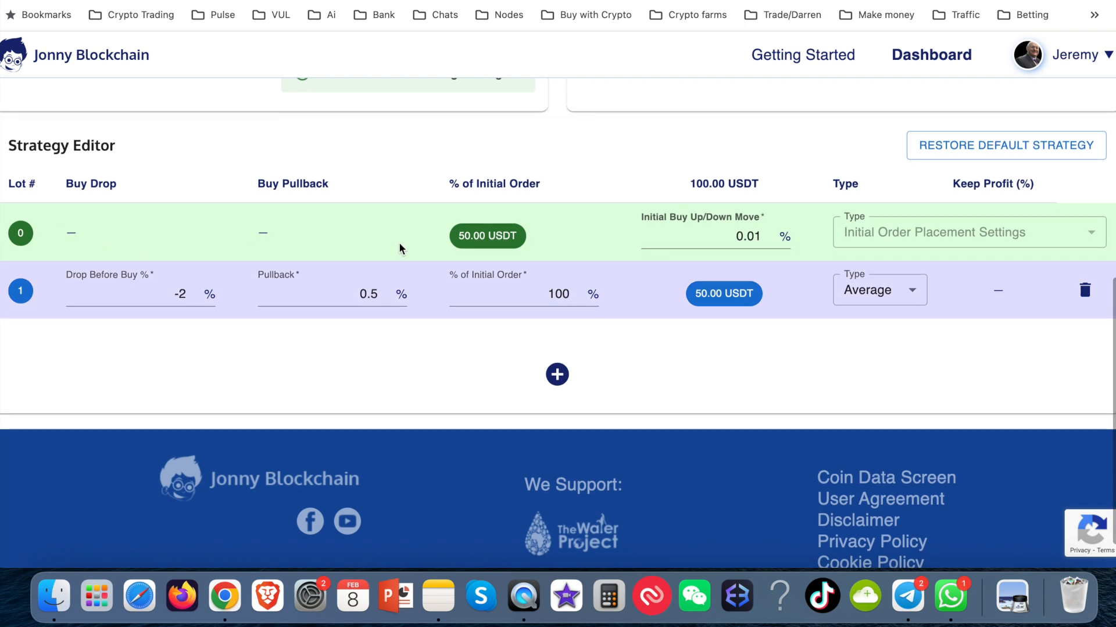
{"action": "mouse_move", "coordinate": [431, 225]}
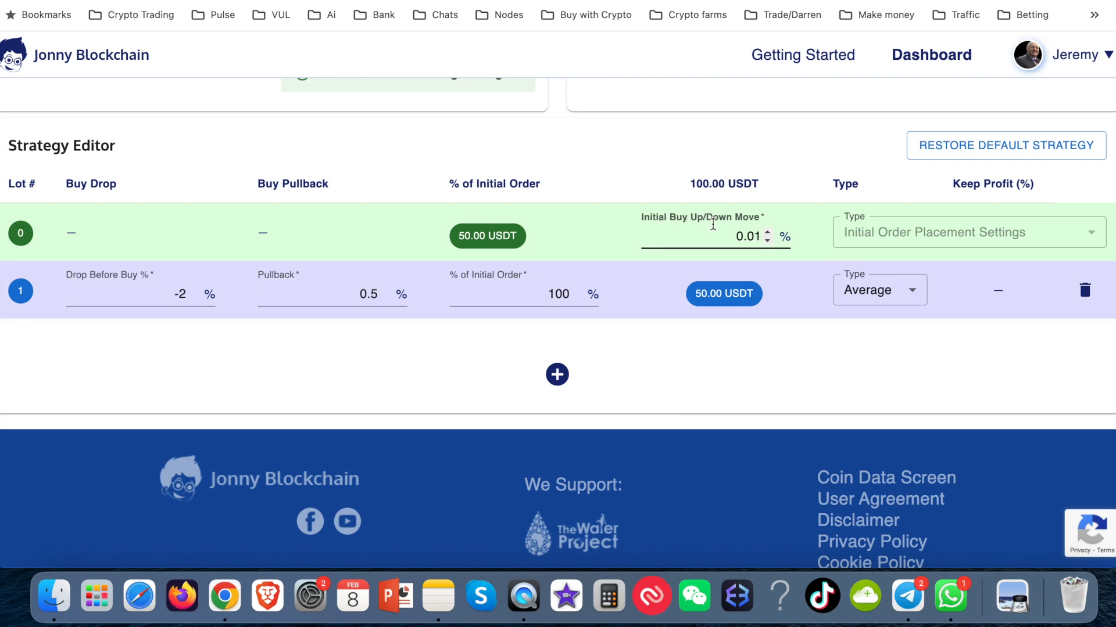
{"action": "mouse_move", "coordinate": [829, 369]}
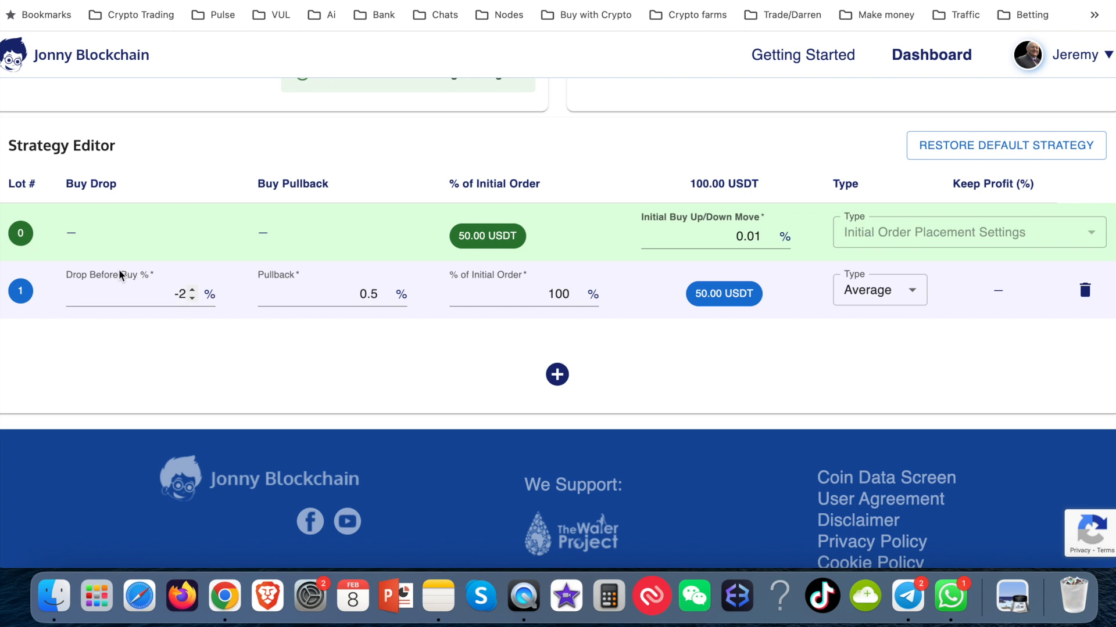
Set lot 1's Drop Before Buy to -10 and % of Initial Order to 50
{"action": "left_click", "coordinate": [191, 294]}
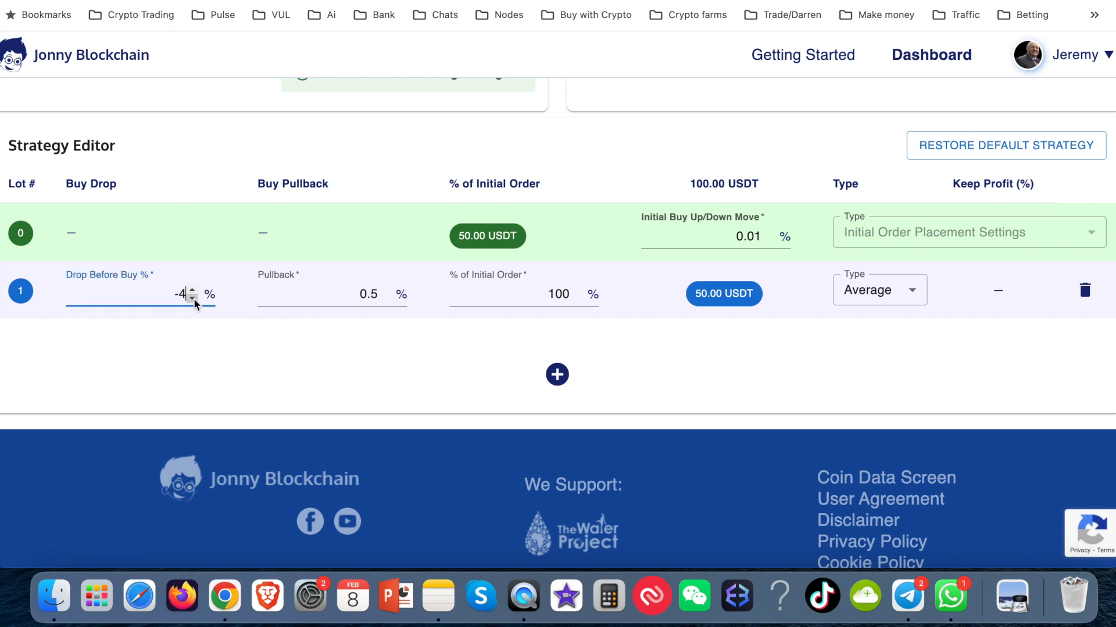
{"action": "left_click", "coordinate": [192, 298]}
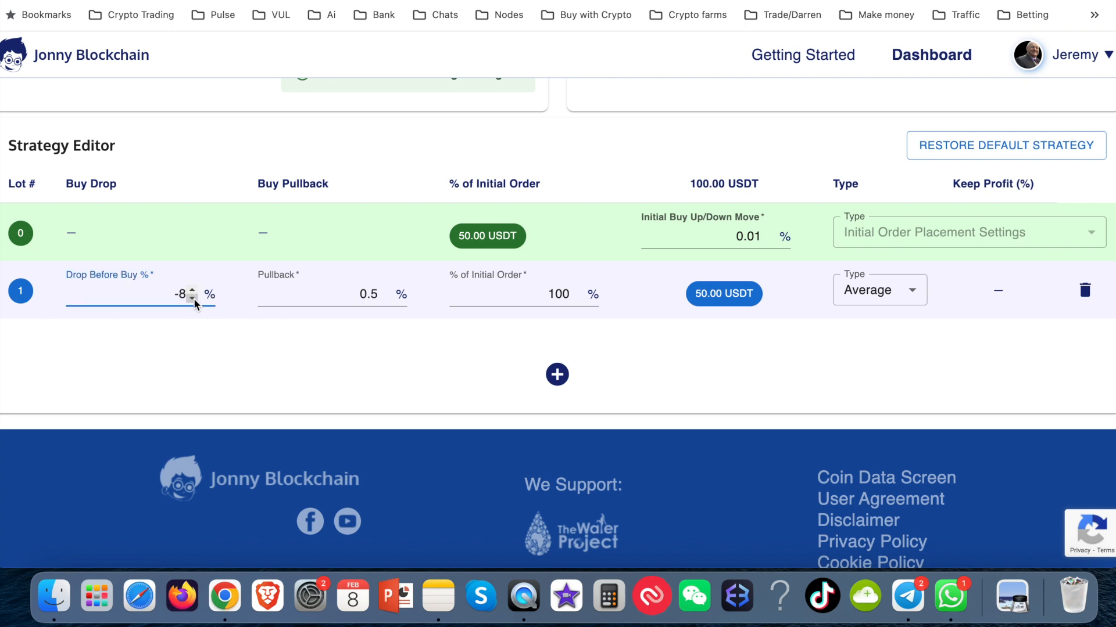
{"action": "left_click", "coordinate": [192, 298]}
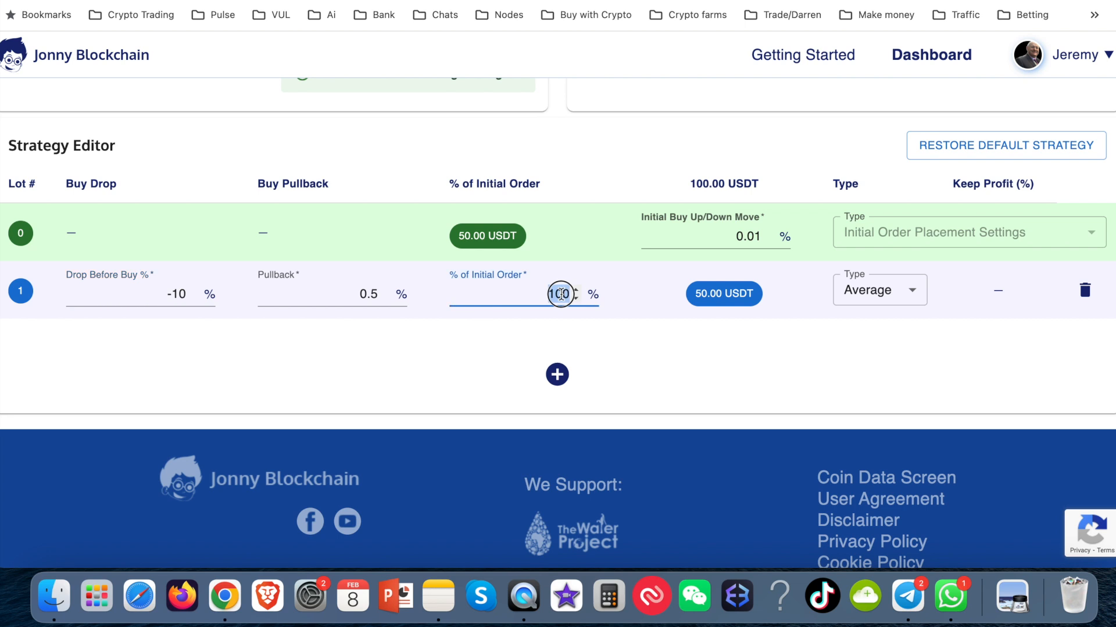
{"action": "type", "text": "50"}
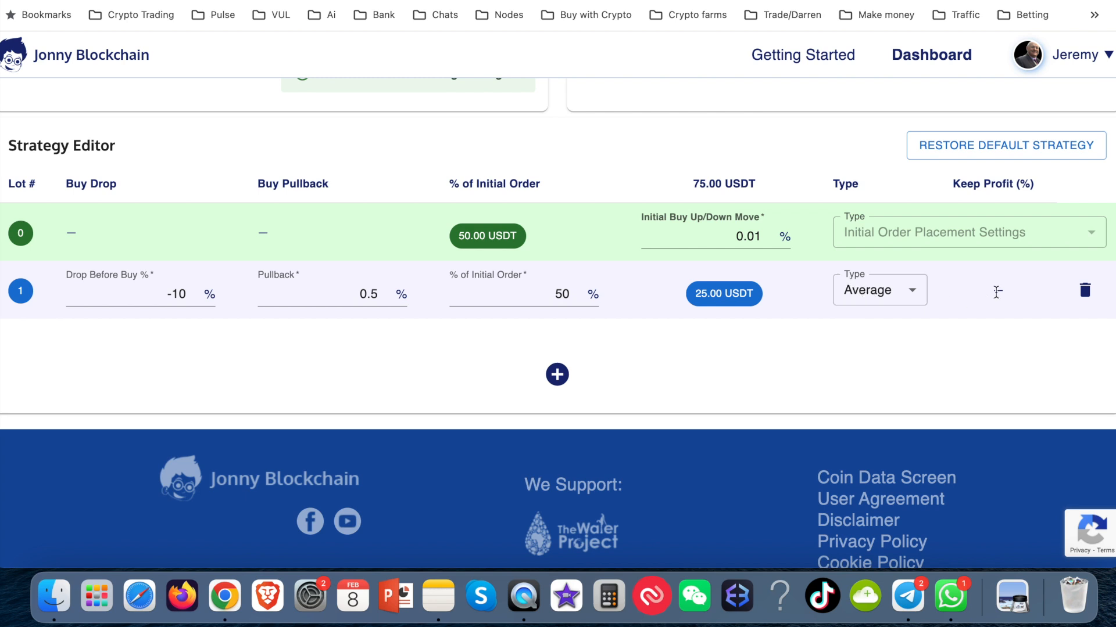
{"action": "mouse_move", "coordinate": [1021, 287]}
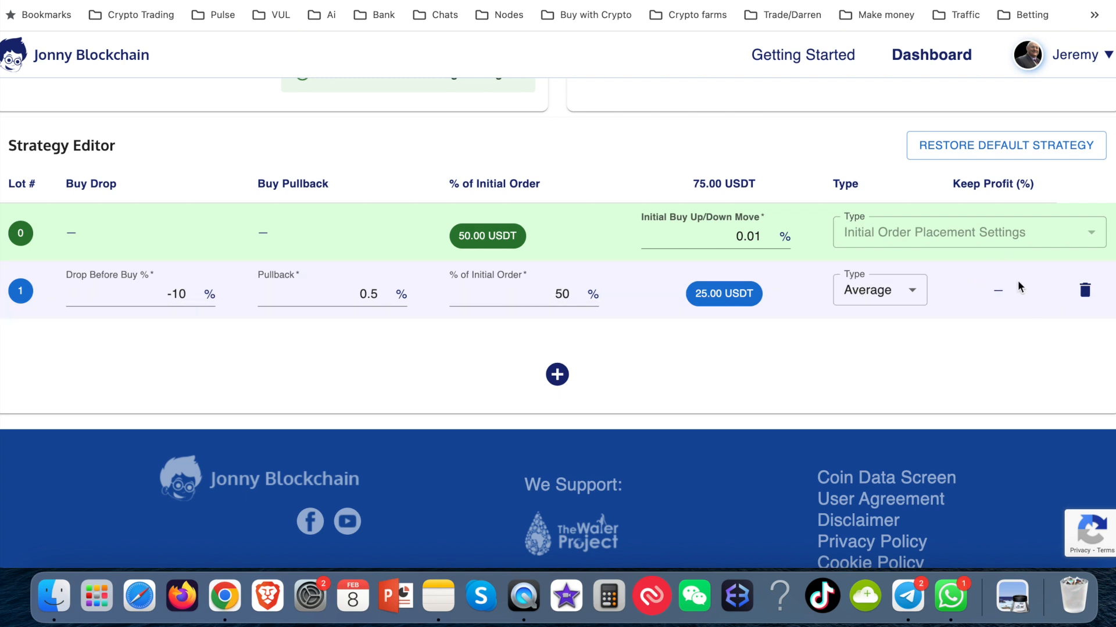
{"action": "left_click", "coordinate": [878, 290]}
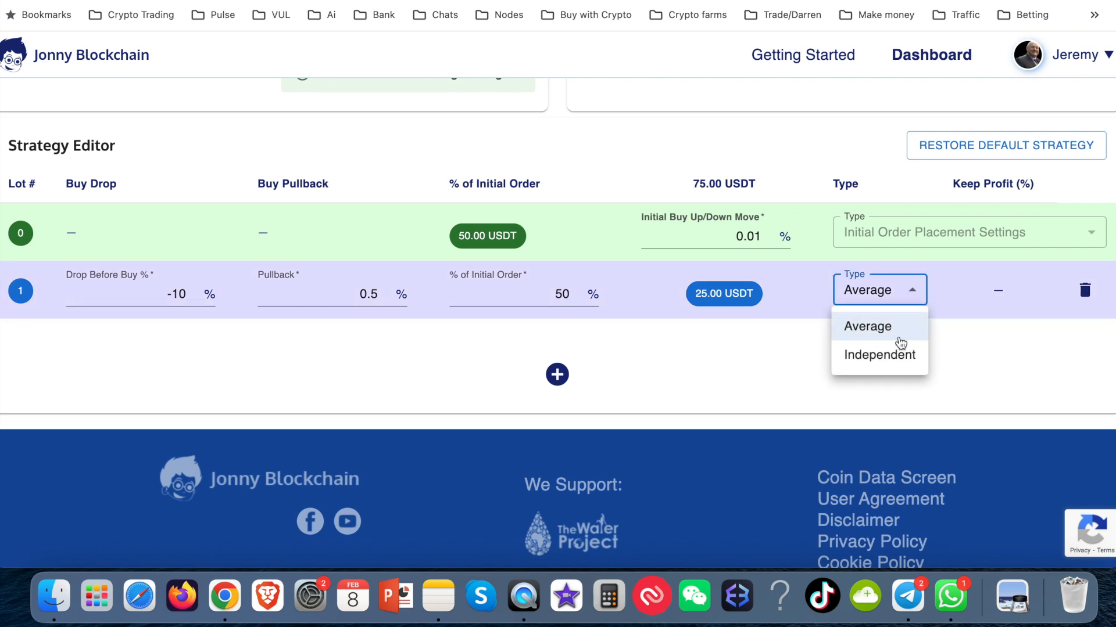
{"action": "left_click", "coordinate": [881, 354]}
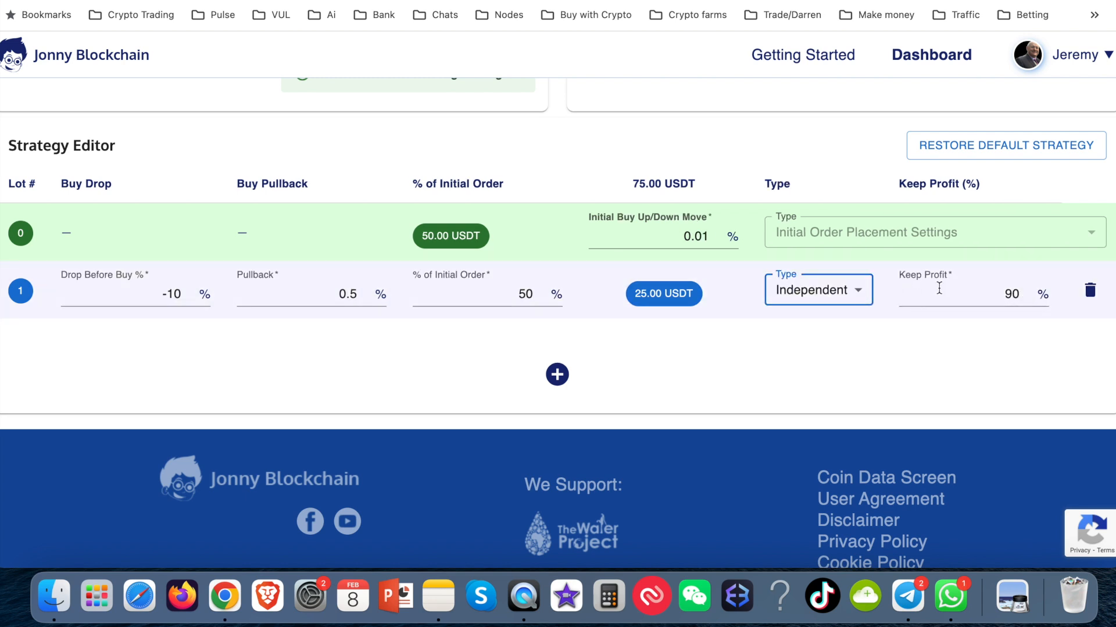
{"action": "left_click", "coordinate": [996, 294]}
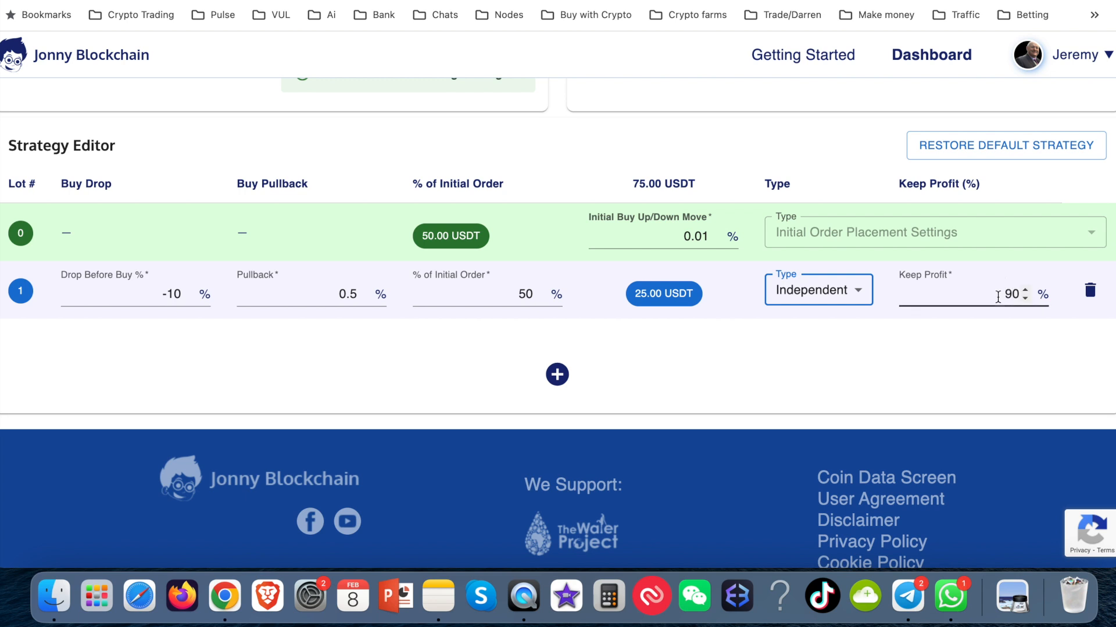
{"action": "mouse_move", "coordinate": [940, 284]}
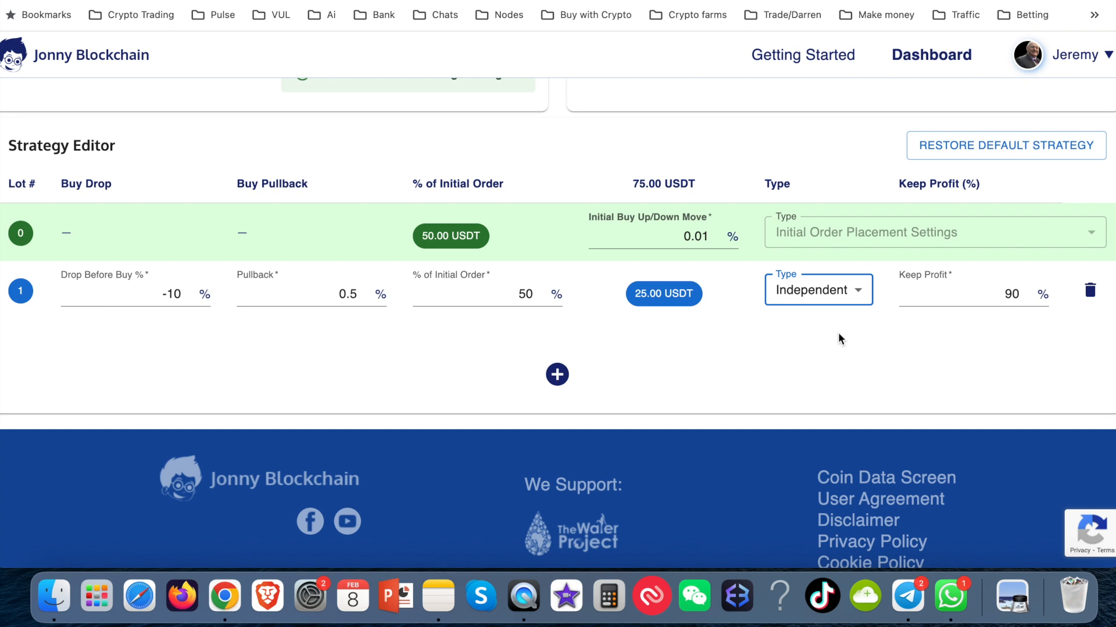
{"action": "mouse_move", "coordinate": [459, 236]}
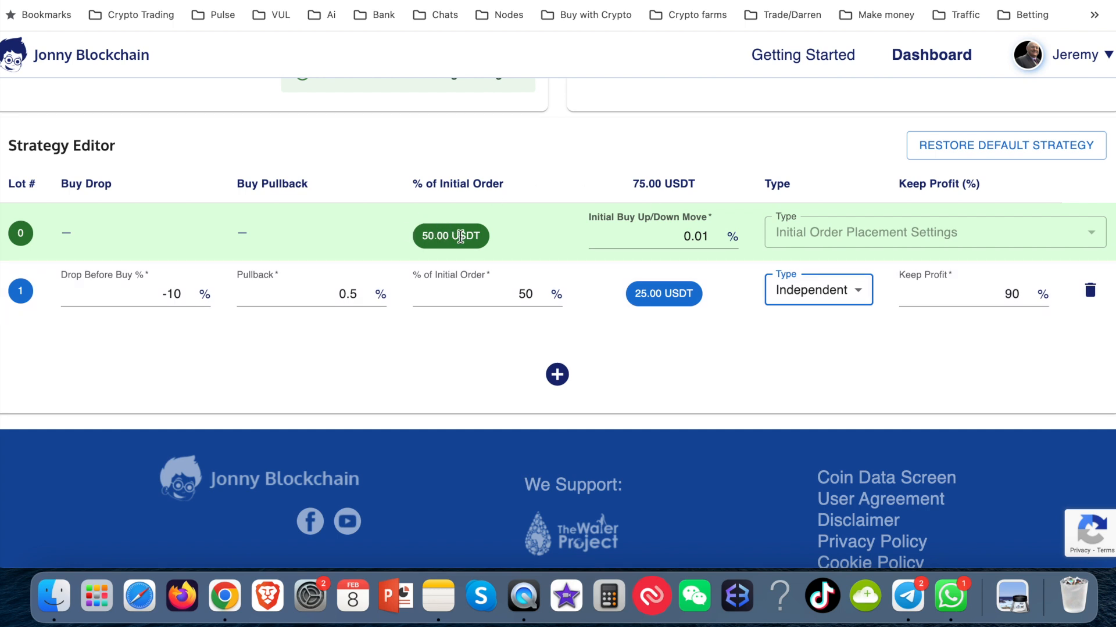
{"action": "mouse_move", "coordinate": [508, 236]}
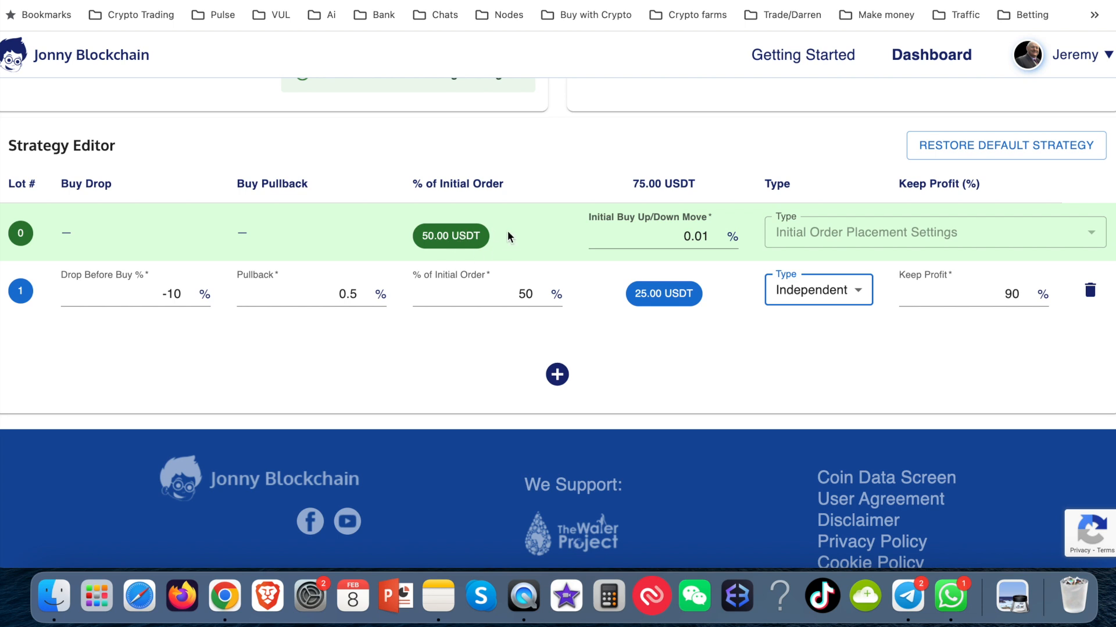
{"action": "left_click", "coordinate": [996, 294]}
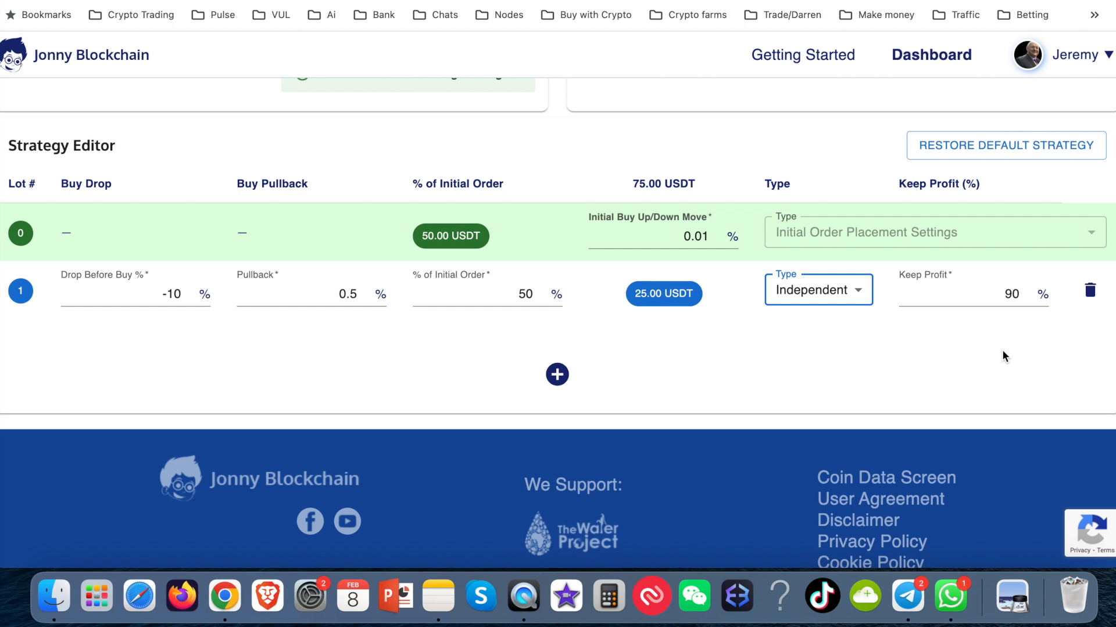
{"action": "left_click", "coordinate": [993, 294]}
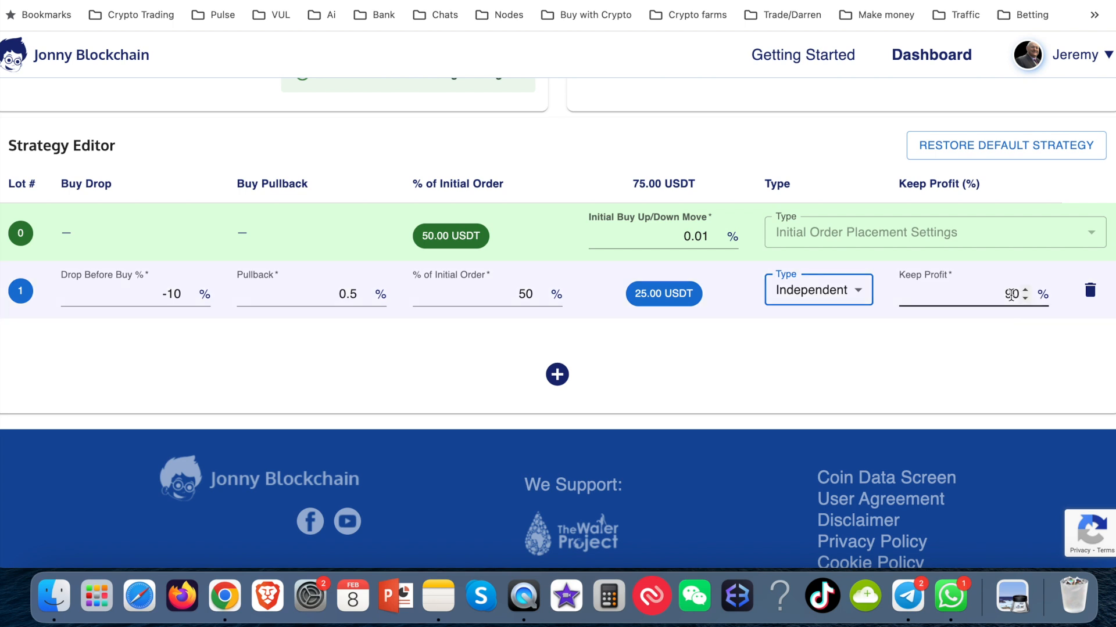
{"action": "left_click", "coordinate": [995, 294]}
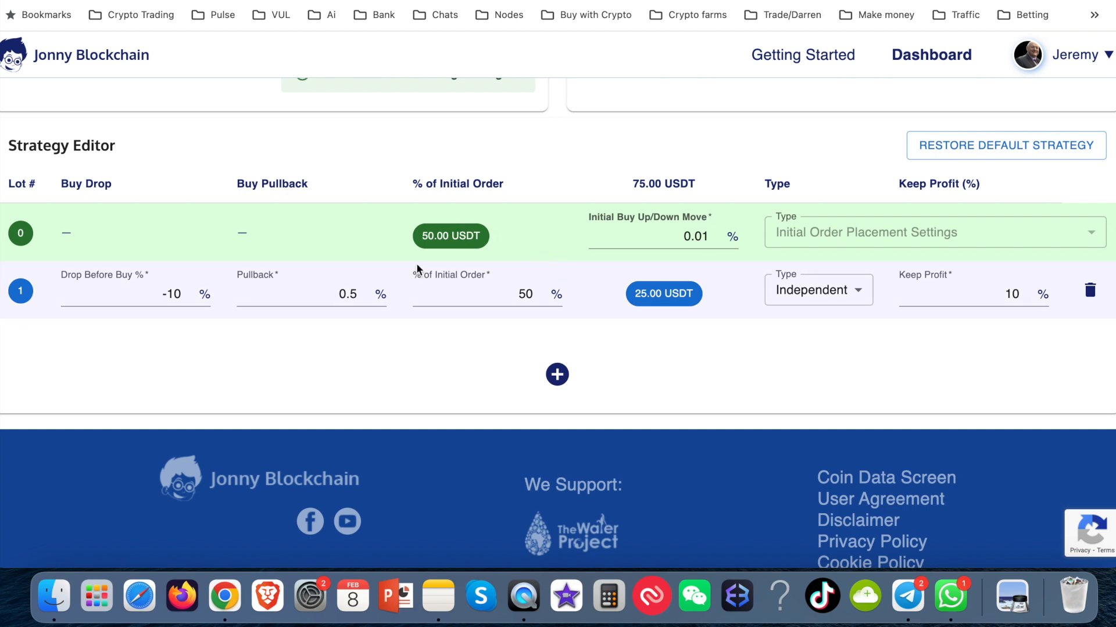
{"action": "left_click", "coordinate": [135, 294]}
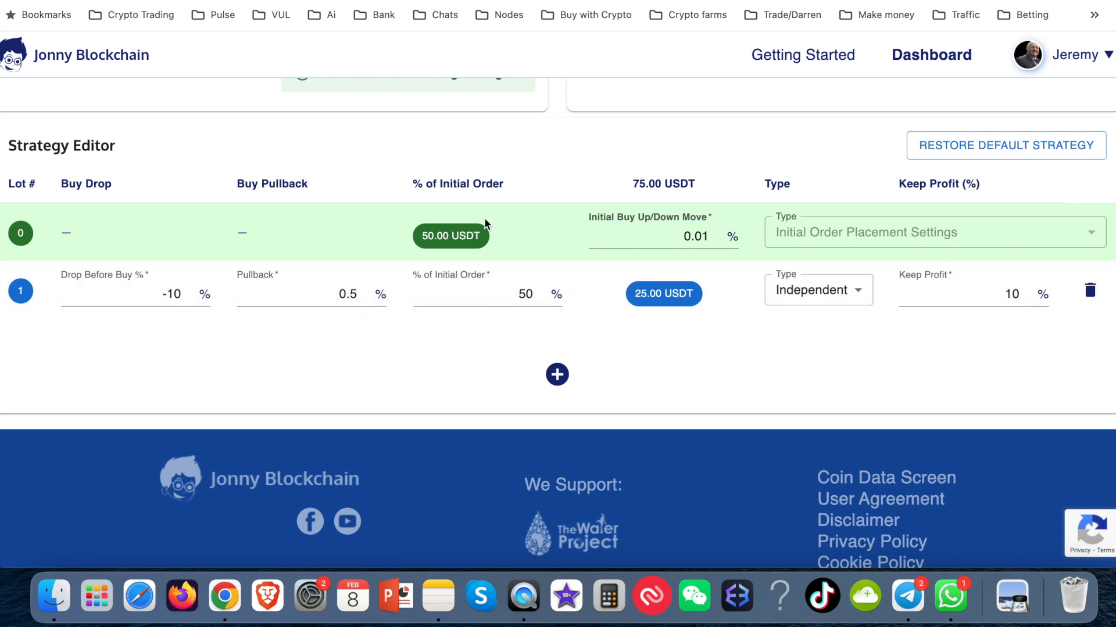
{"action": "mouse_move", "coordinate": [470, 235]}
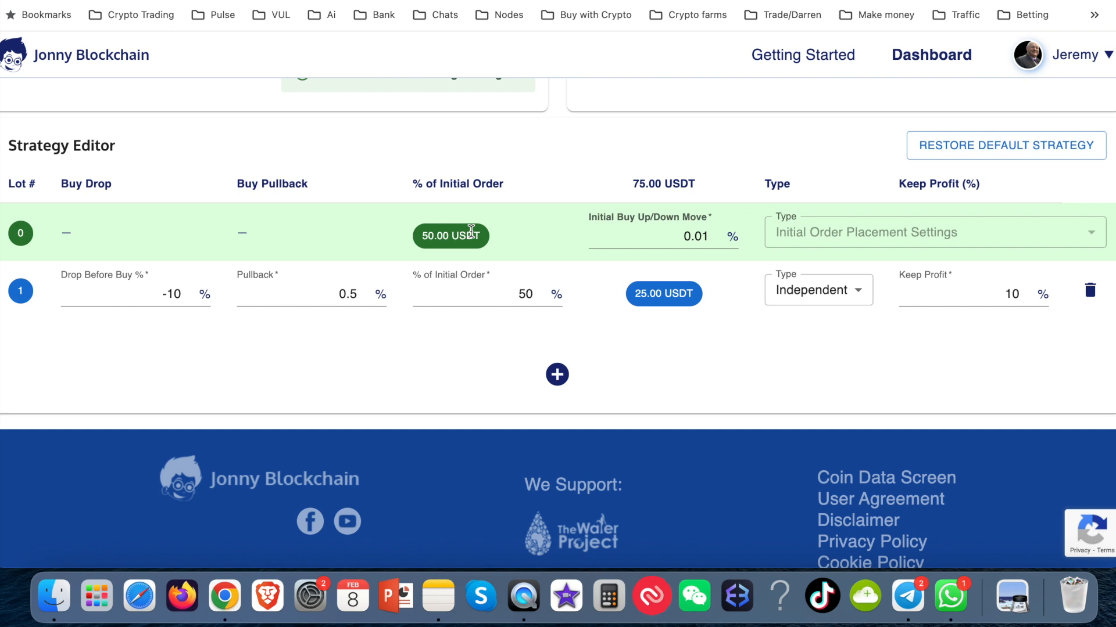
{"action": "mouse_move", "coordinate": [929, 231]}
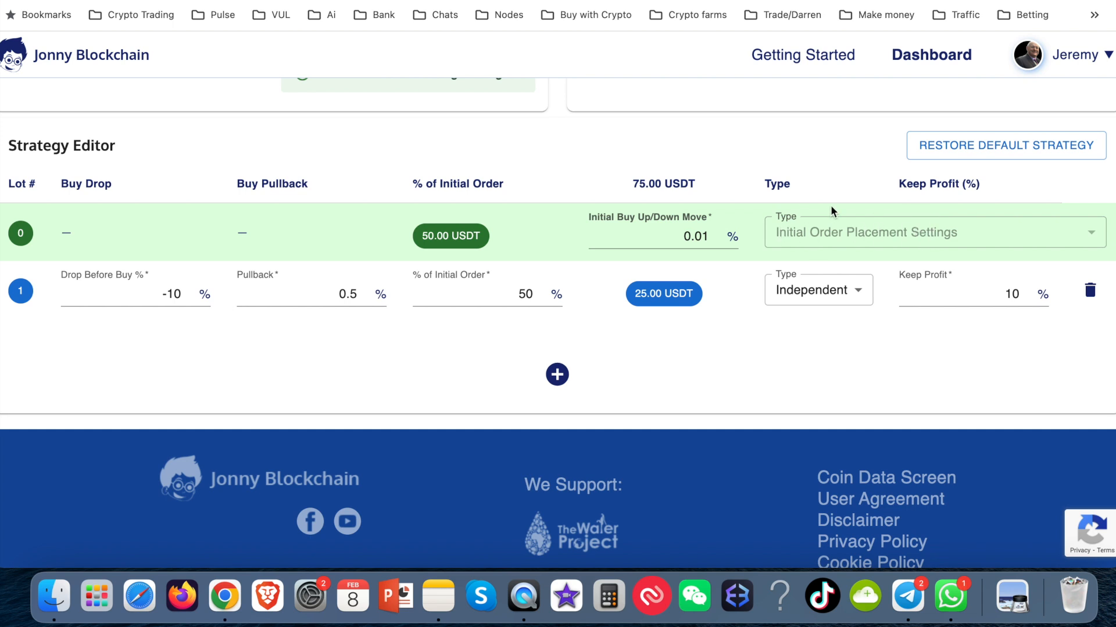
{"action": "mouse_move", "coordinate": [723, 219]}
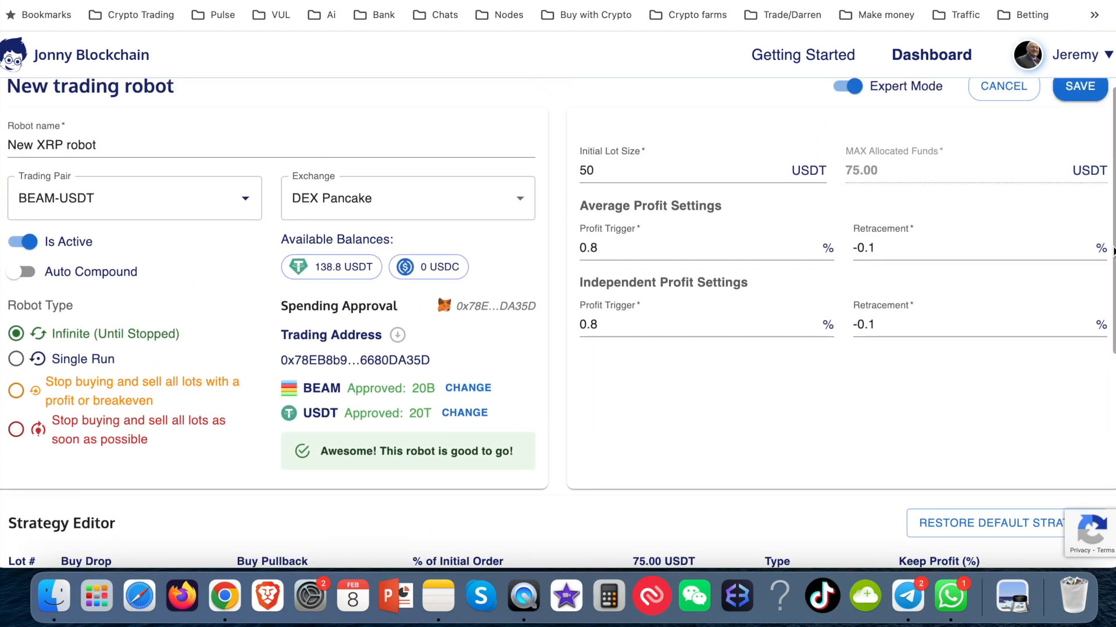
{"action": "mouse_move", "coordinate": [541, 32]}
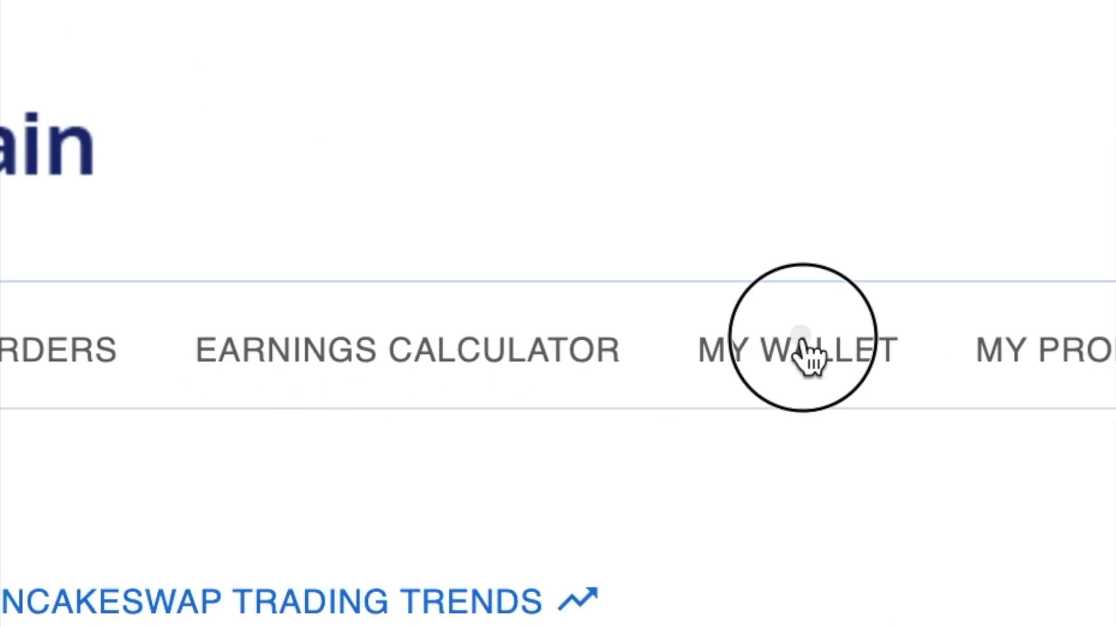
Use the % Calculator with 0.01662 and 0.01840 to get 10.71%, then close it
{"action": "left_click", "coordinate": [796, 350]}
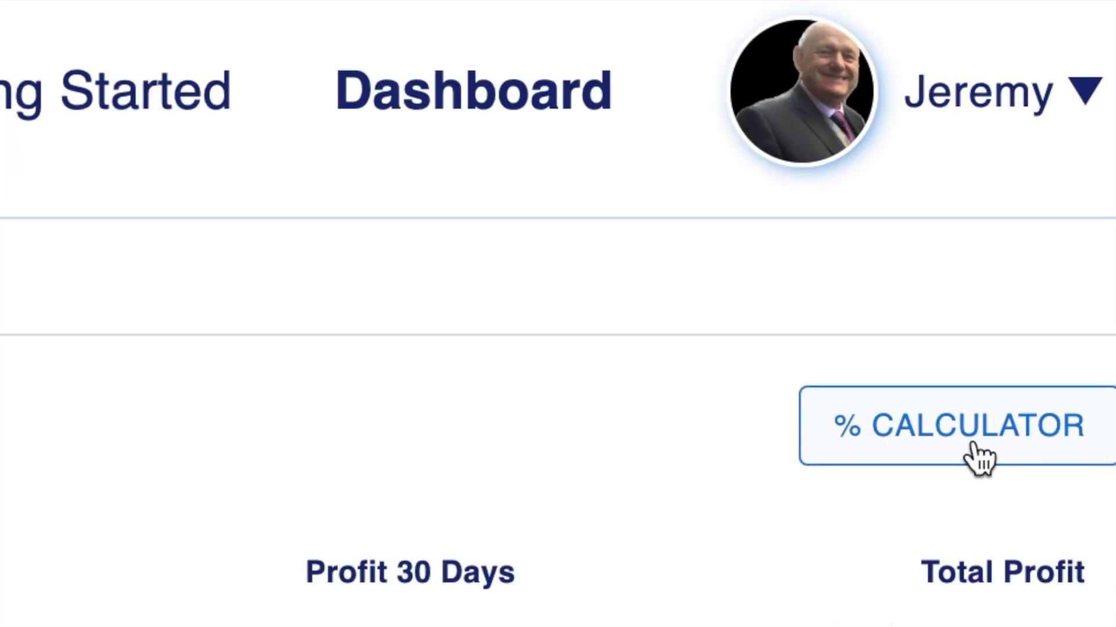
{"action": "left_click", "coordinate": [954, 426]}
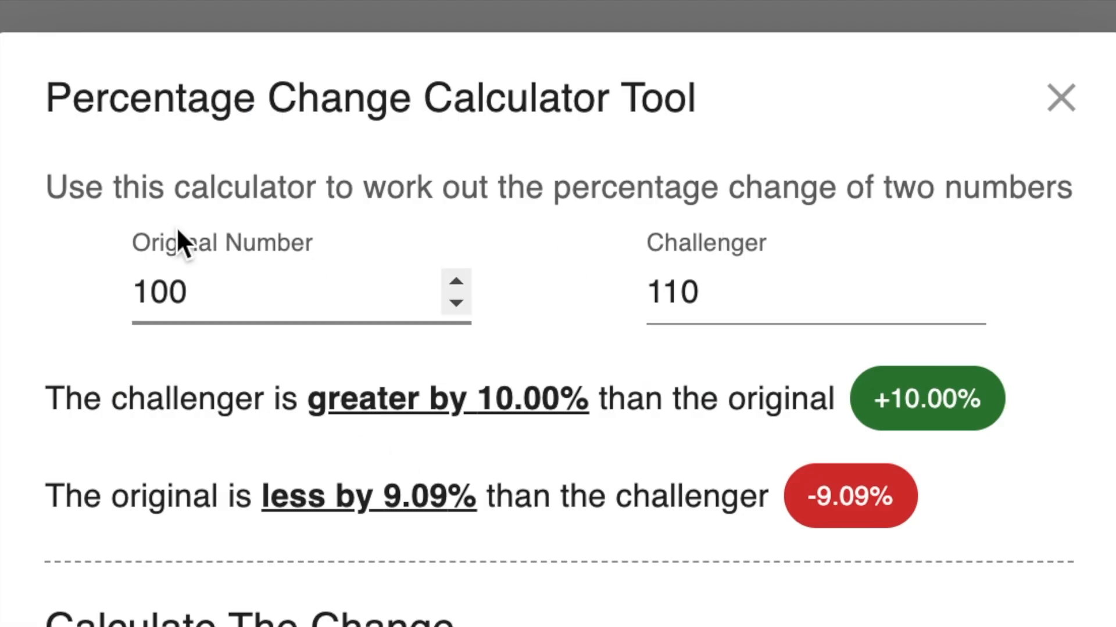
{"action": "left_click", "coordinate": [249, 292]}
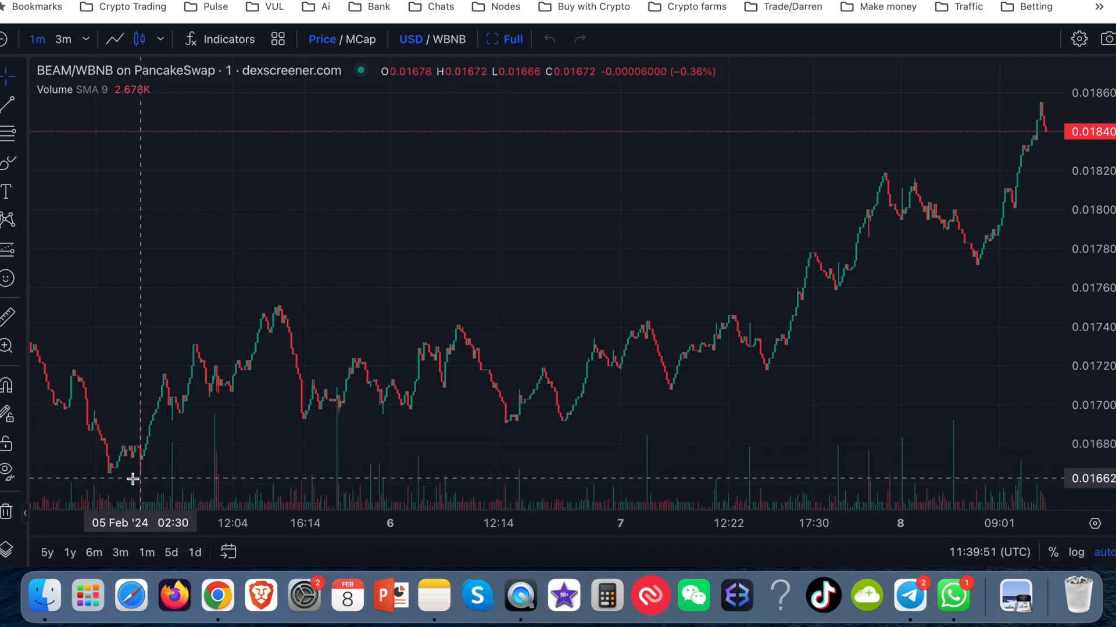
{"action": "mouse_move", "coordinate": [131, 478]}
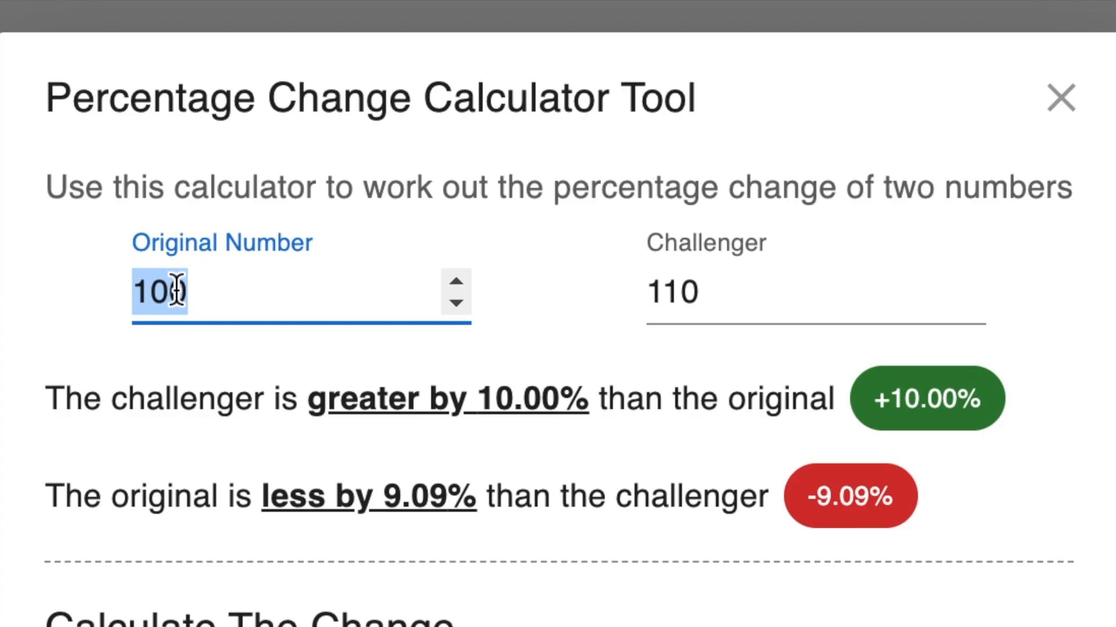
{"action": "type", "text": "0.01662"}
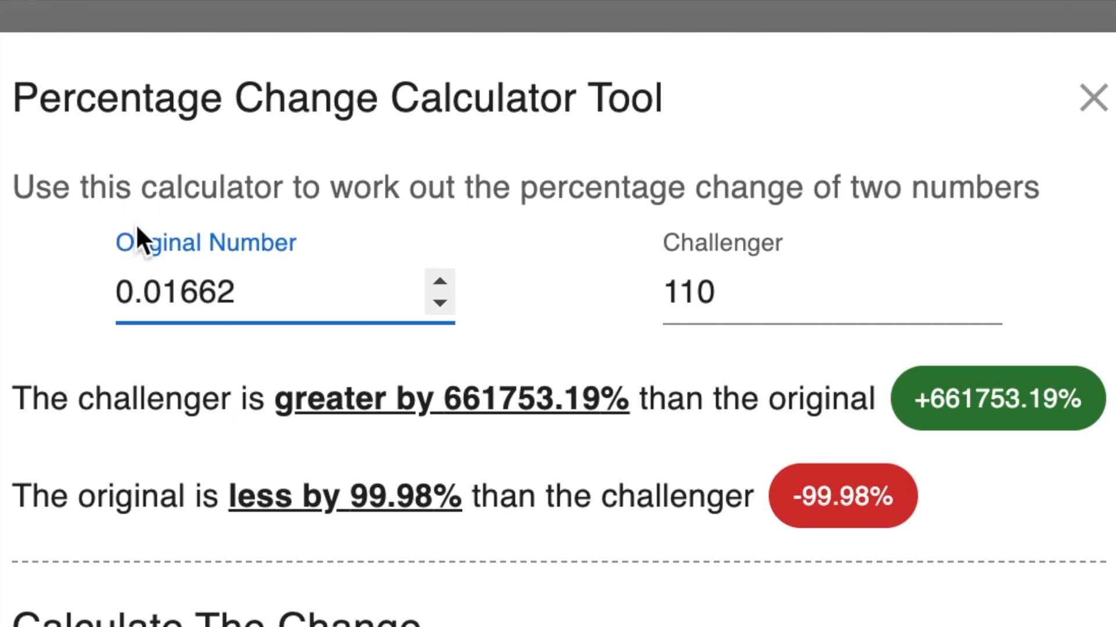
{"action": "left_click", "coordinate": [1091, 98]}
{"action": "type", "text": "0.01840"}
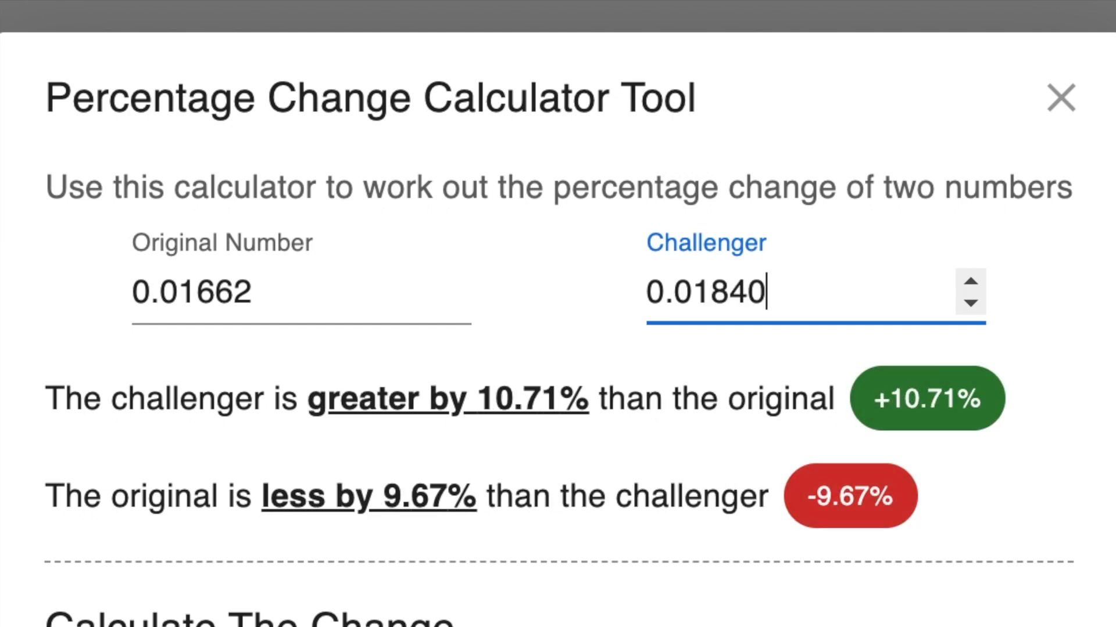
{"action": "mouse_move", "coordinate": [925, 399]}
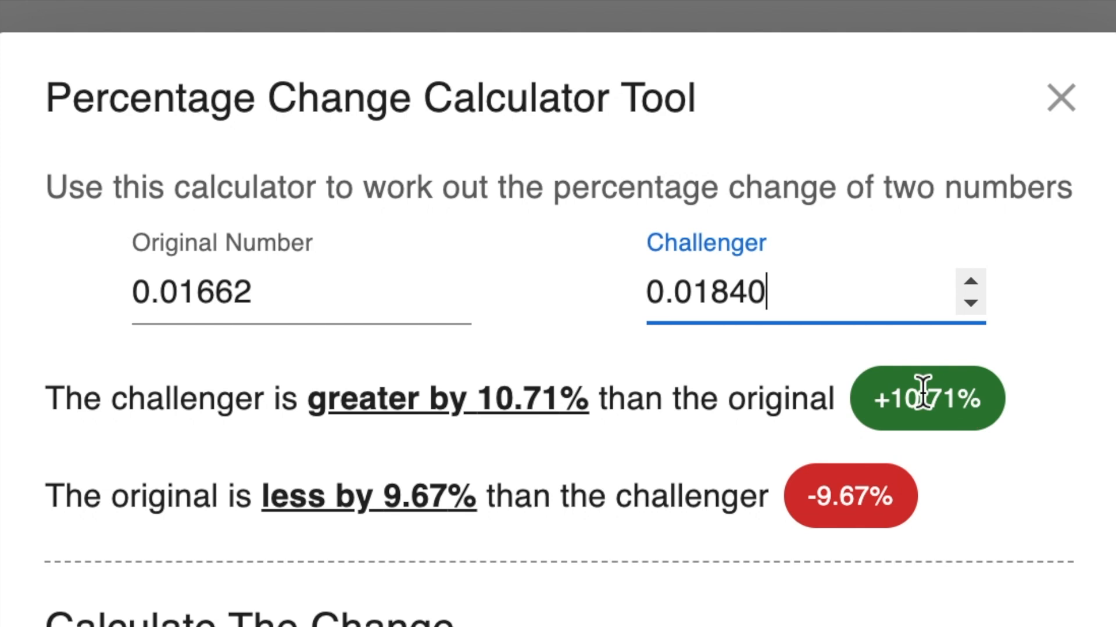
{"action": "mouse_move", "coordinate": [937, 413]}
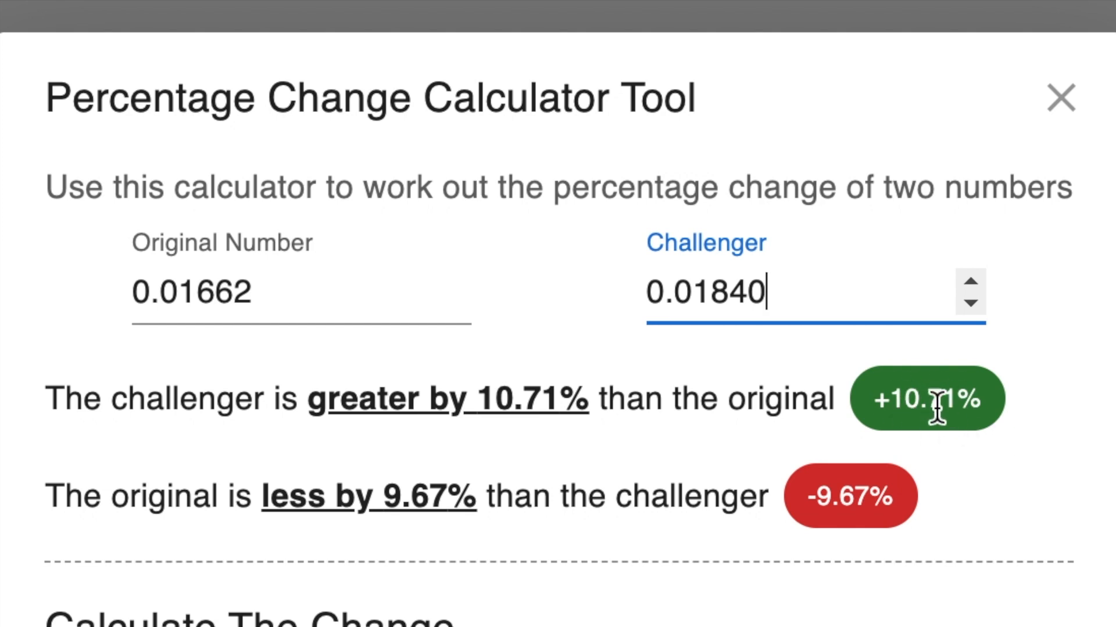
{"action": "left_click", "coordinate": [1060, 98]}
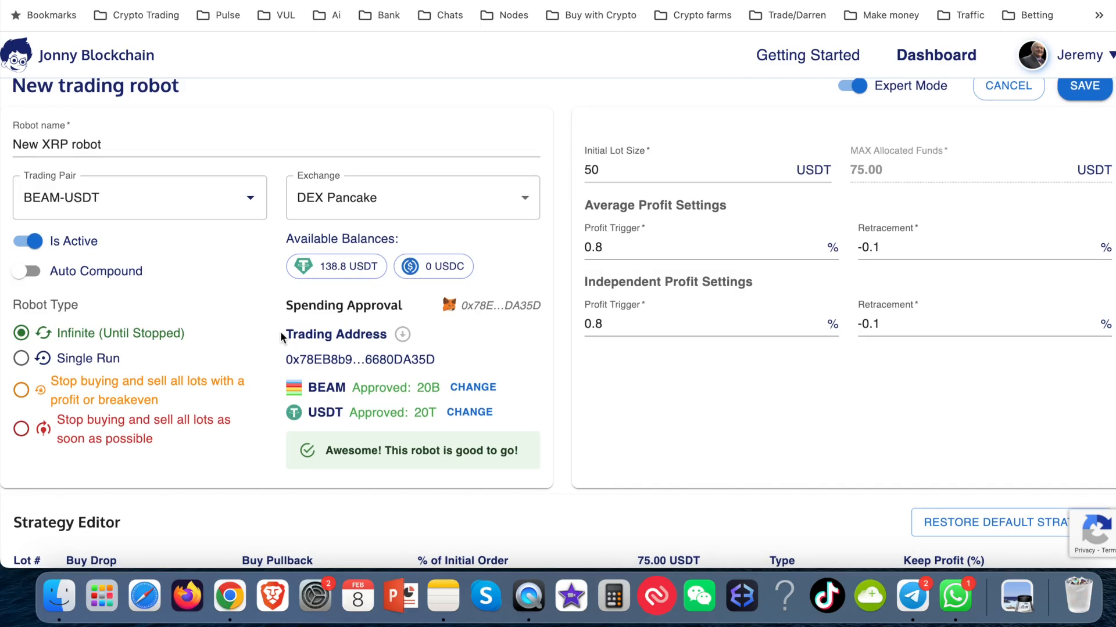
{"action": "scroll", "scroll_direction": "down", "scroll_amount": 3}
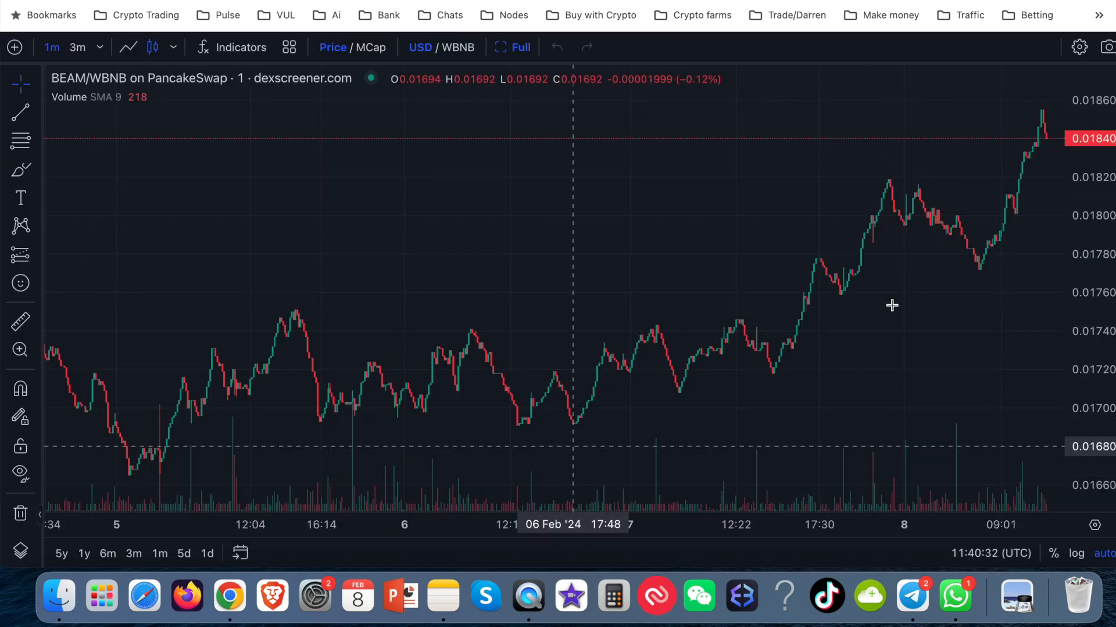
{"action": "mouse_move", "coordinate": [920, 169]}
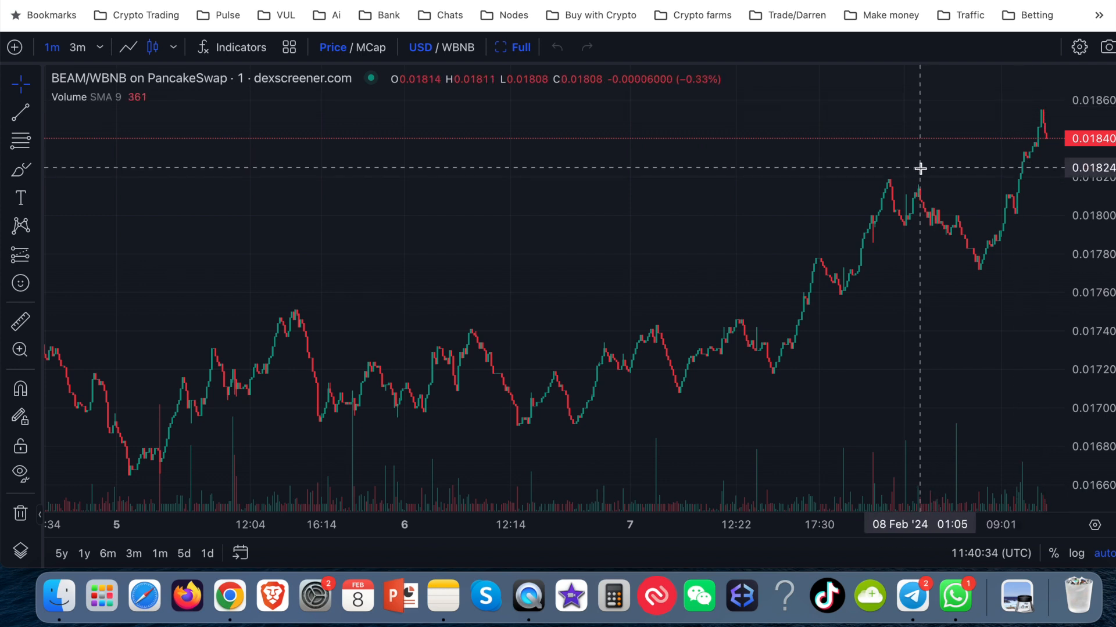
{"action": "mouse_move", "coordinate": [129, 478]}
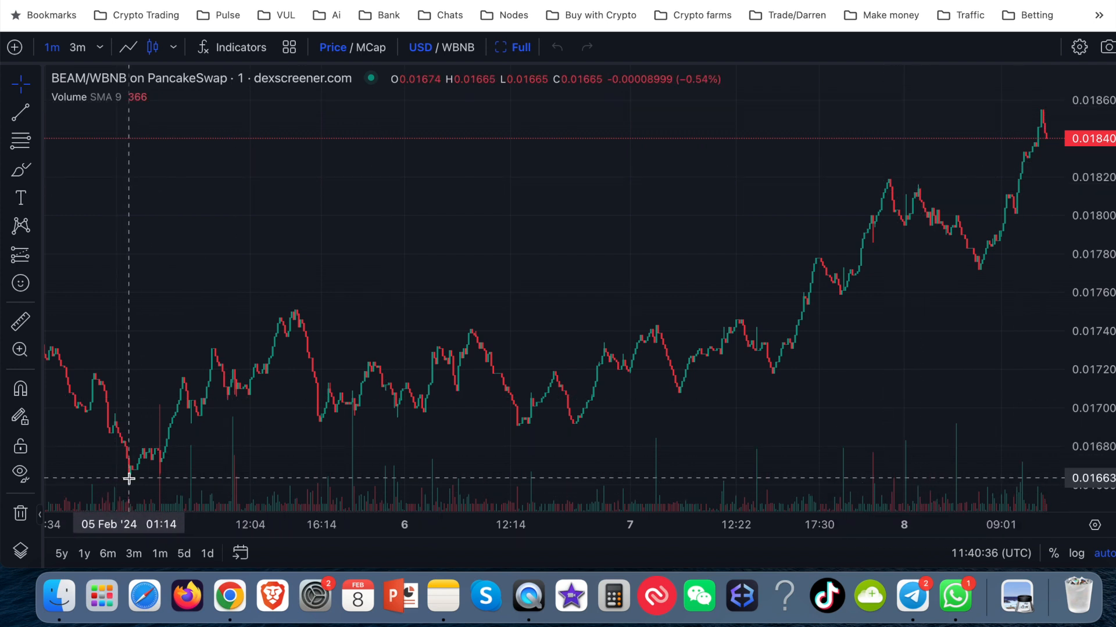
{"action": "mouse_move", "coordinate": [150, 482]}
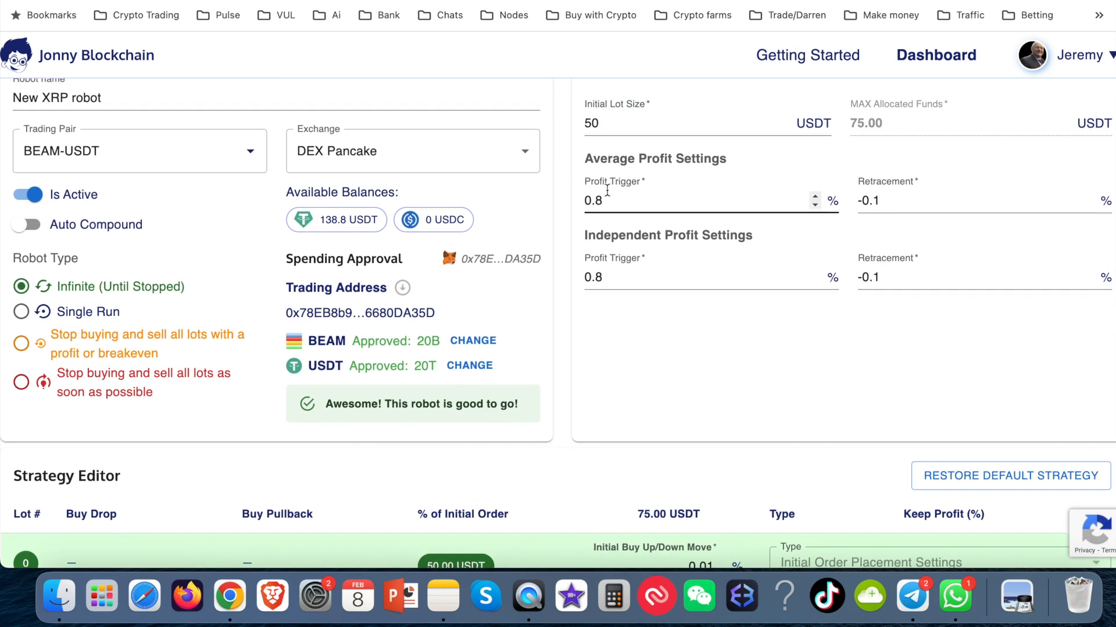
{"action": "mouse_move", "coordinate": [635, 174]}
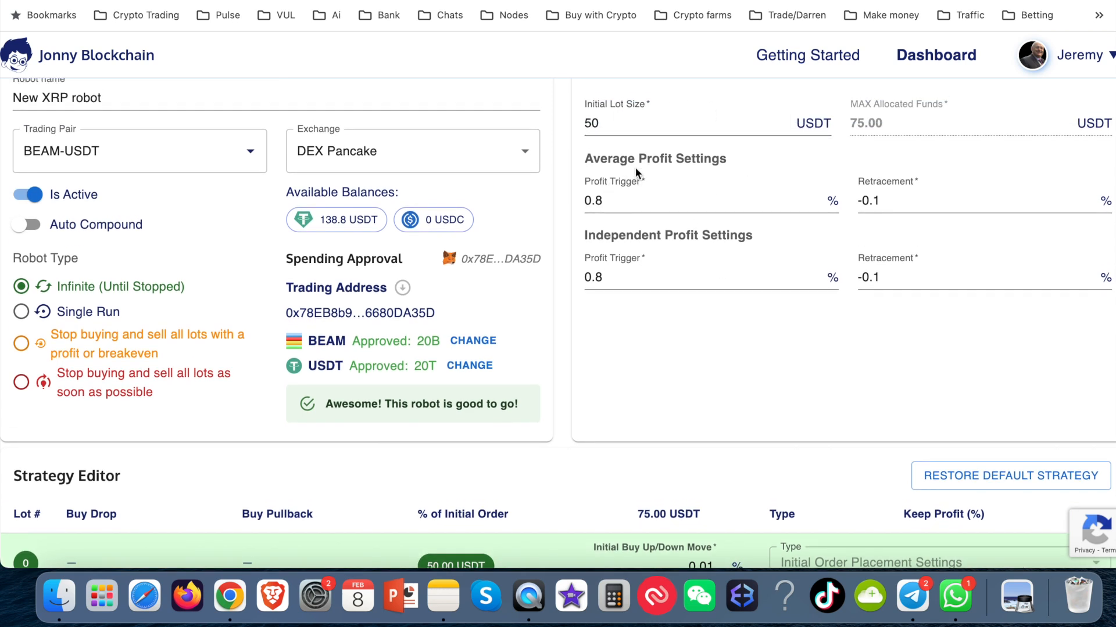
{"action": "mouse_move", "coordinate": [627, 155]}
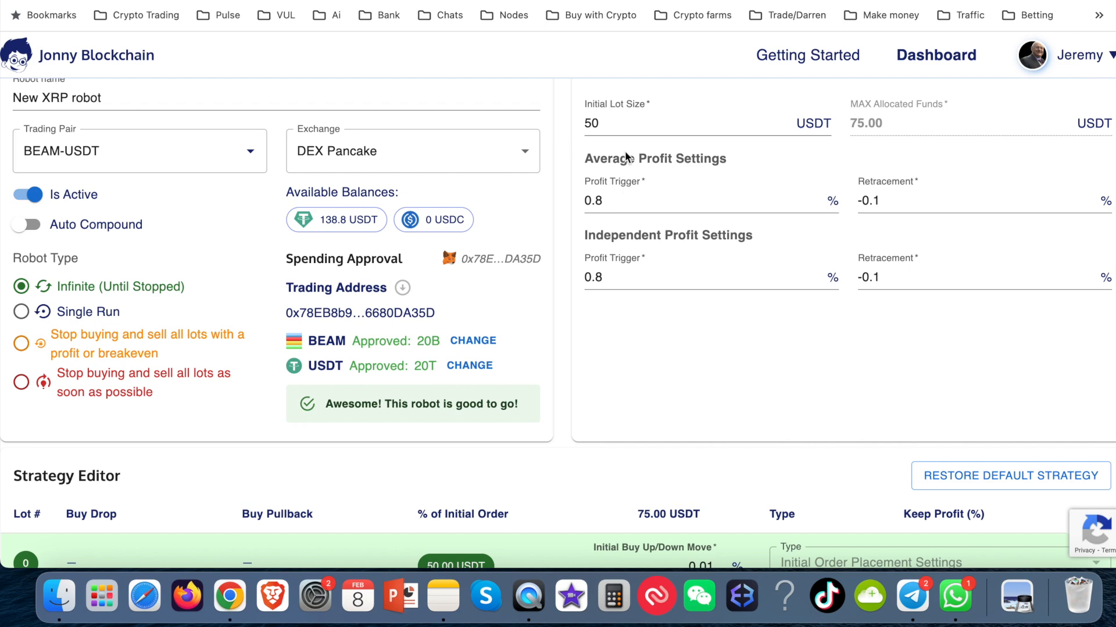
Enter 1.5 as the Average Profit Trigger, replacing 0.8%
{"action": "scroll", "scroll_direction": "down", "scroll_amount": 3}
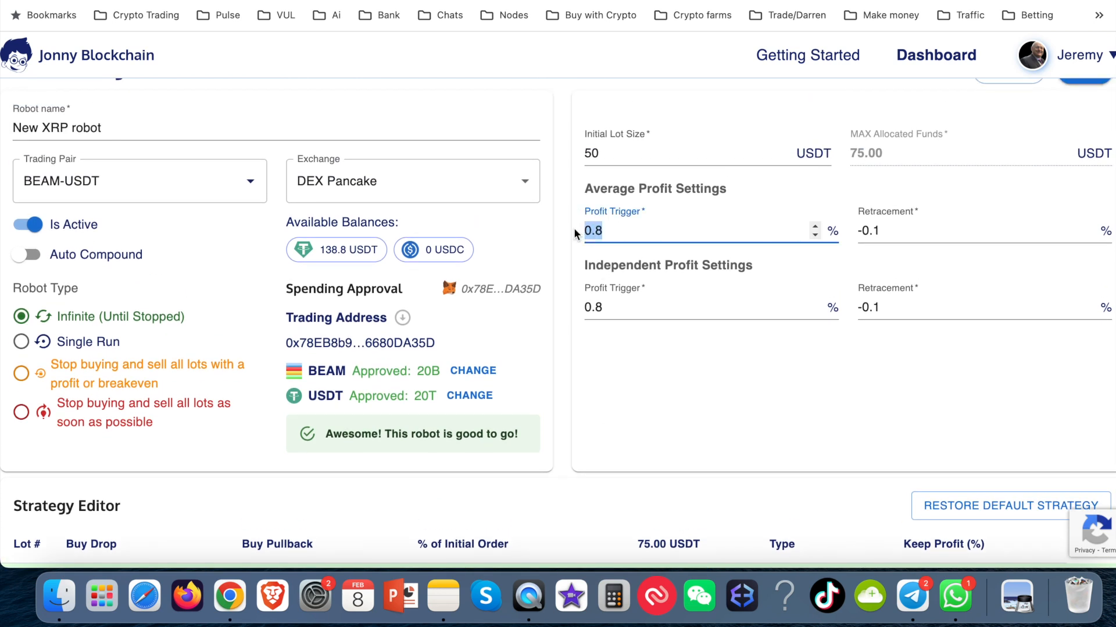
{"action": "type", "text": "1"}
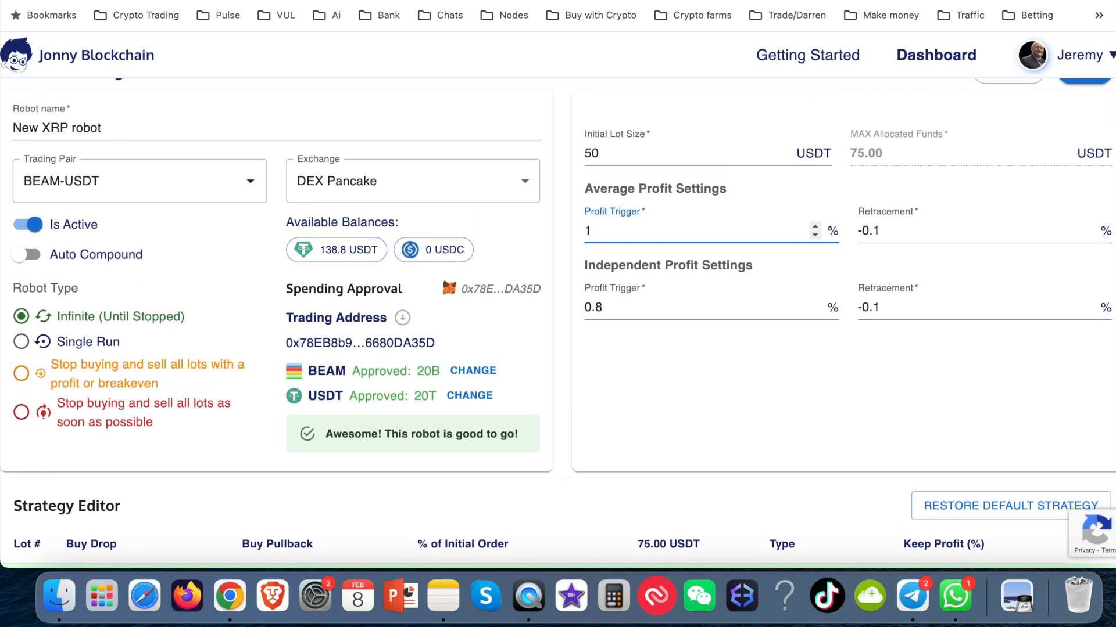
{"action": "type", "text": ".5"}
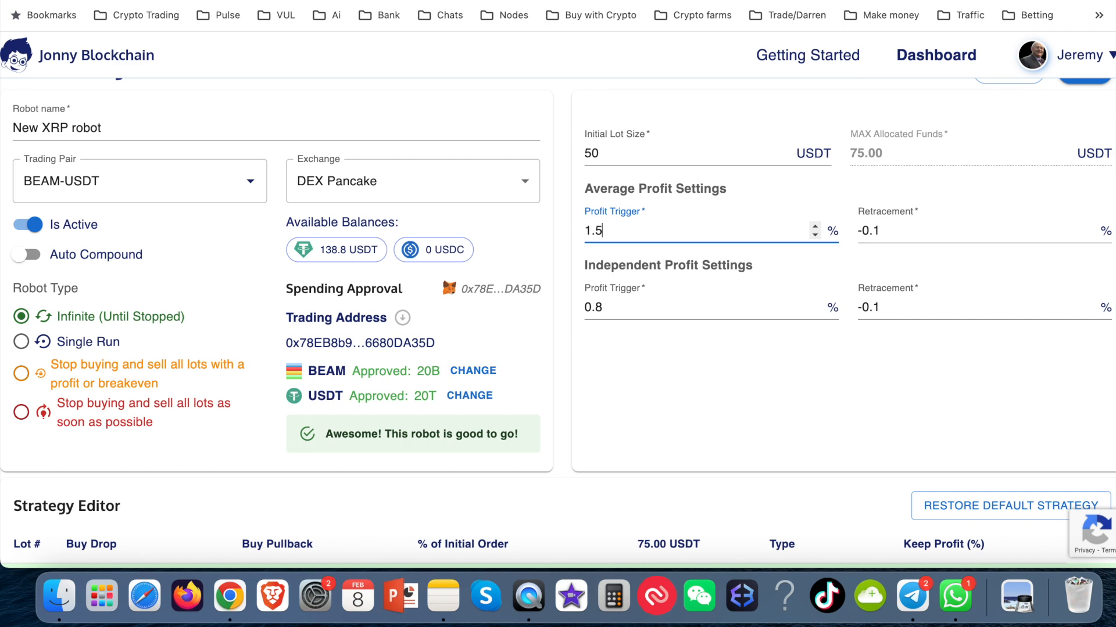
{"action": "mouse_move", "coordinate": [618, 223]}
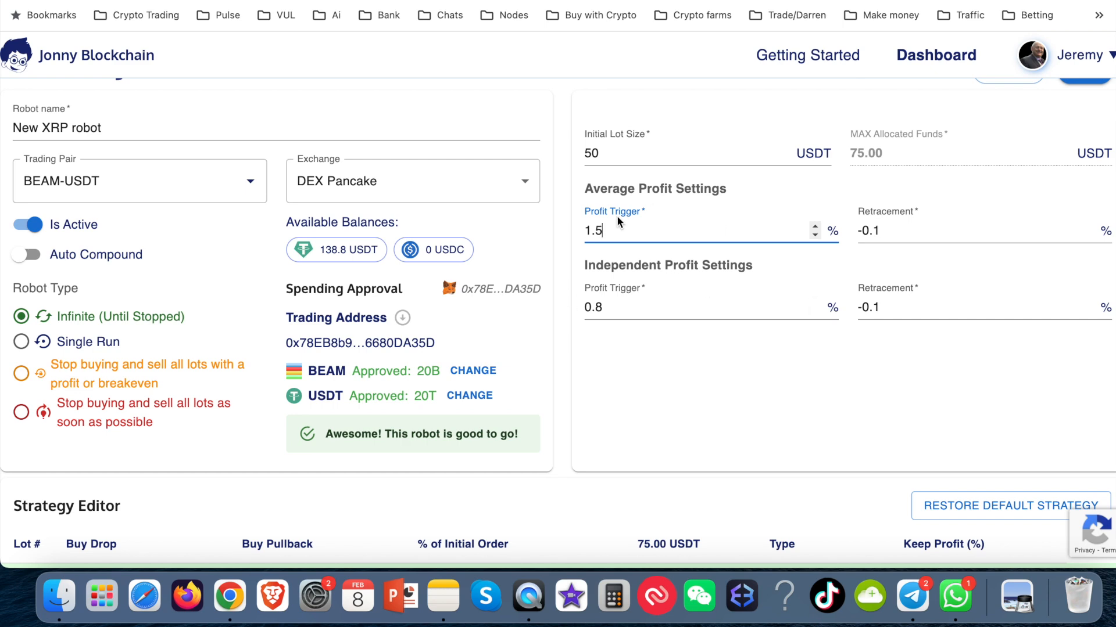
{"action": "scroll", "scroll_direction": "down", "scroll_amount": 3}
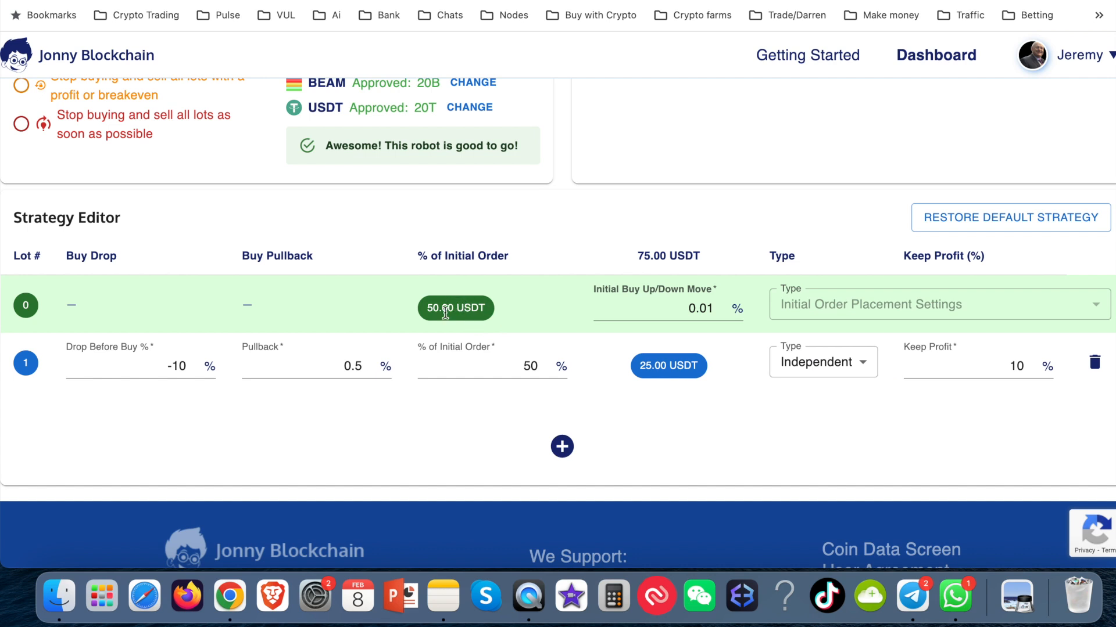
{"action": "mouse_move", "coordinate": [594, 253]}
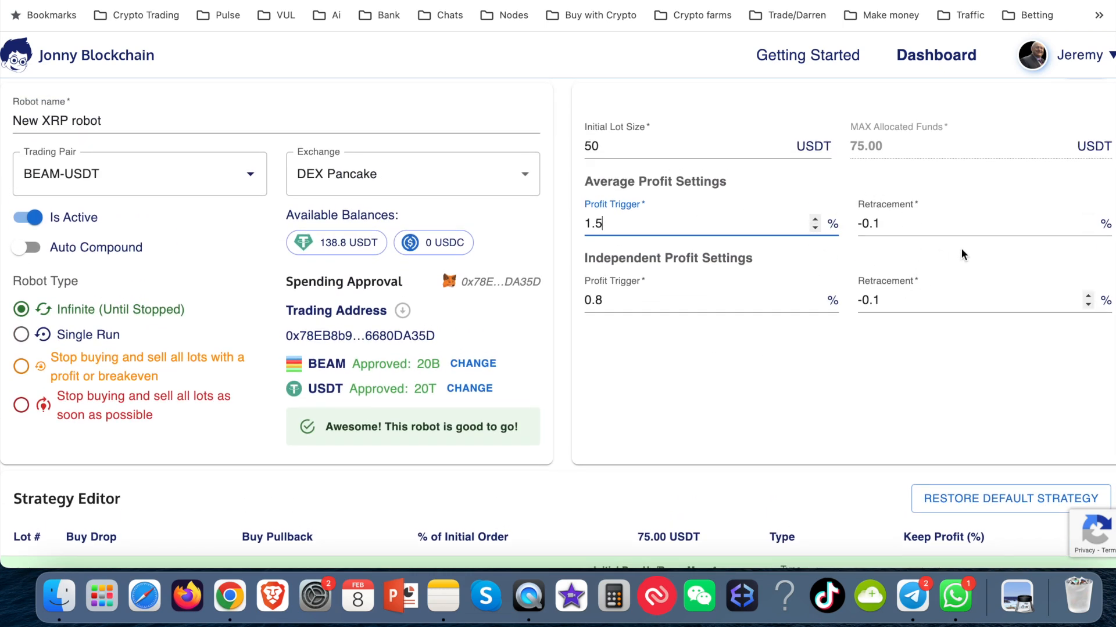
{"action": "mouse_move", "coordinate": [110, 293]}
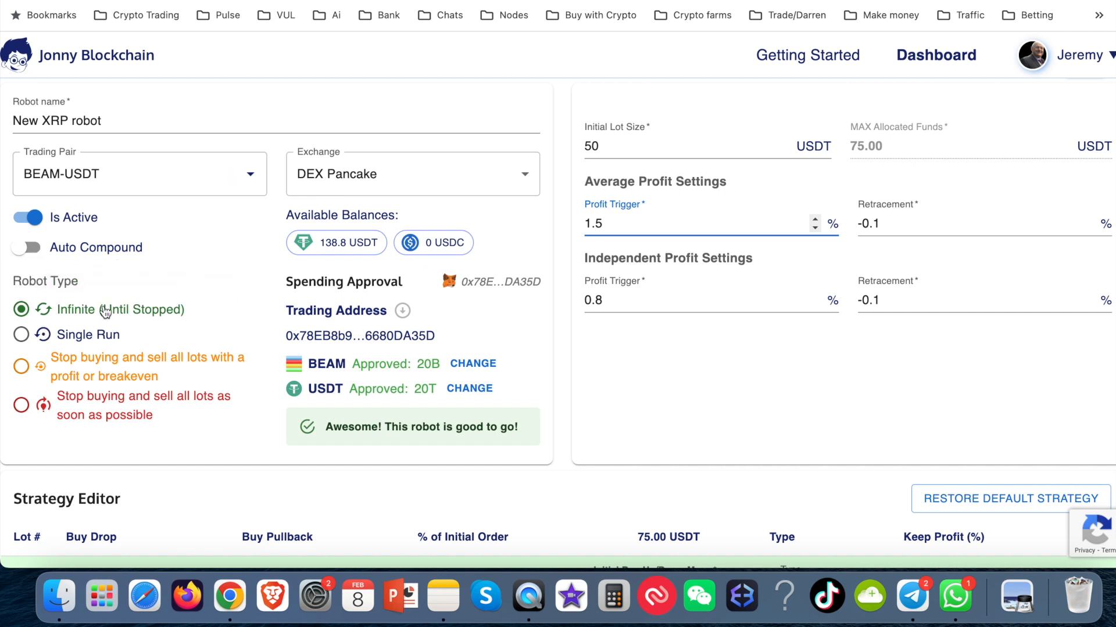
{"action": "mouse_move", "coordinate": [156, 327]}
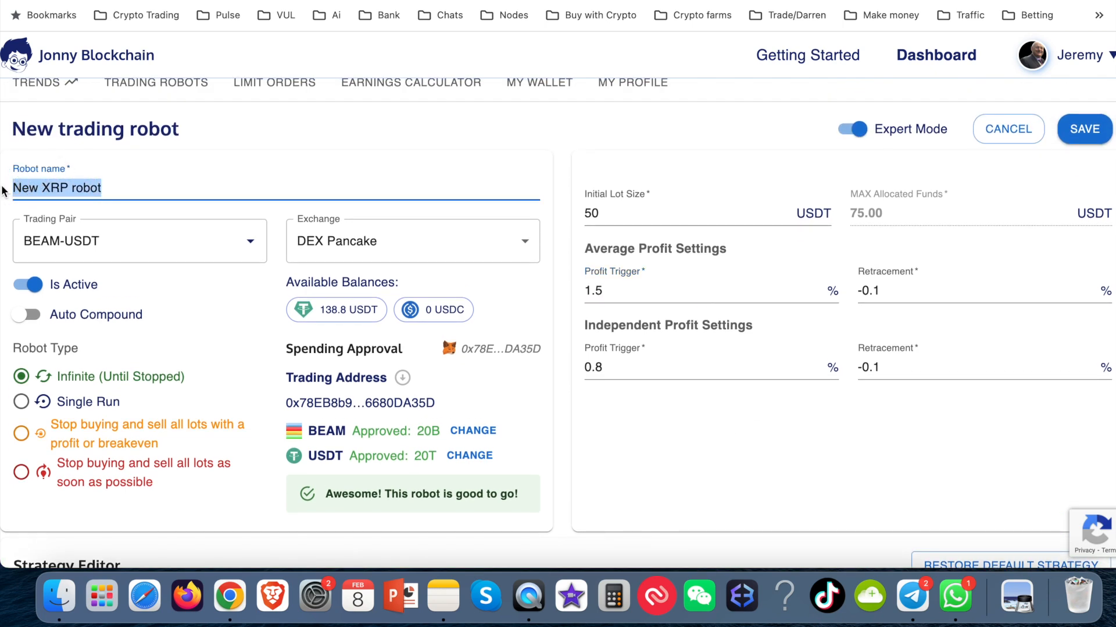
Clear the robot name and type '2 lots $50 Avg TP 1.5% Ind TP 0.8%'
{"action": "key", "text": "Backspace"}
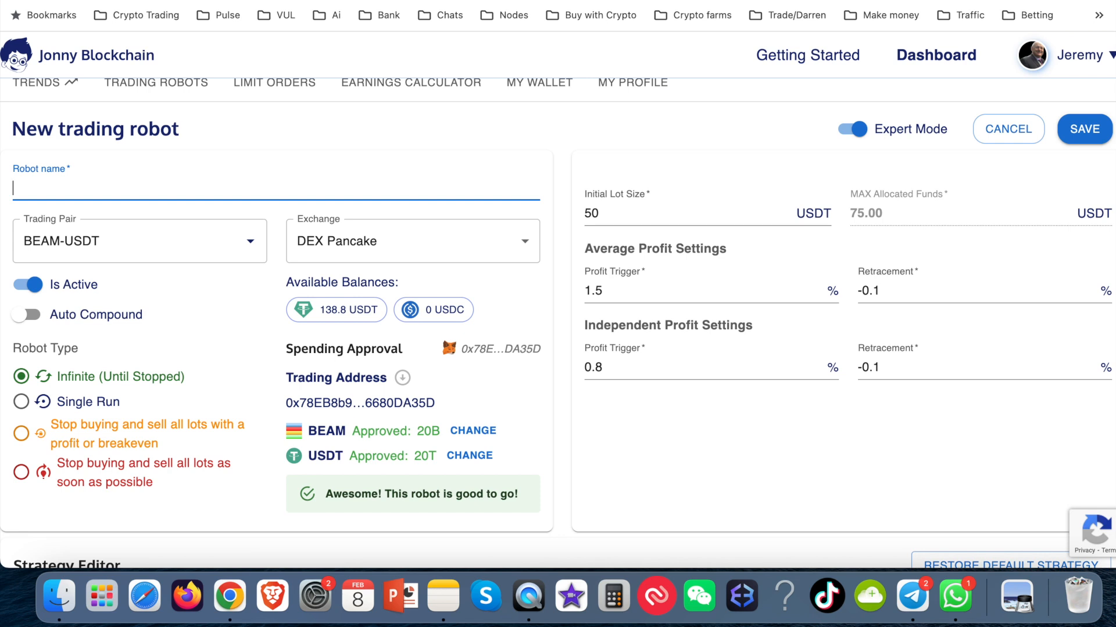
{"action": "type", "text": "$50"}
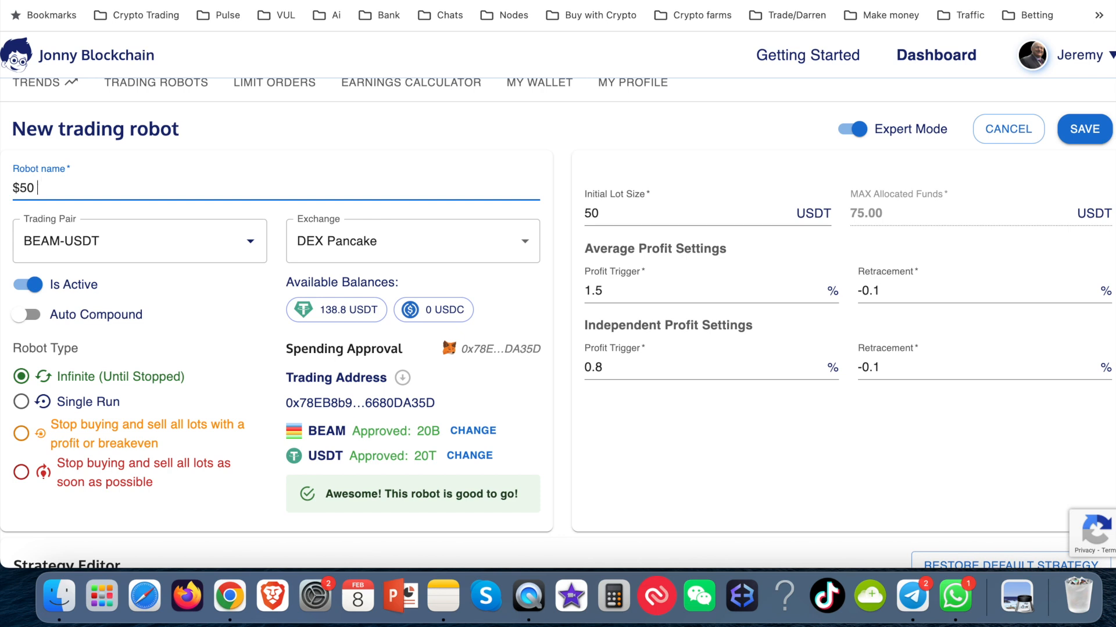
{"action": "type", "text": "Avg"}
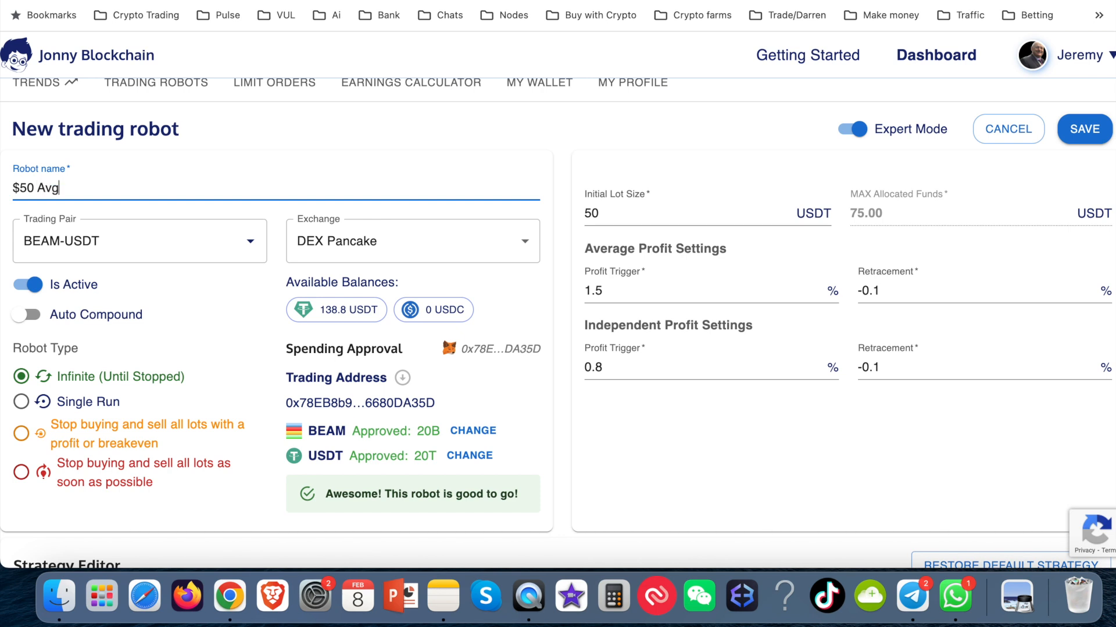
{"action": "type", "text": "TP"}
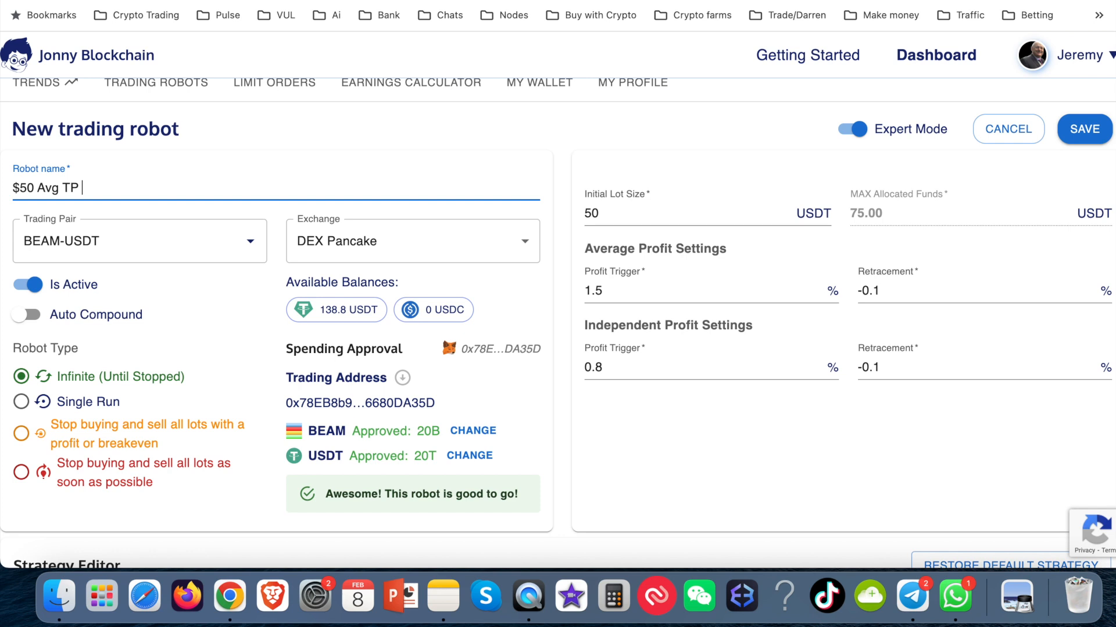
{"action": "type", "text": "1.5%"}
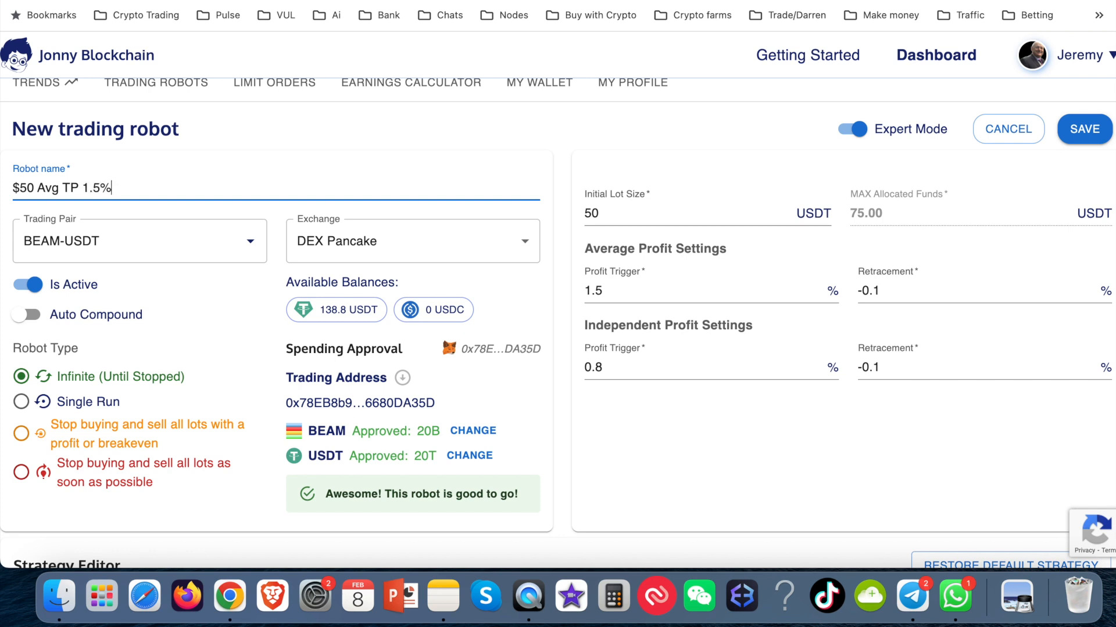
{"action": "type", "text": "Ind TP"}
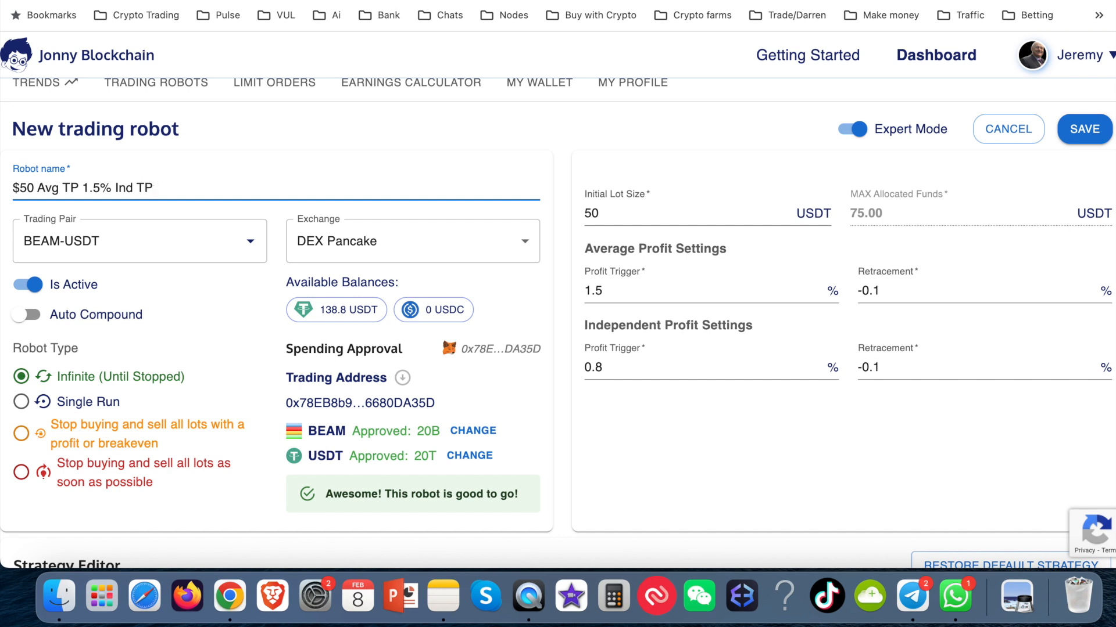
{"action": "type", "text": "0.8%"}
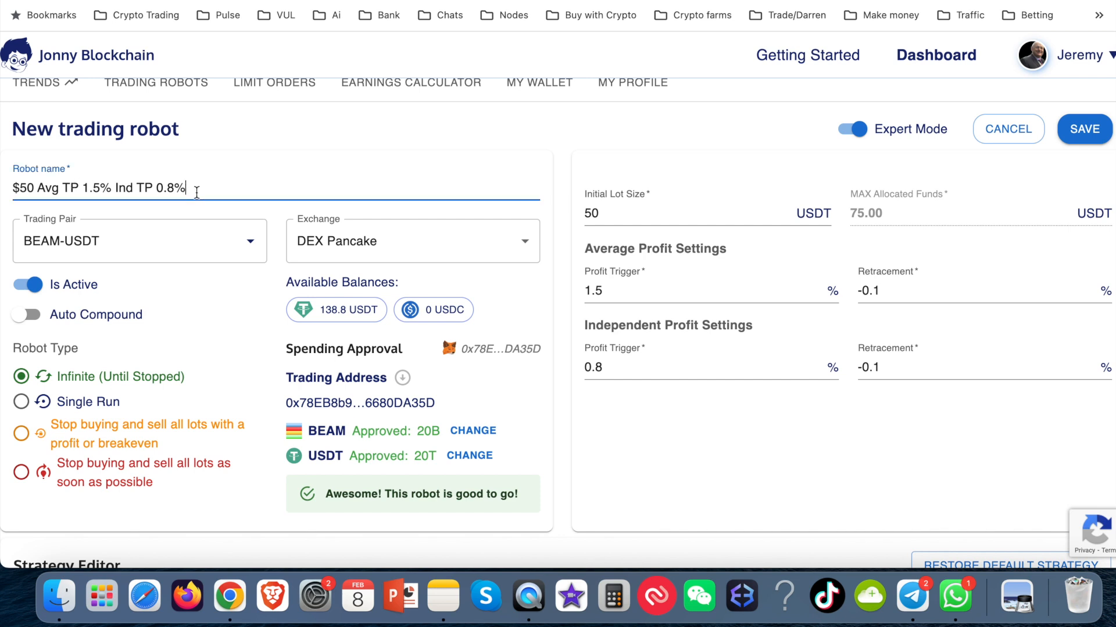
{"action": "type", "text": "2"}
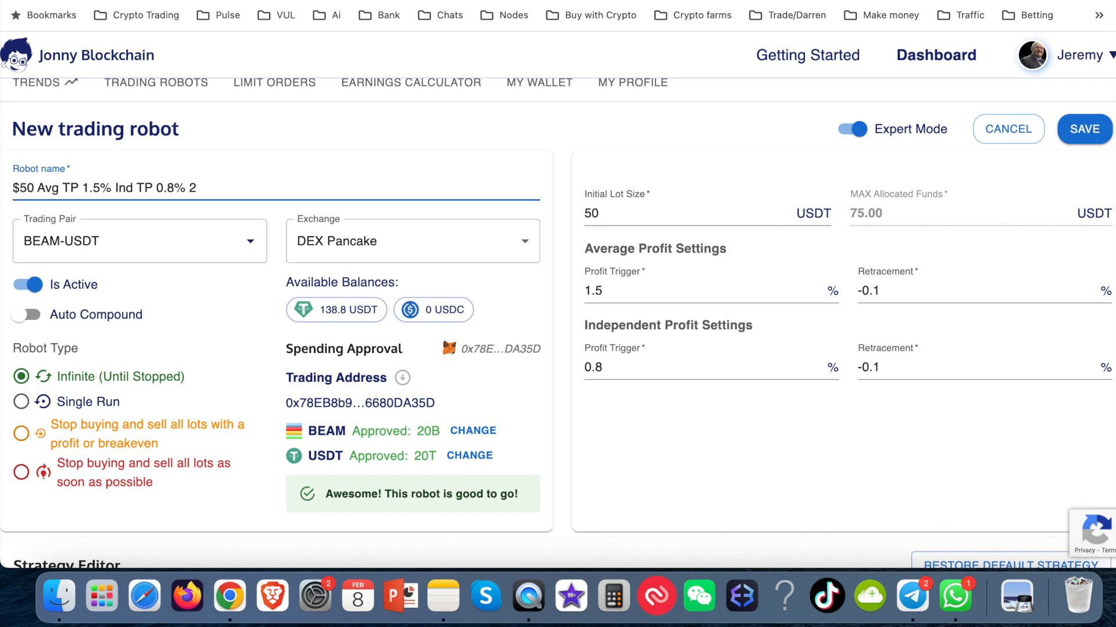
{"action": "type", "text": "lots"}
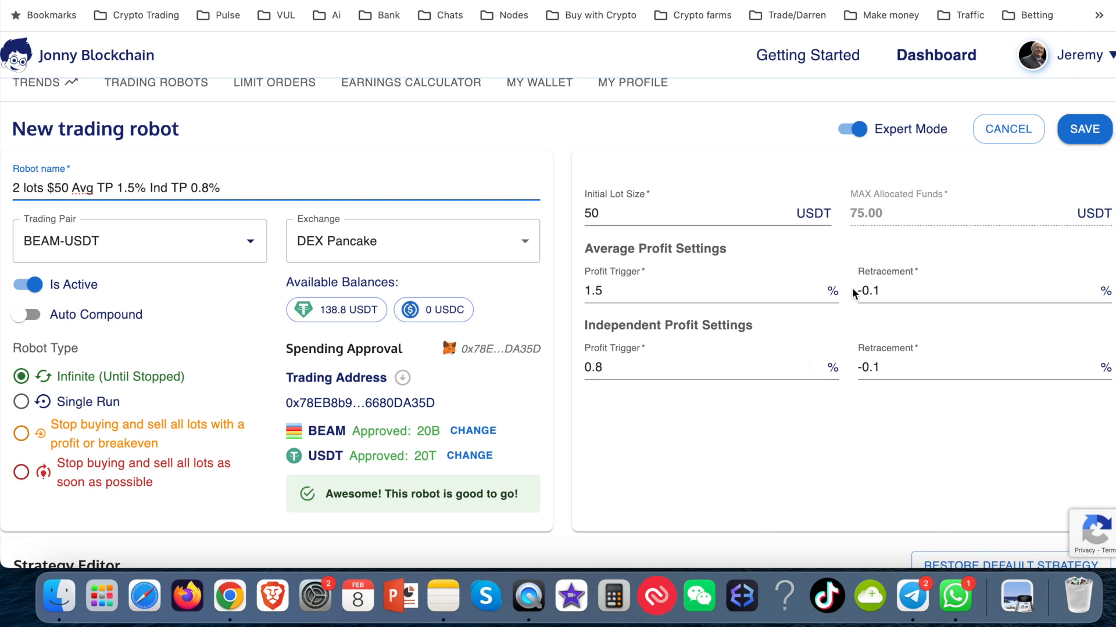
{"action": "mouse_move", "coordinate": [887, 336]}
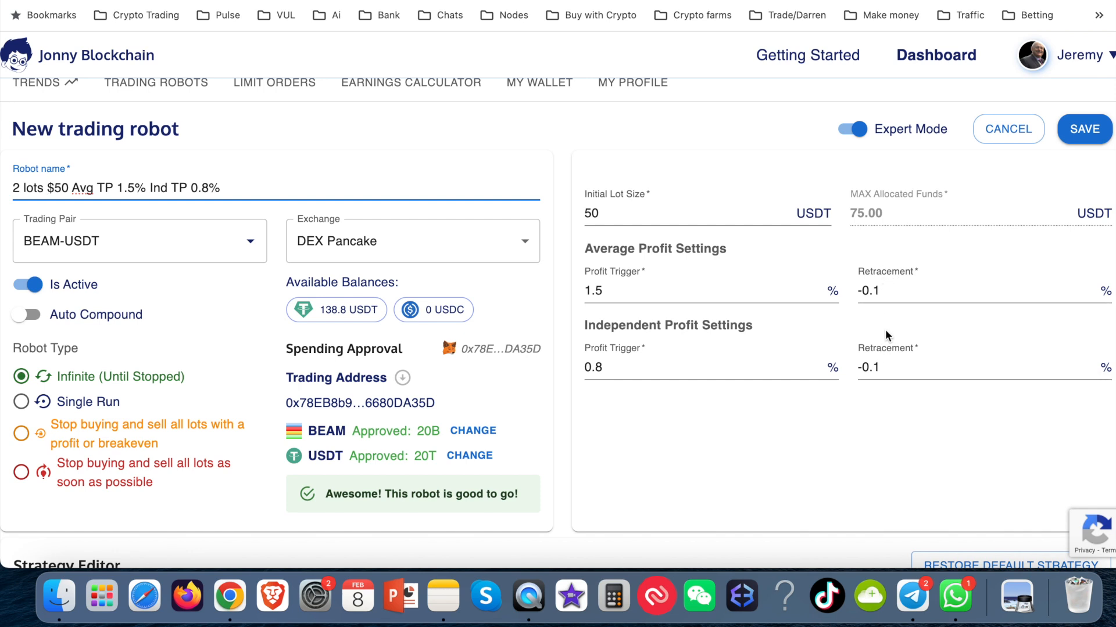
{"action": "mouse_move", "coordinate": [886, 282]}
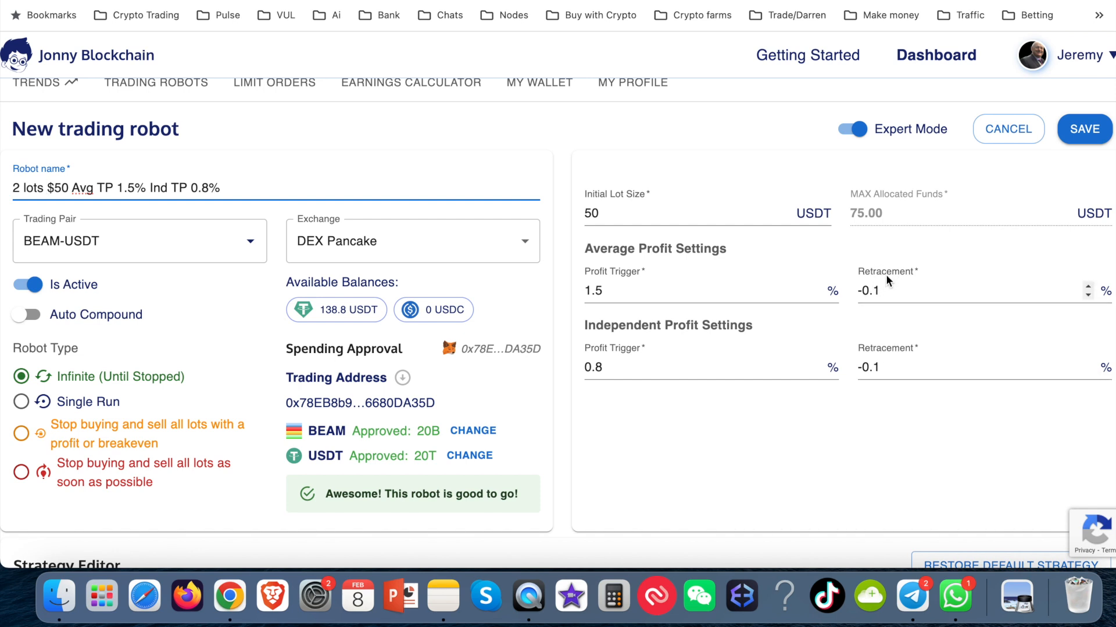
{"action": "scroll", "scroll_direction": "down", "scroll_amount": 3}
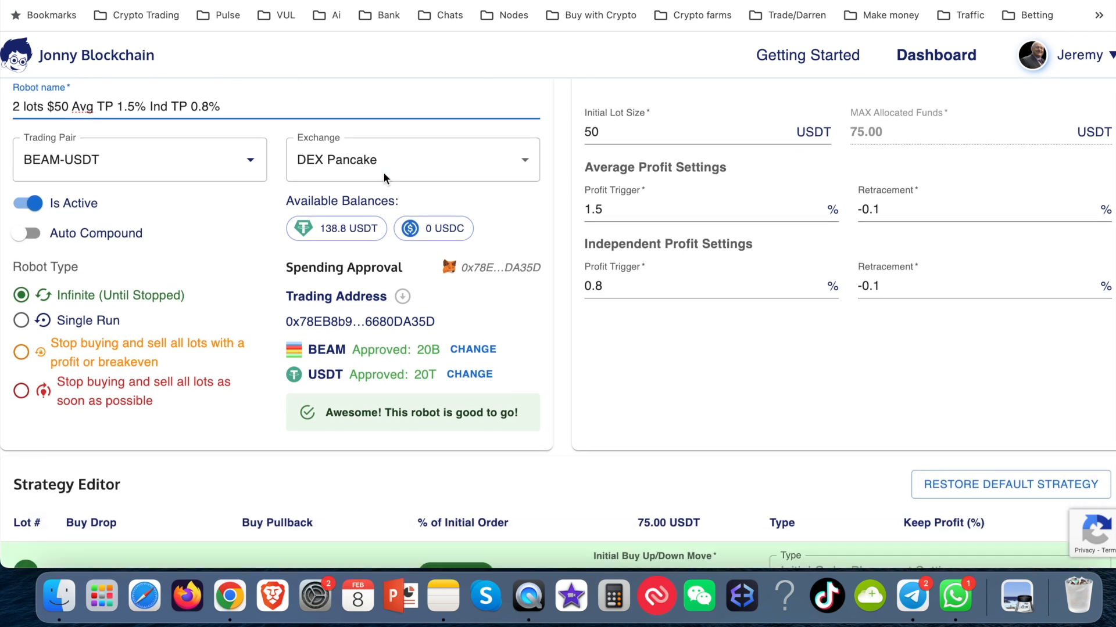
{"action": "scroll", "scroll_direction": "down", "scroll_amount": 3}
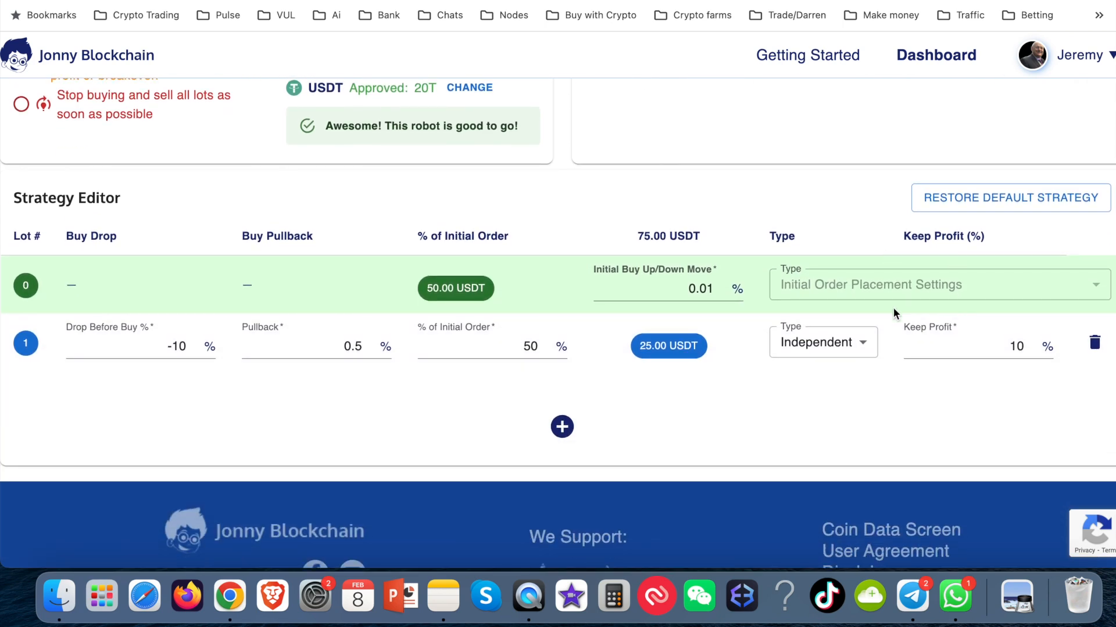
{"action": "scroll", "scroll_direction": "down", "scroll_amount": 3}
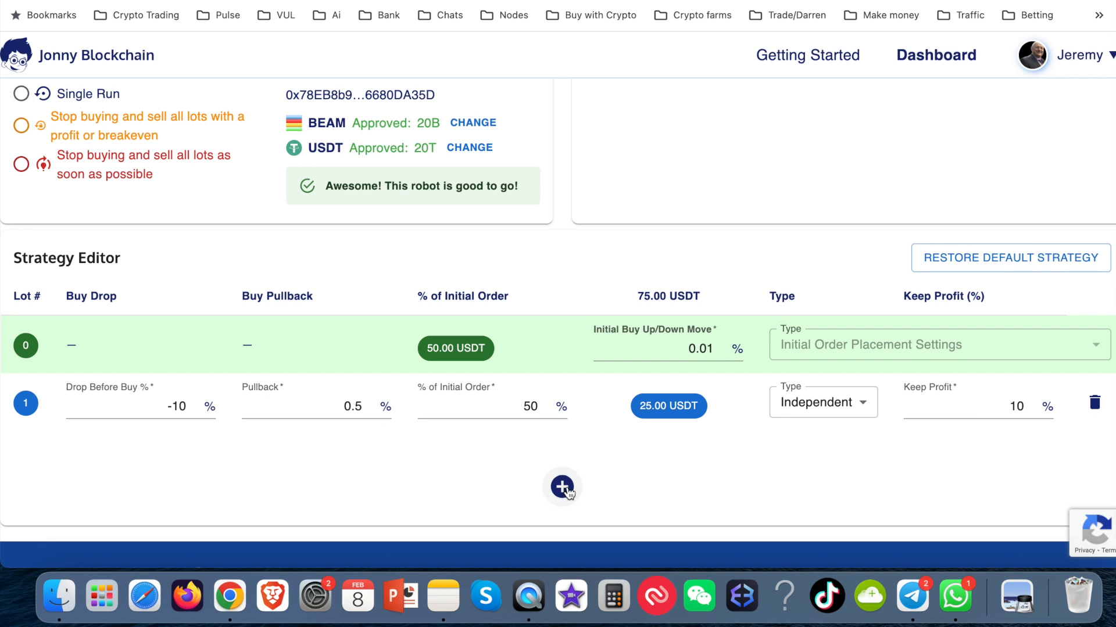
{"action": "mouse_move", "coordinate": [713, 503]}
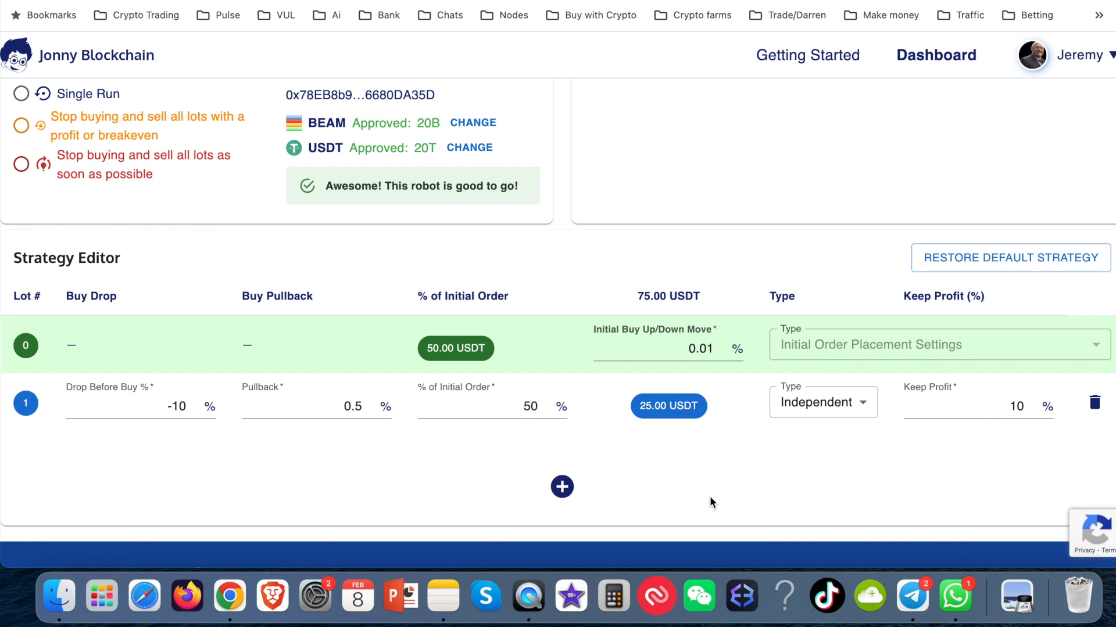
{"action": "mouse_move", "coordinate": [1020, 466]}
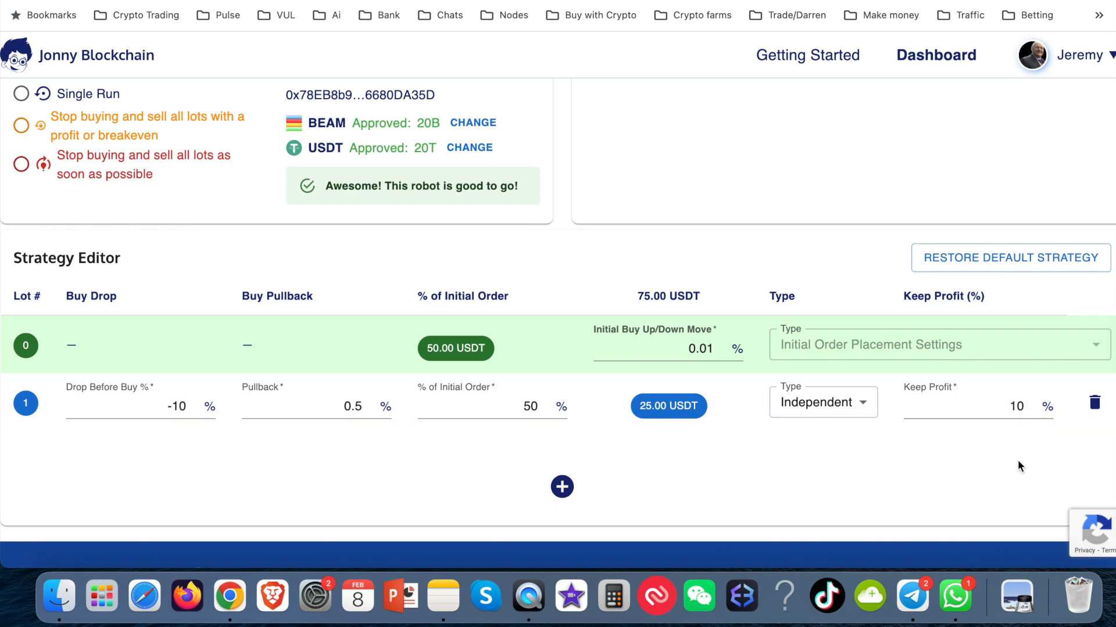
{"action": "mouse_move", "coordinate": [1016, 463]}
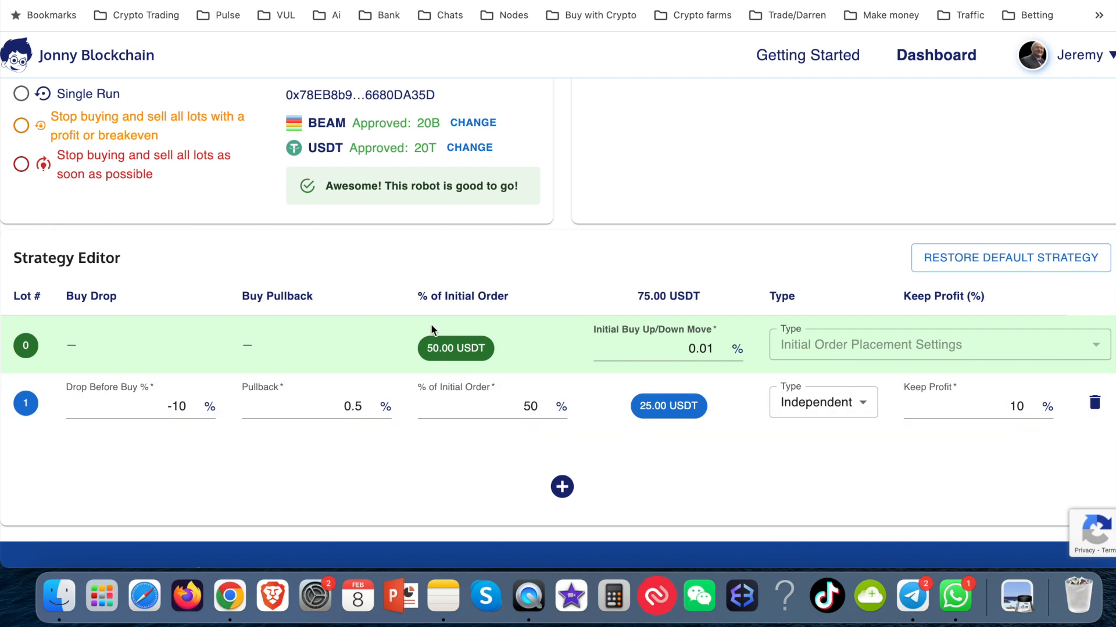
{"action": "mouse_move", "coordinate": [455, 344]}
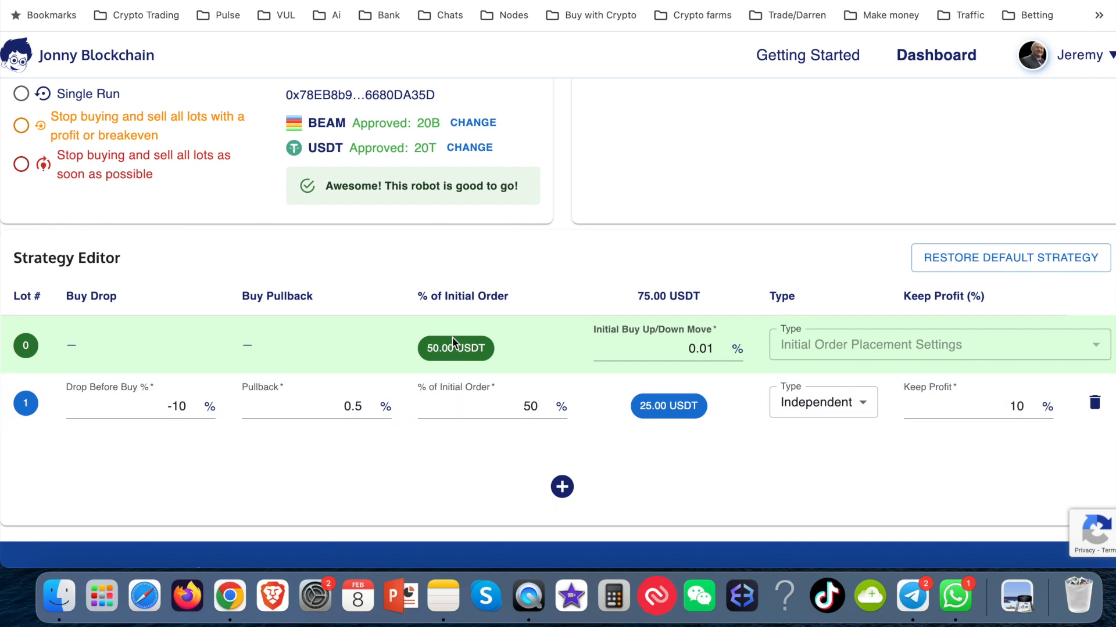
{"action": "mouse_move", "coordinate": [516, 352]}
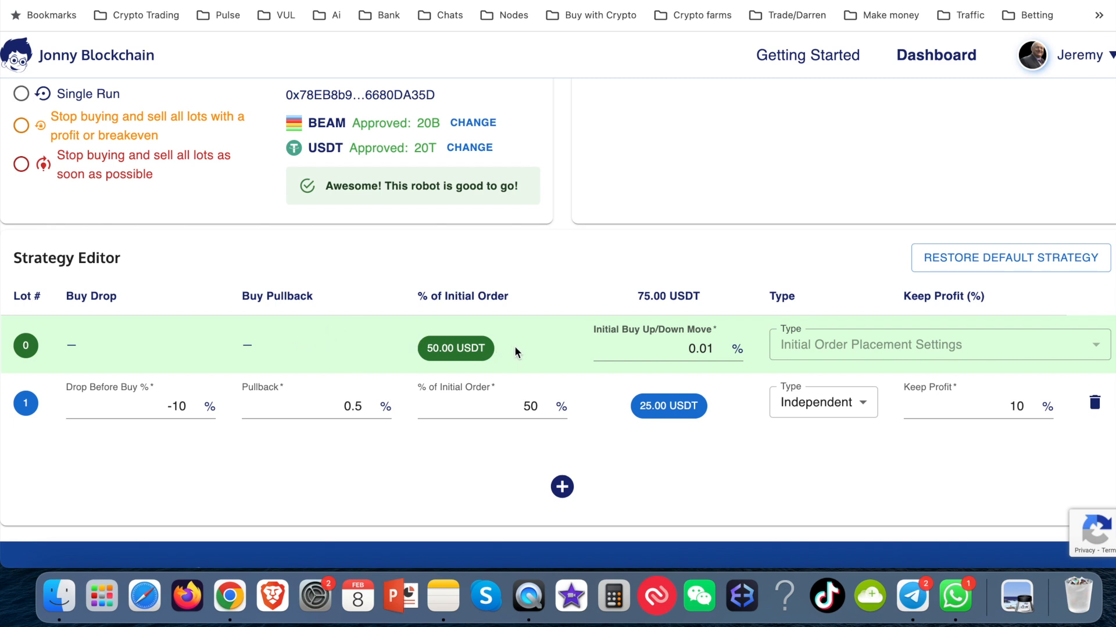
{"action": "mouse_move", "coordinate": [555, 375]}
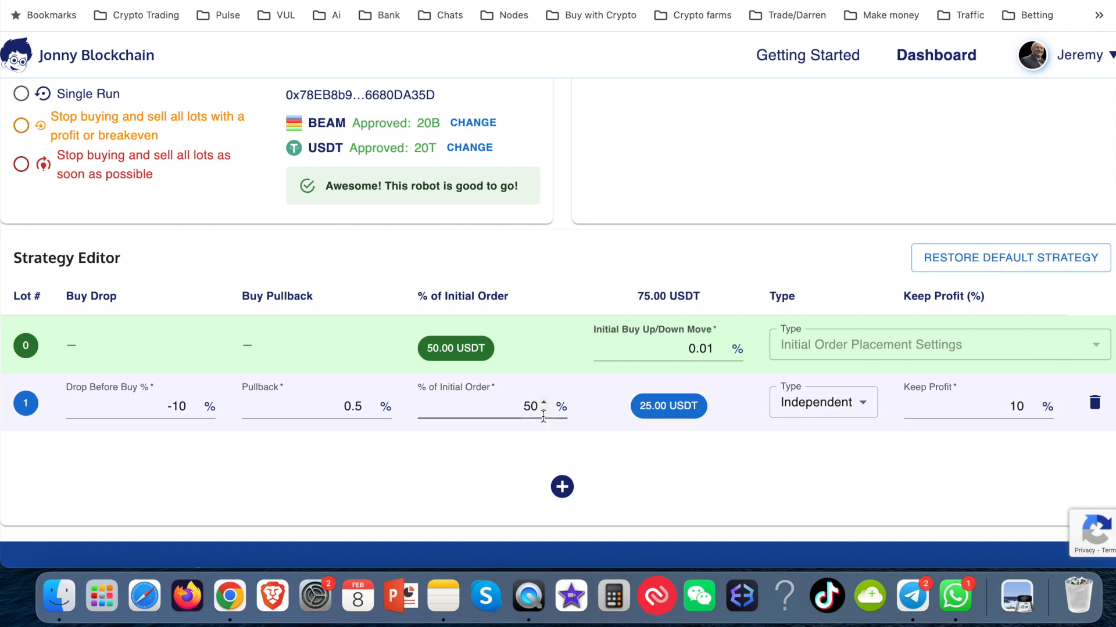
{"action": "mouse_move", "coordinate": [509, 463]}
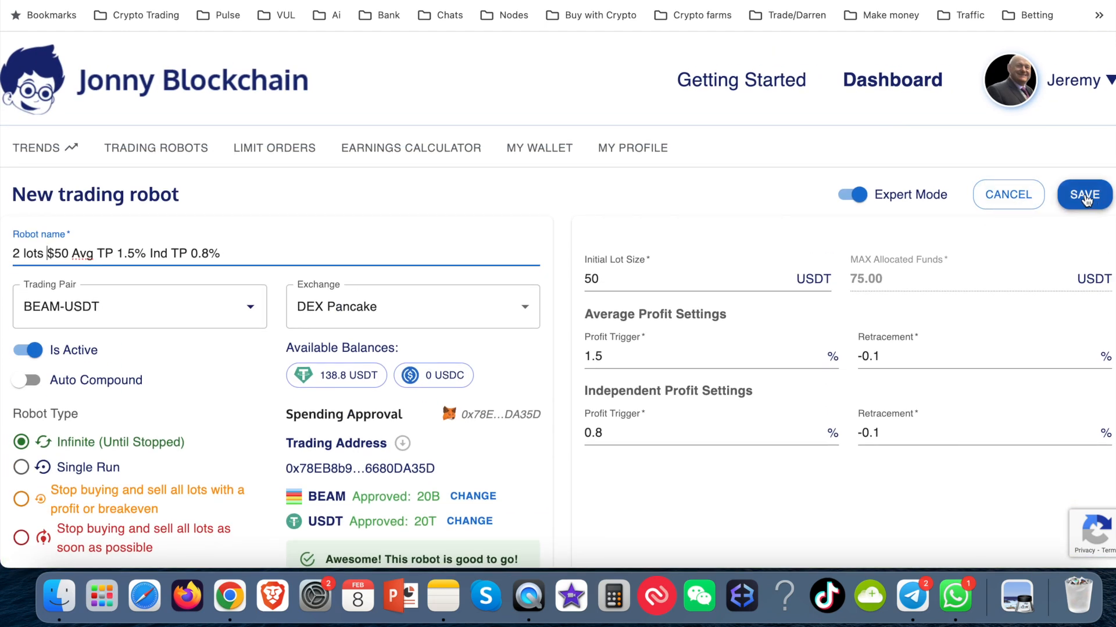
{"action": "left_click", "coordinate": [1084, 194]}
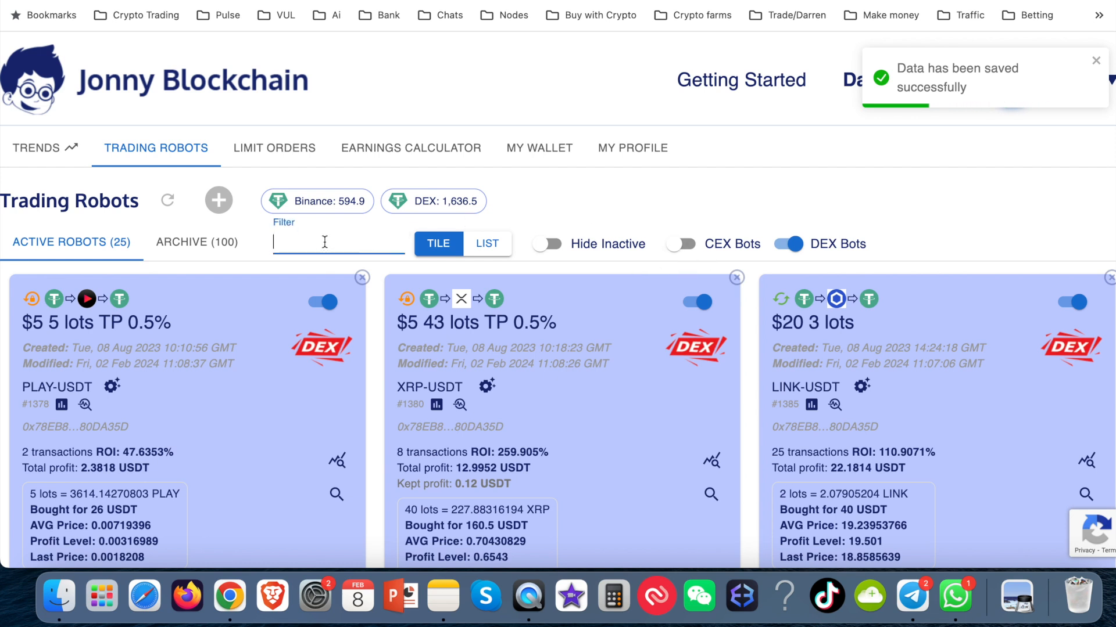
{"action": "type", "text": "TP 1.5% Ind TP 0.8%"}
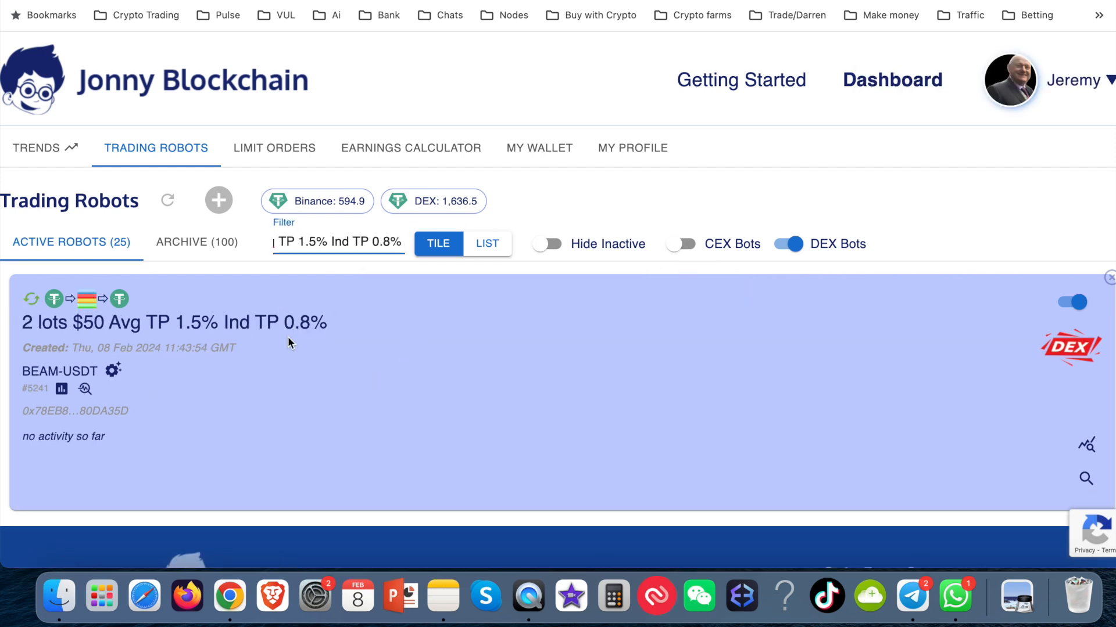
{"action": "mouse_move", "coordinate": [1053, 432]}
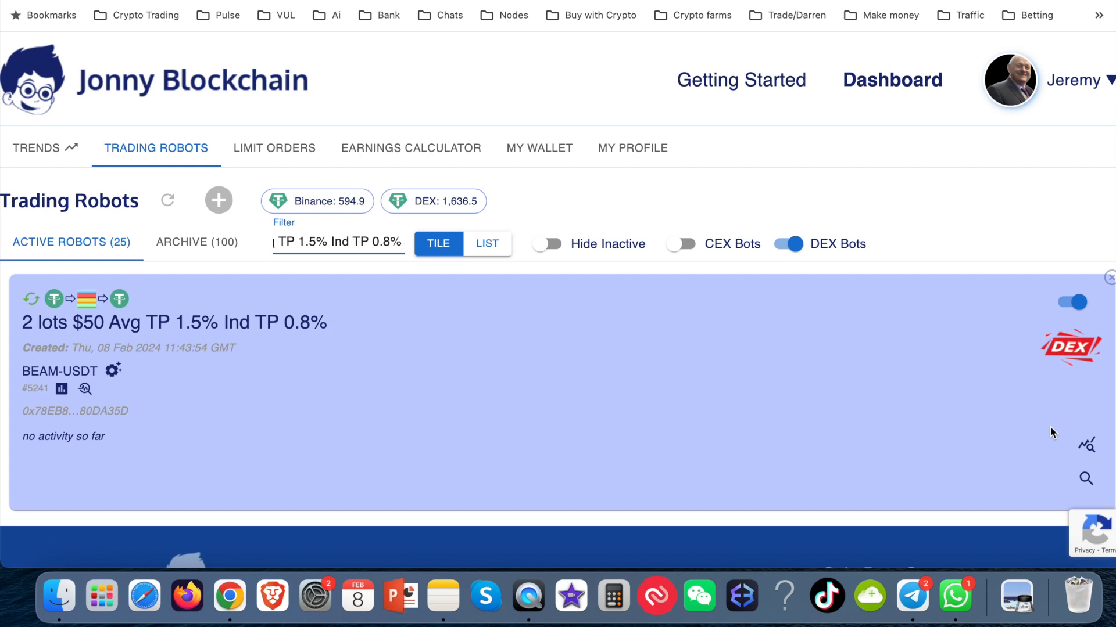
{"action": "left_click", "coordinate": [61, 389]}
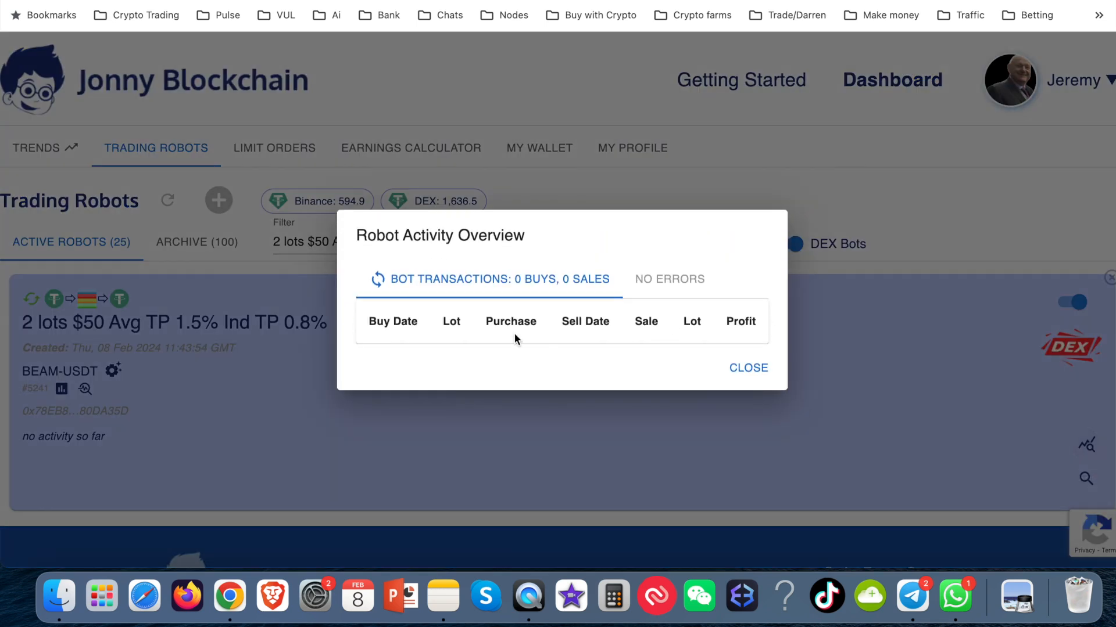
{"action": "left_click", "coordinate": [747, 368]}
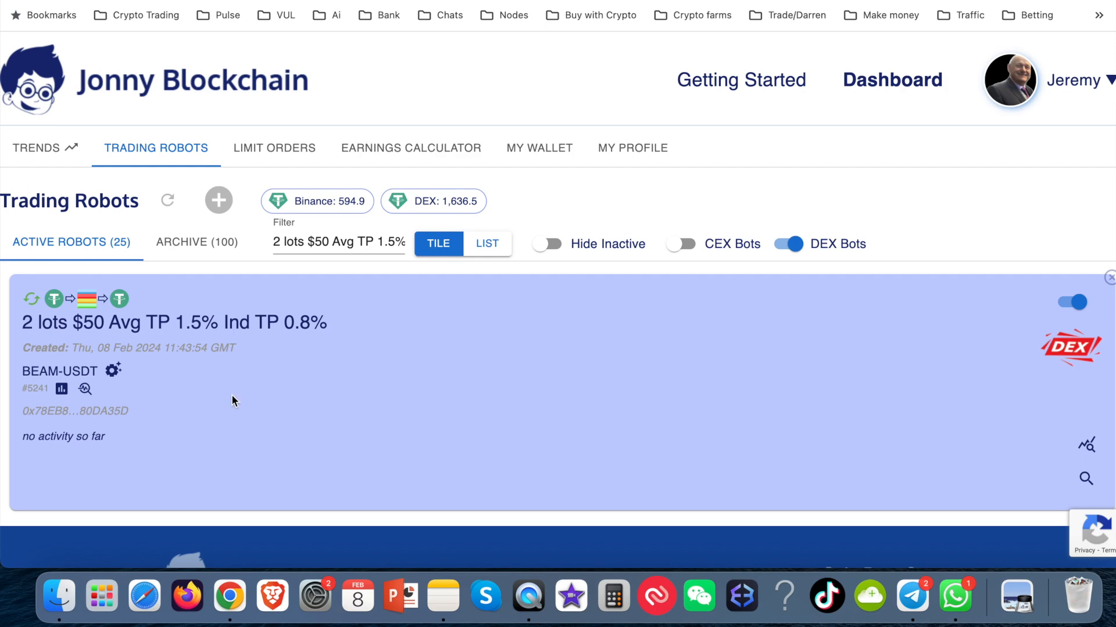
{"action": "mouse_move", "coordinate": [111, 311]}
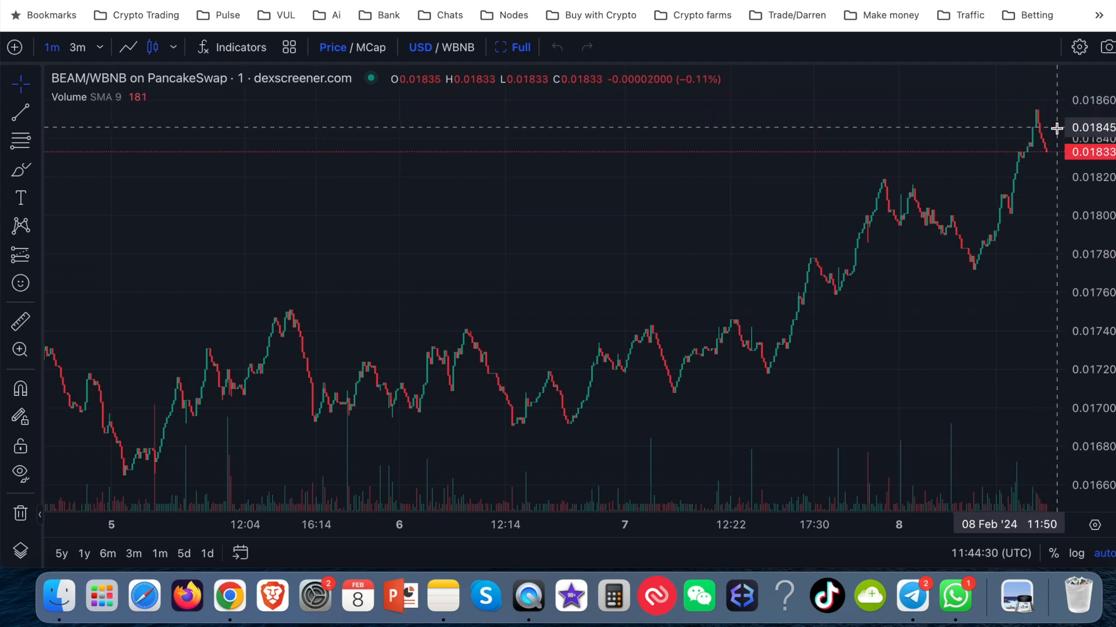
{"action": "mouse_move", "coordinate": [1044, 158]}
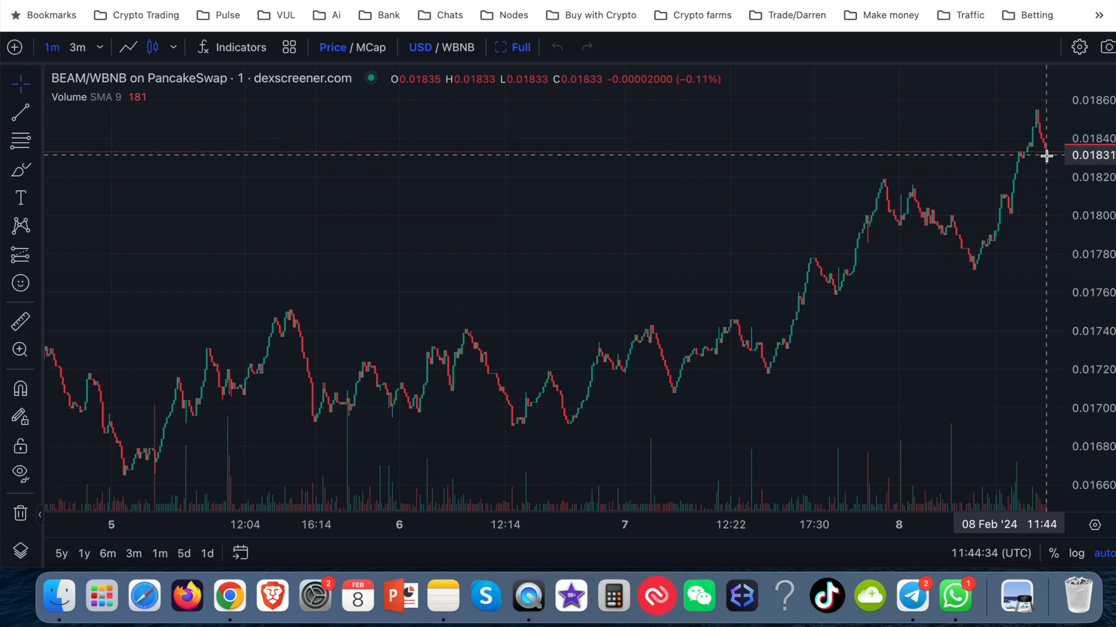
{"action": "mouse_move", "coordinate": [1064, 297]}
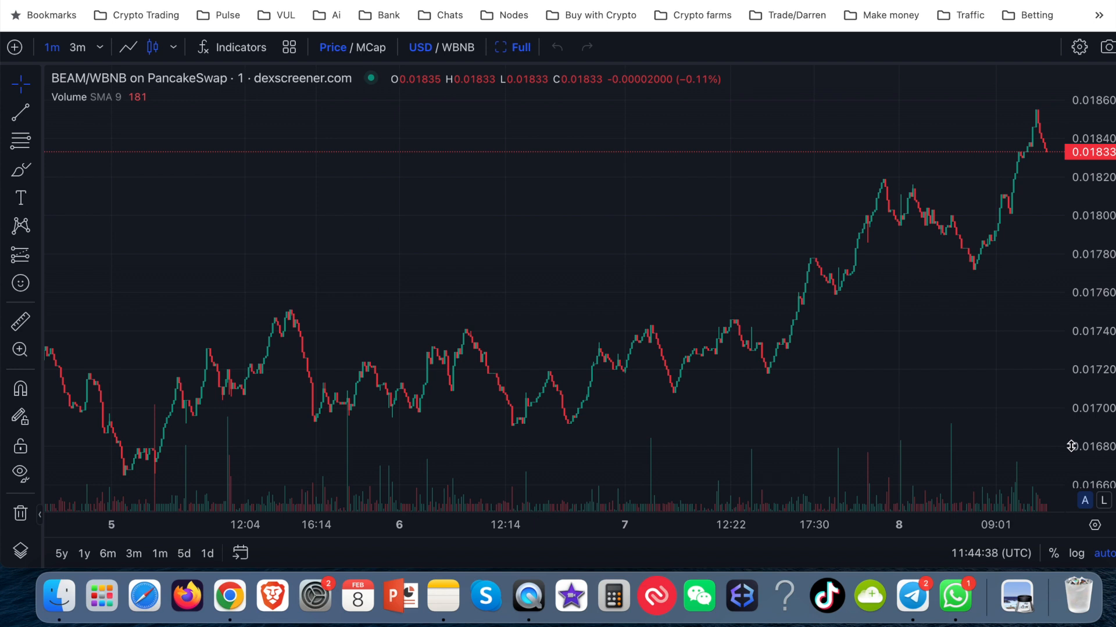
{"action": "mouse_move", "coordinate": [732, 320]}
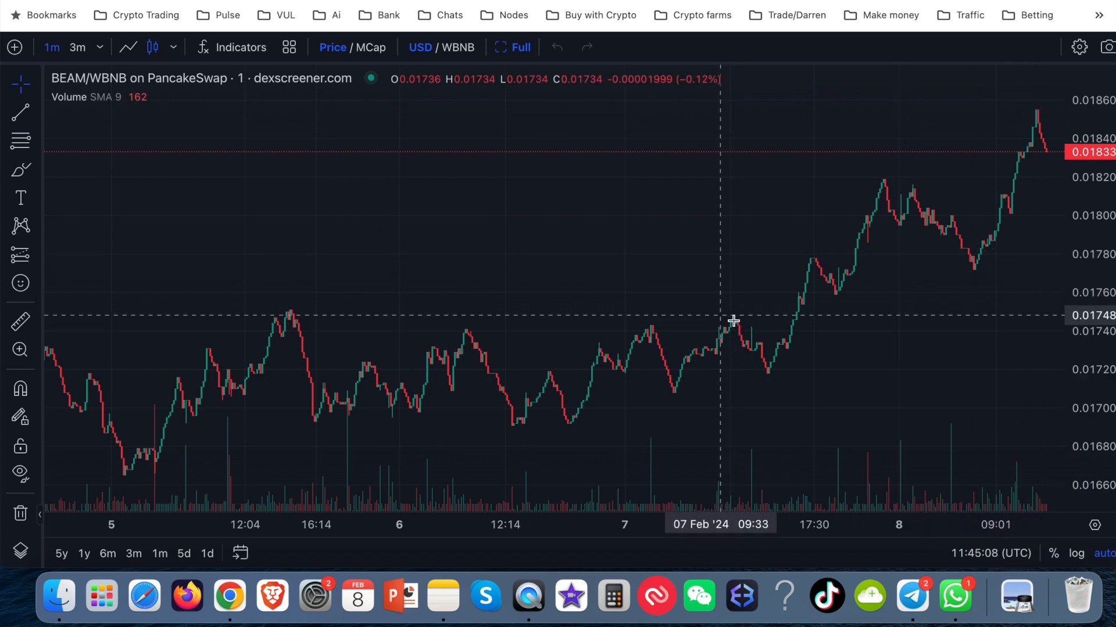
{"action": "mouse_move", "coordinate": [735, 321]}
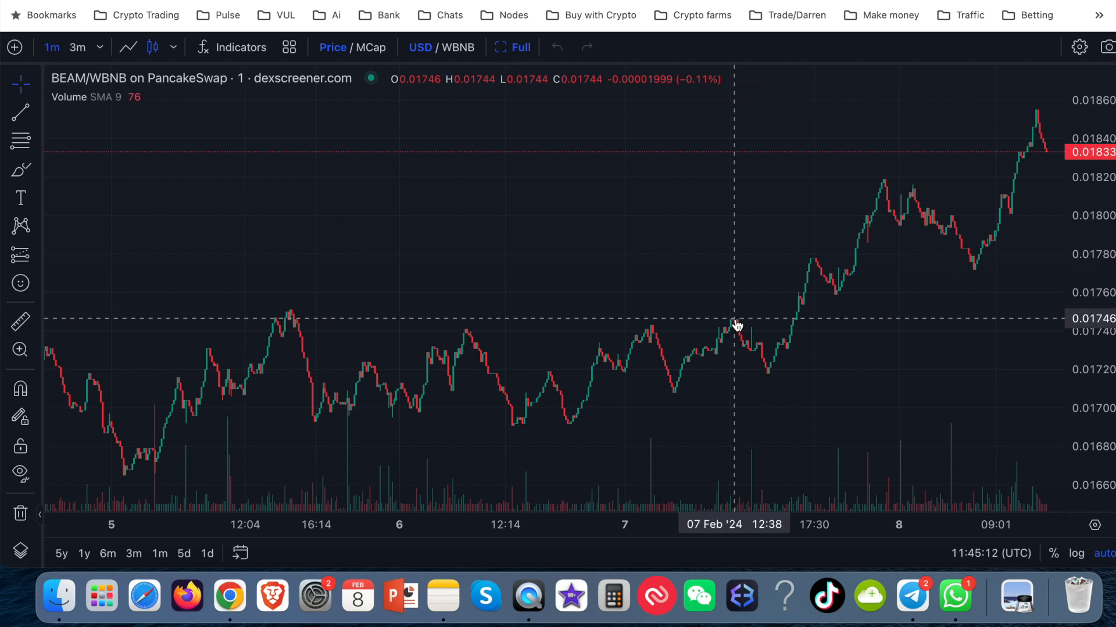
{"action": "mouse_move", "coordinate": [751, 348]}
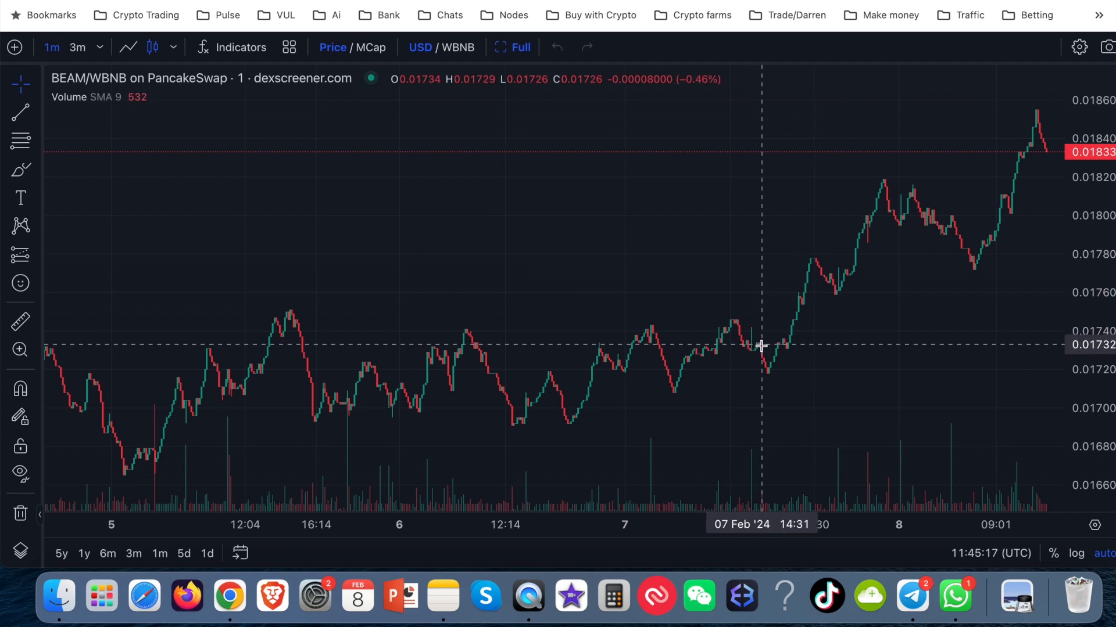
{"action": "mouse_move", "coordinate": [767, 377]}
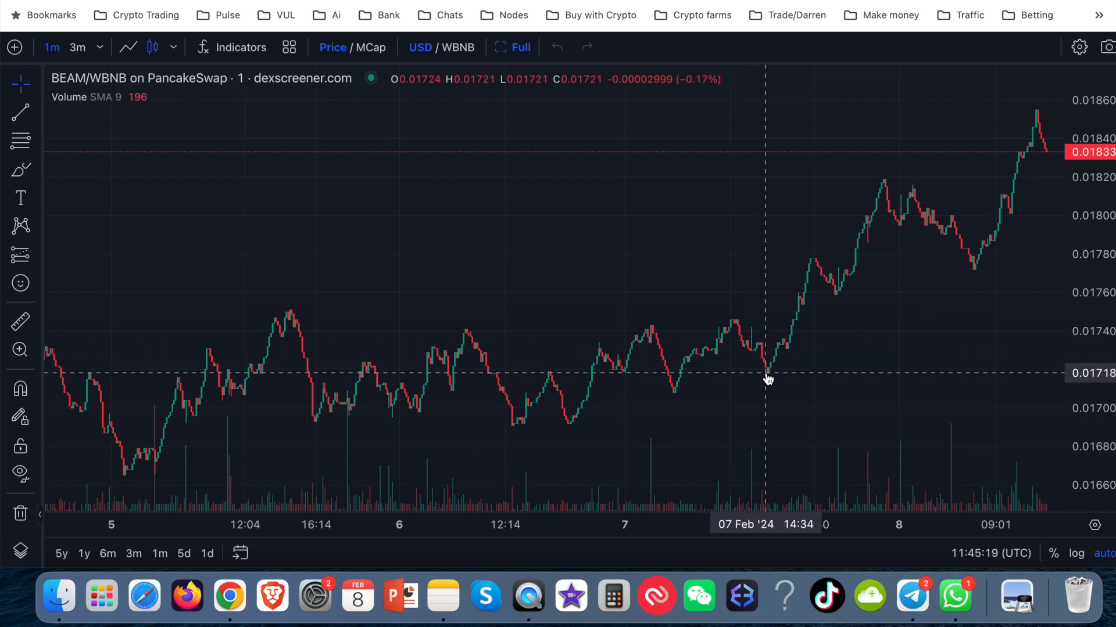
{"action": "mouse_move", "coordinate": [772, 365]}
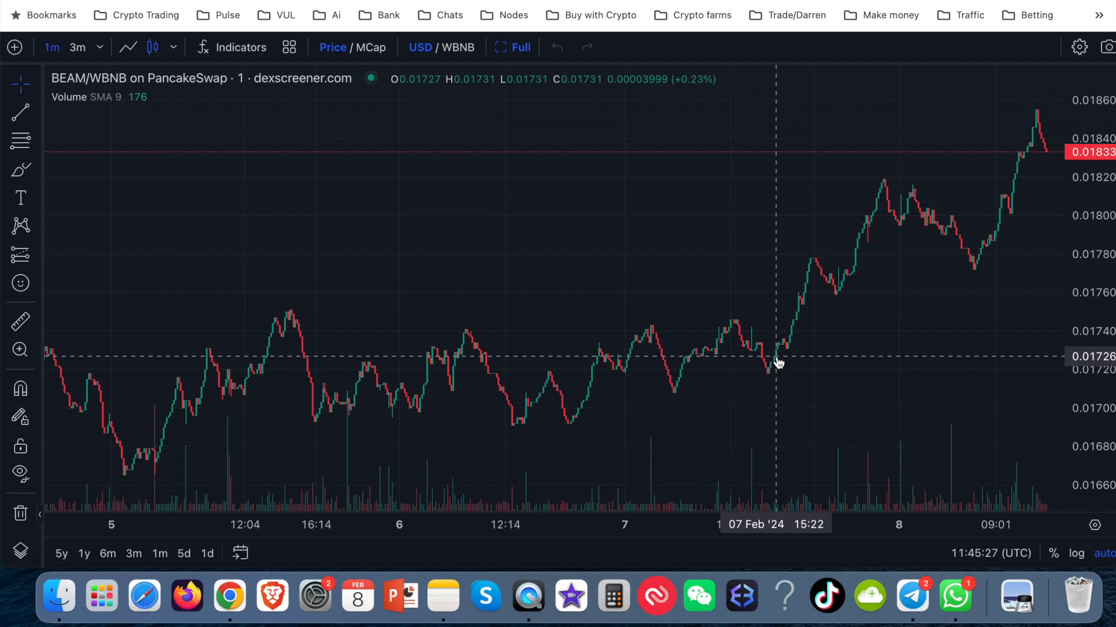
{"action": "mouse_move", "coordinate": [783, 345]}
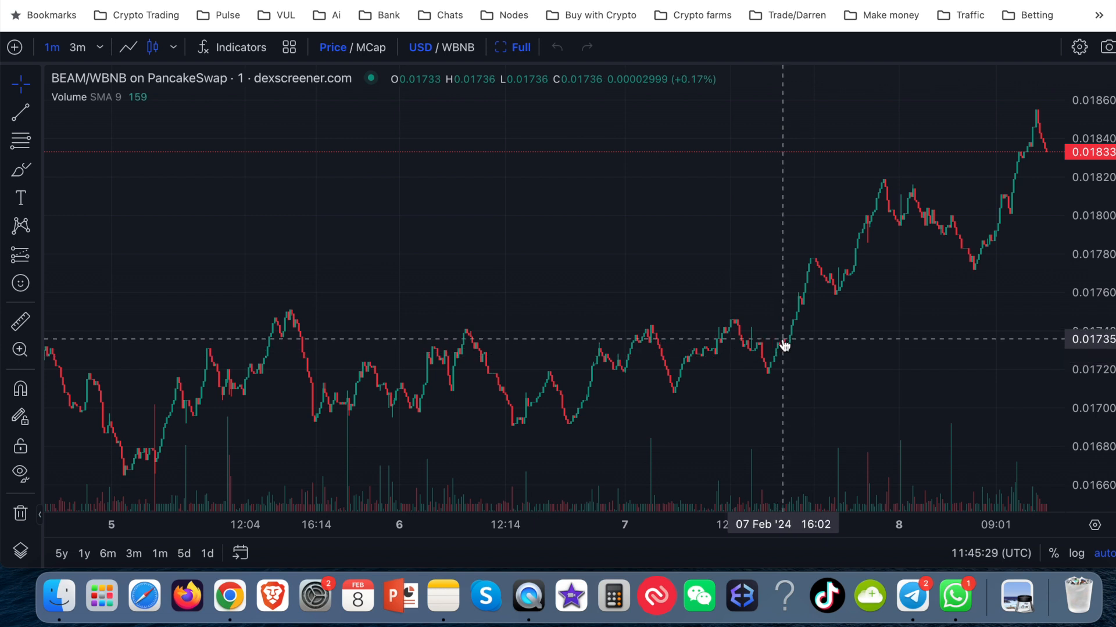
{"action": "mouse_move", "coordinate": [788, 355]}
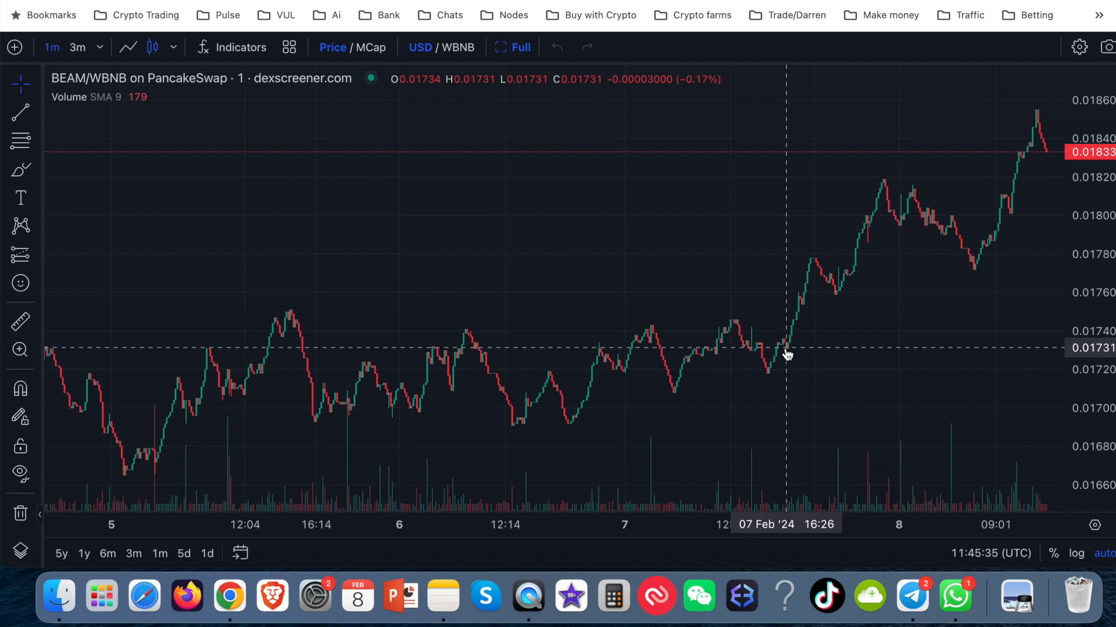
{"action": "mouse_move", "coordinate": [811, 269]}
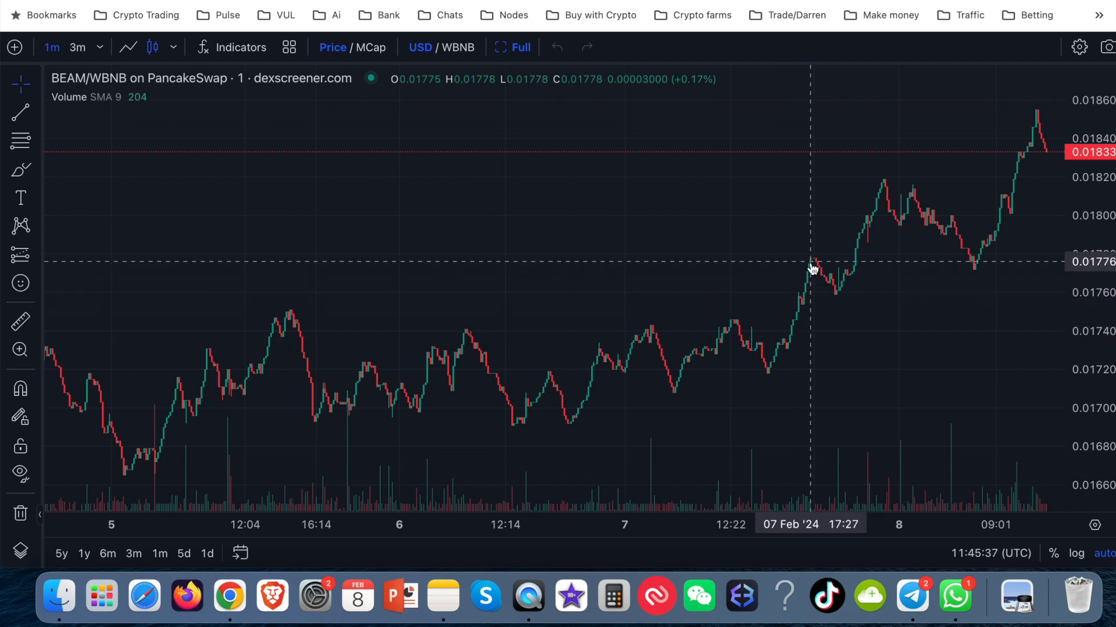
{"action": "mouse_move", "coordinate": [839, 298]}
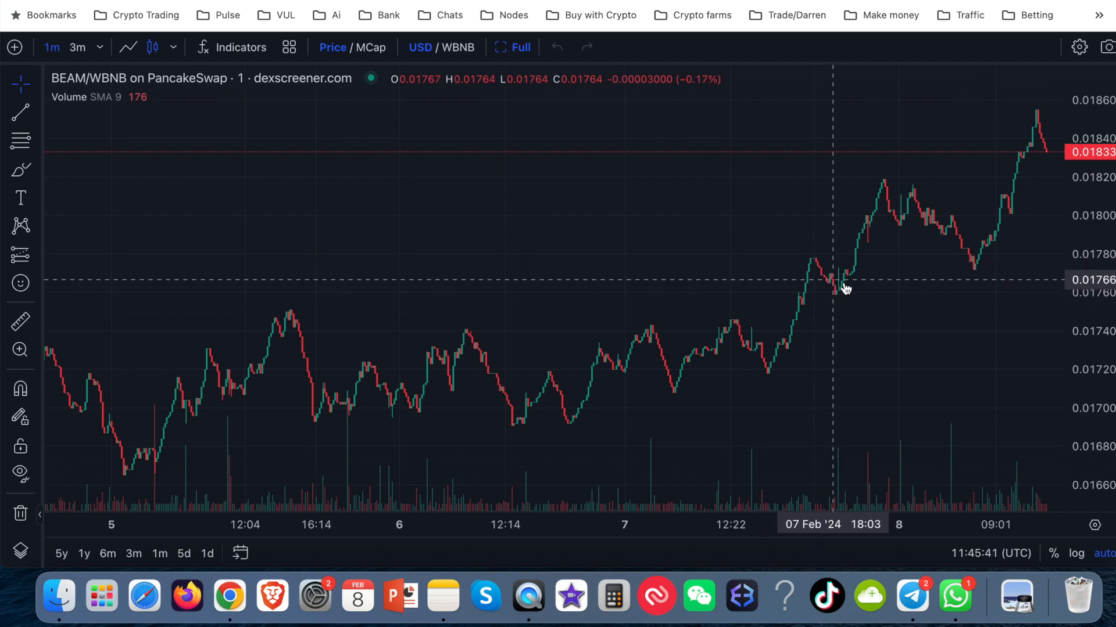
{"action": "mouse_move", "coordinate": [829, 285]}
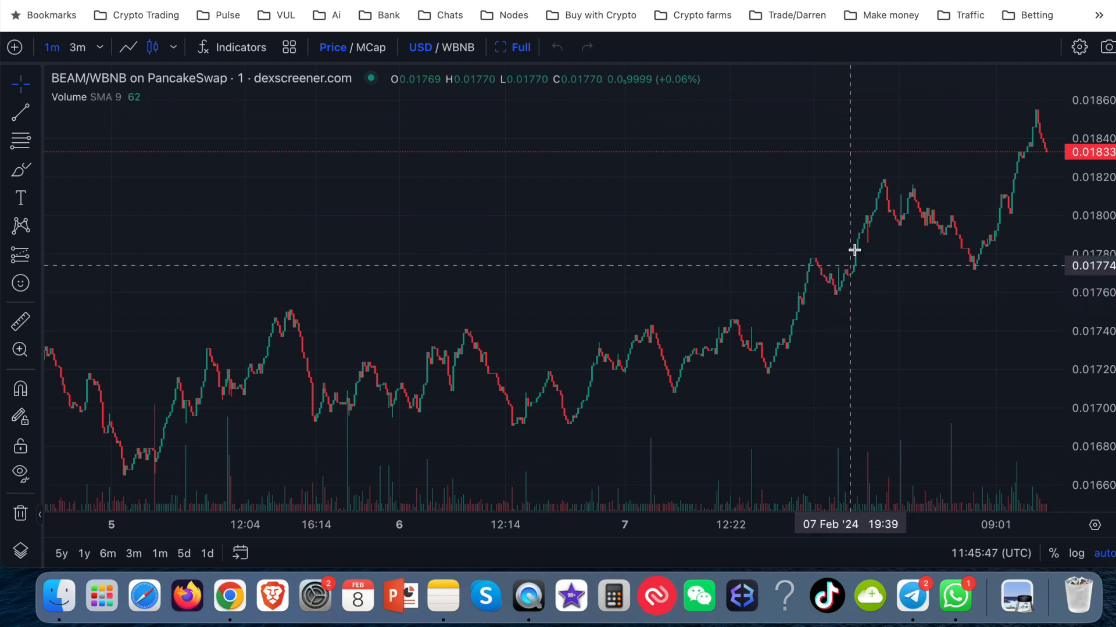
{"action": "mouse_move", "coordinate": [903, 214]}
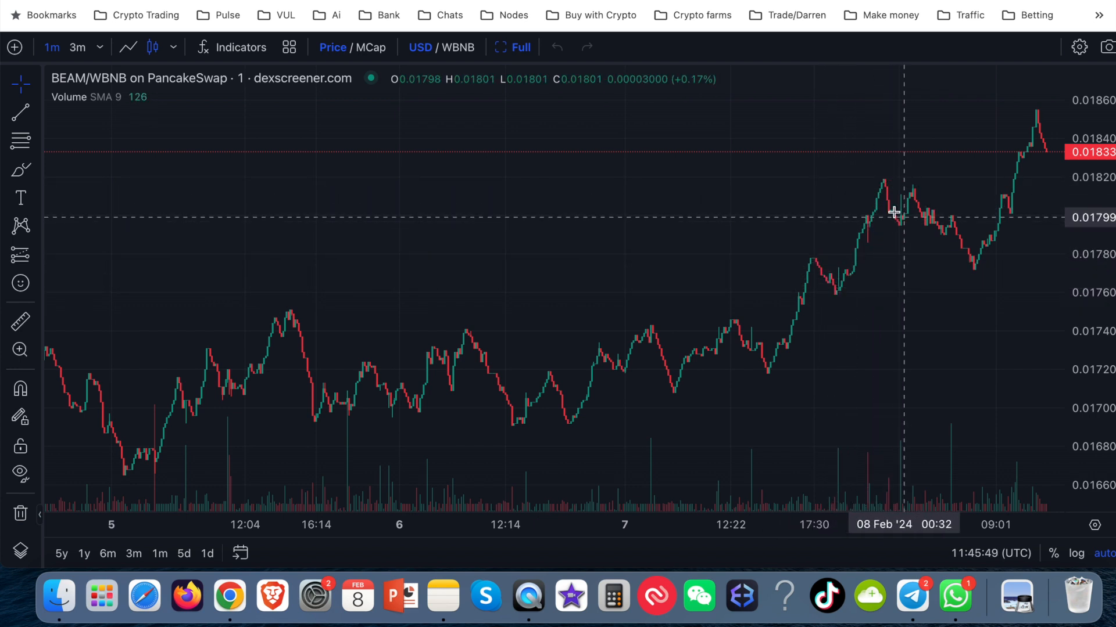
{"action": "mouse_move", "coordinate": [768, 376]}
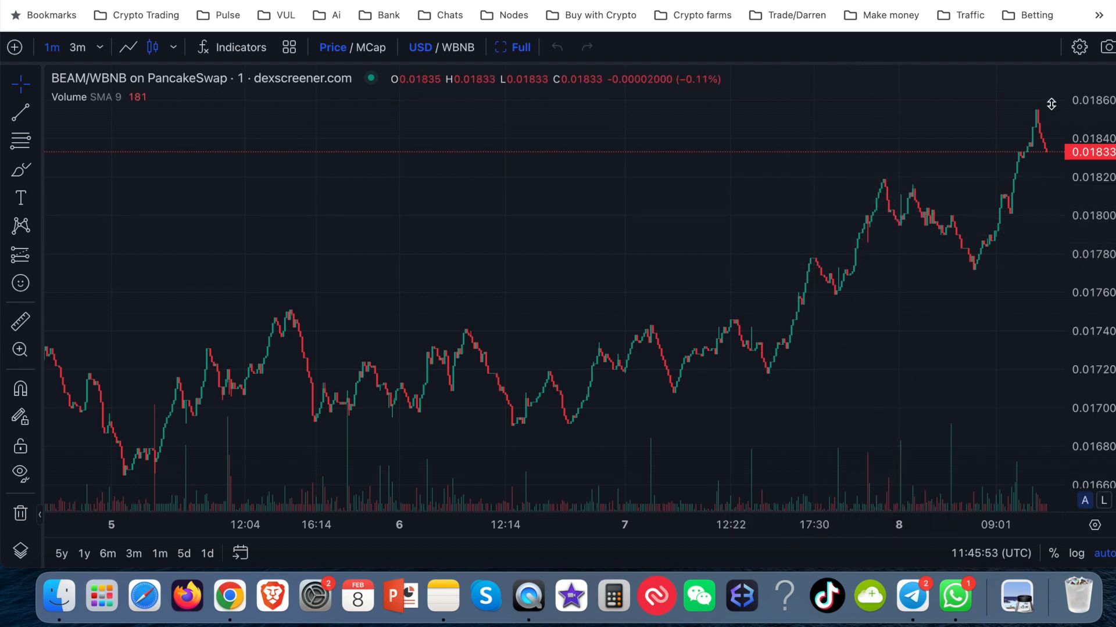
{"action": "mouse_move", "coordinate": [1051, 159]}
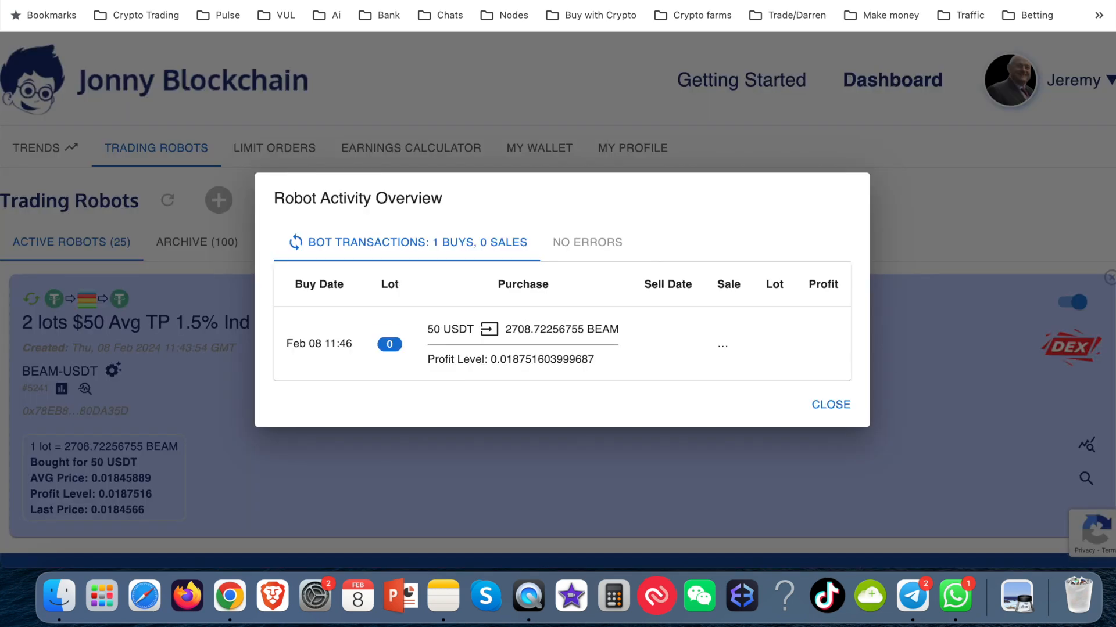
{"action": "mouse_move", "coordinate": [430, 319]}
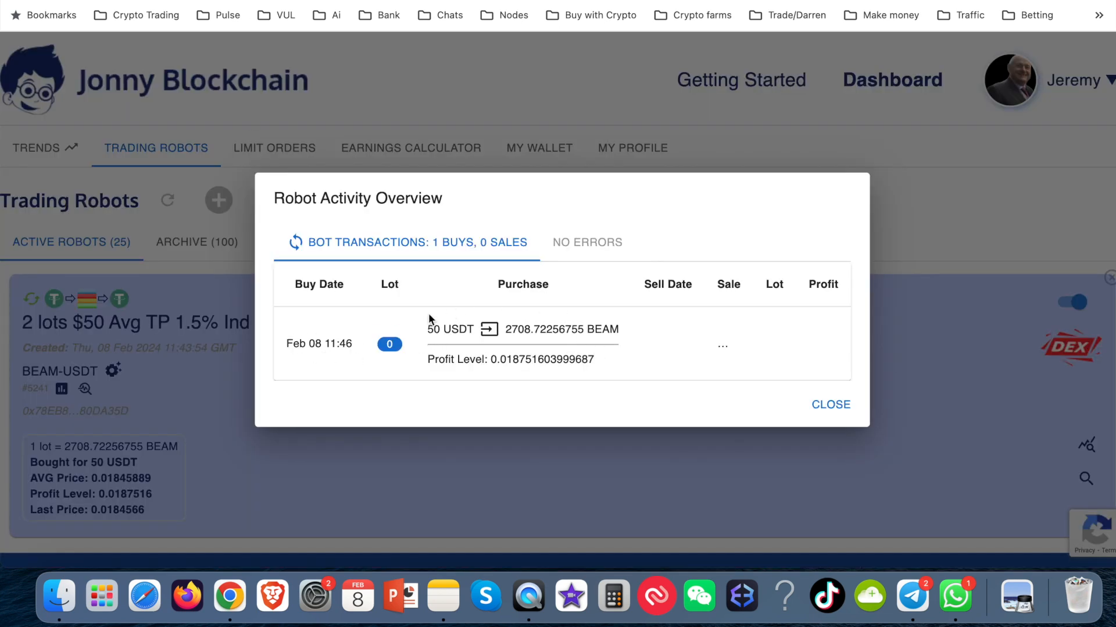
Close the Robot Activity Overview after confirming the 50 USDT buy at average price 0.01845889
{"action": "left_click", "coordinate": [830, 404]}
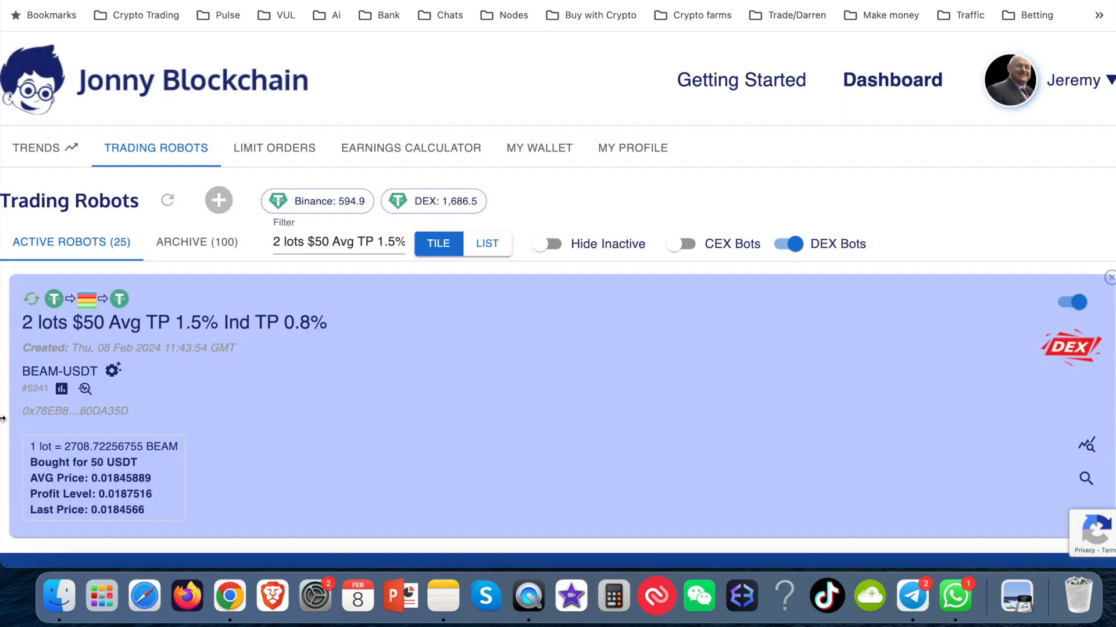
{"action": "mouse_move", "coordinate": [169, 379]}
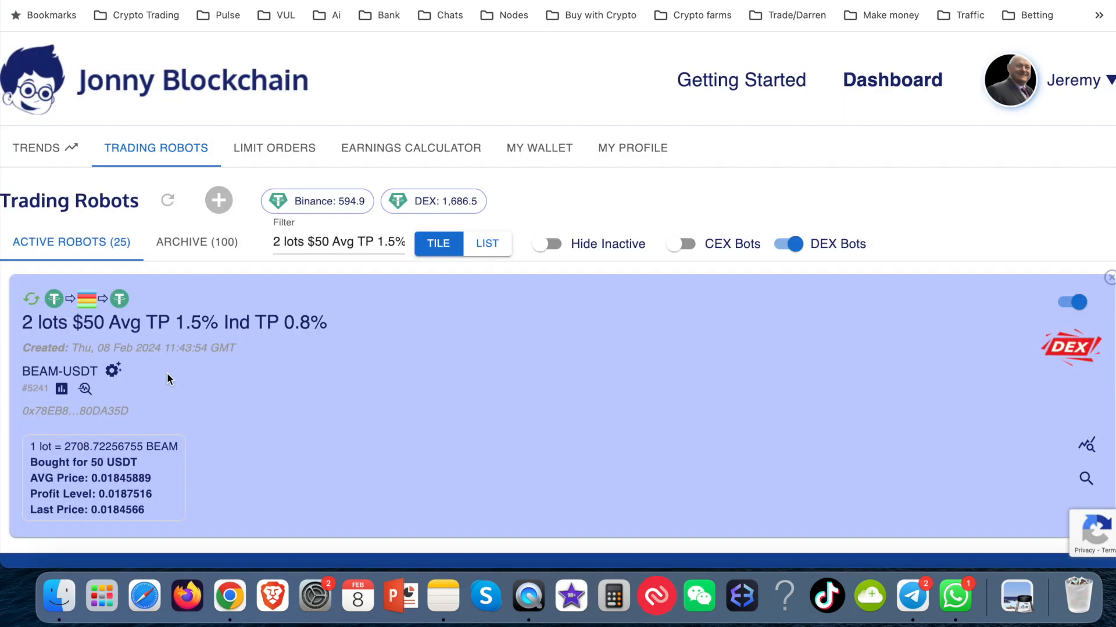
{"action": "mouse_move", "coordinate": [236, 436]}
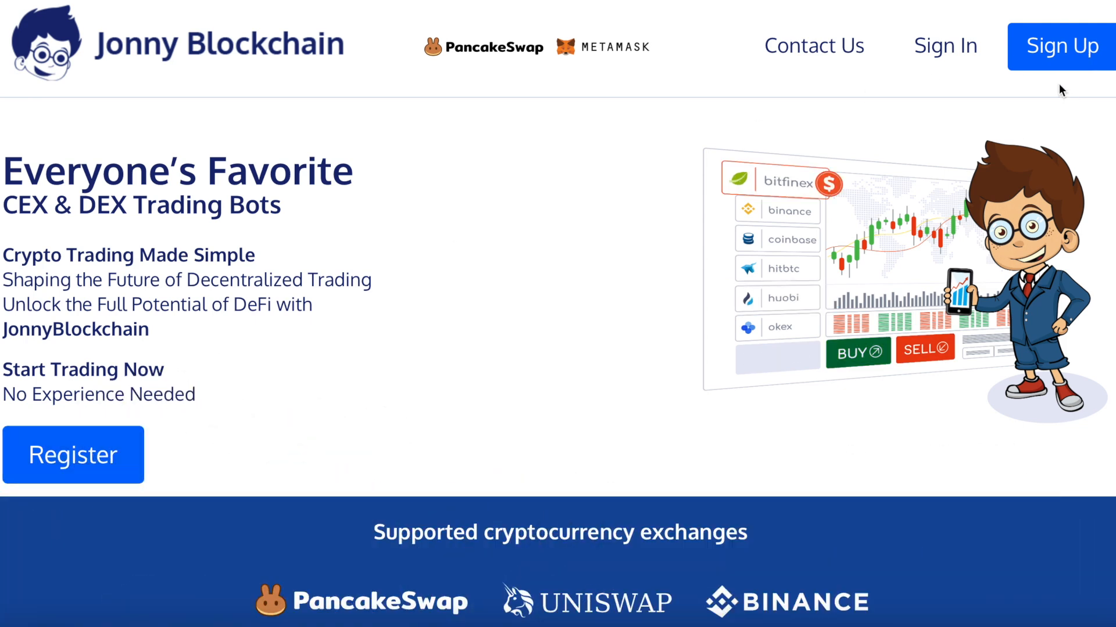
Open Sign Up and scroll through the Create a Free Account form's fields
{"action": "left_click", "coordinate": [1060, 47]}
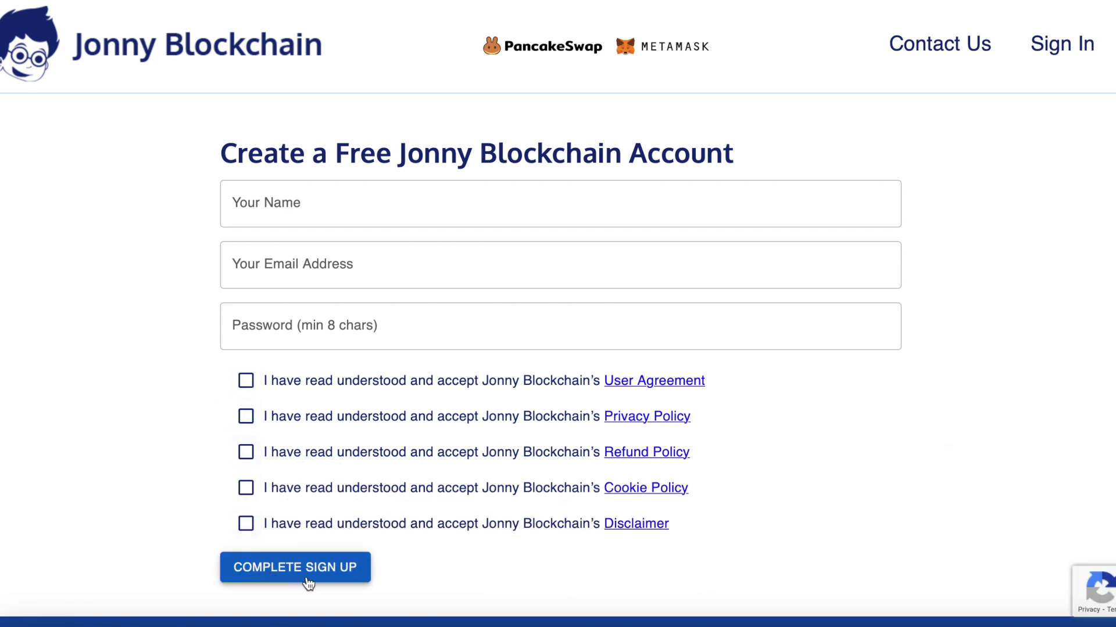
{"action": "mouse_move", "coordinate": [334, 580]}
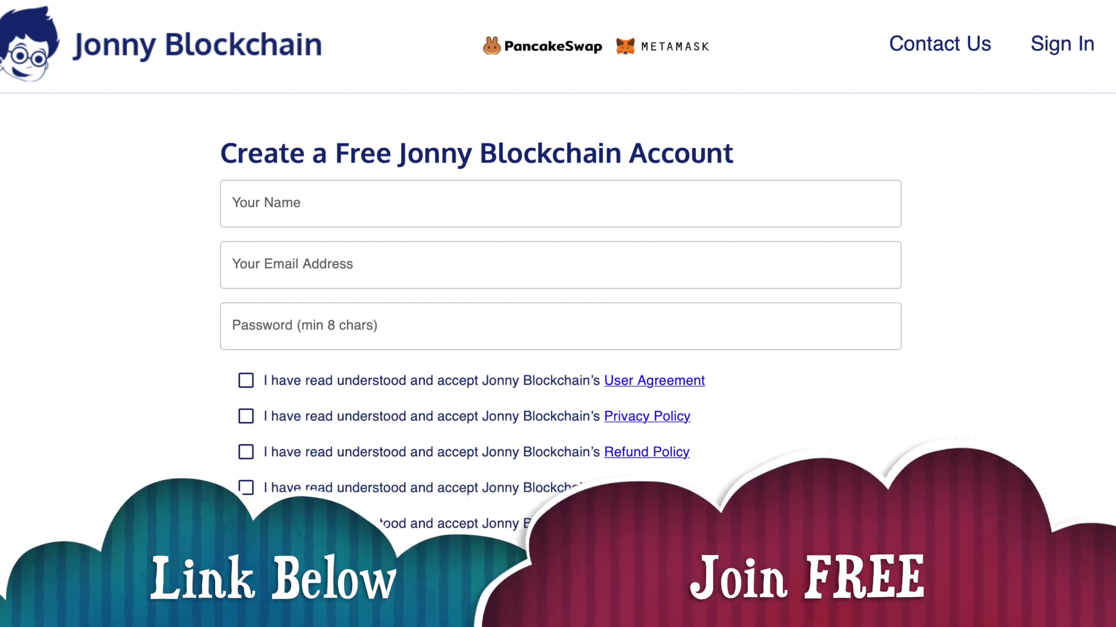
{"action": "scroll", "scroll_direction": "down", "scroll_amount": 3}
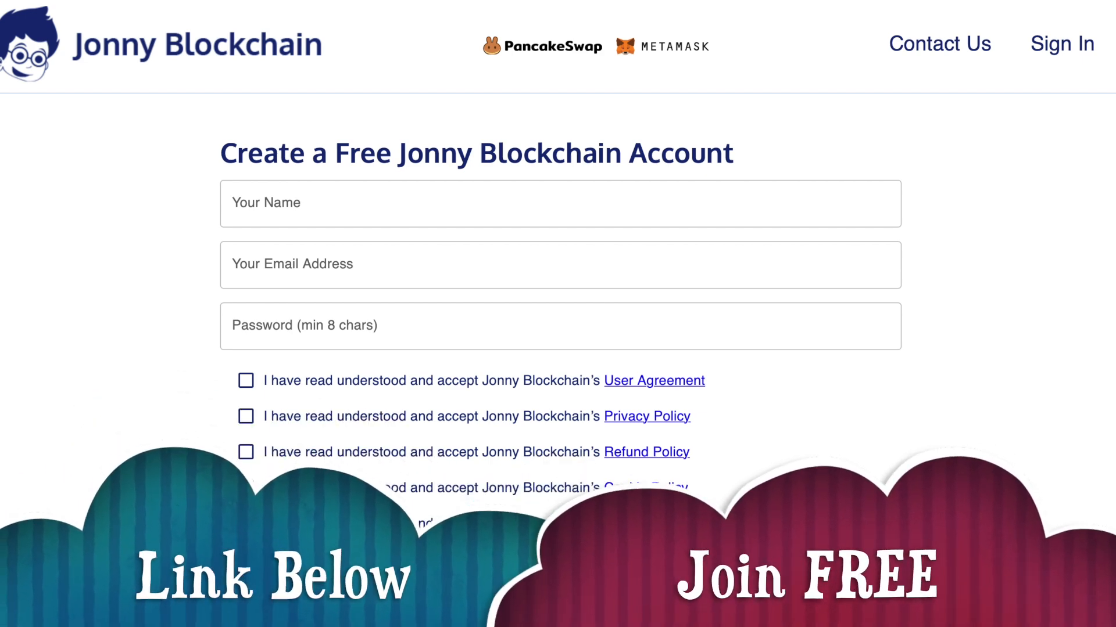